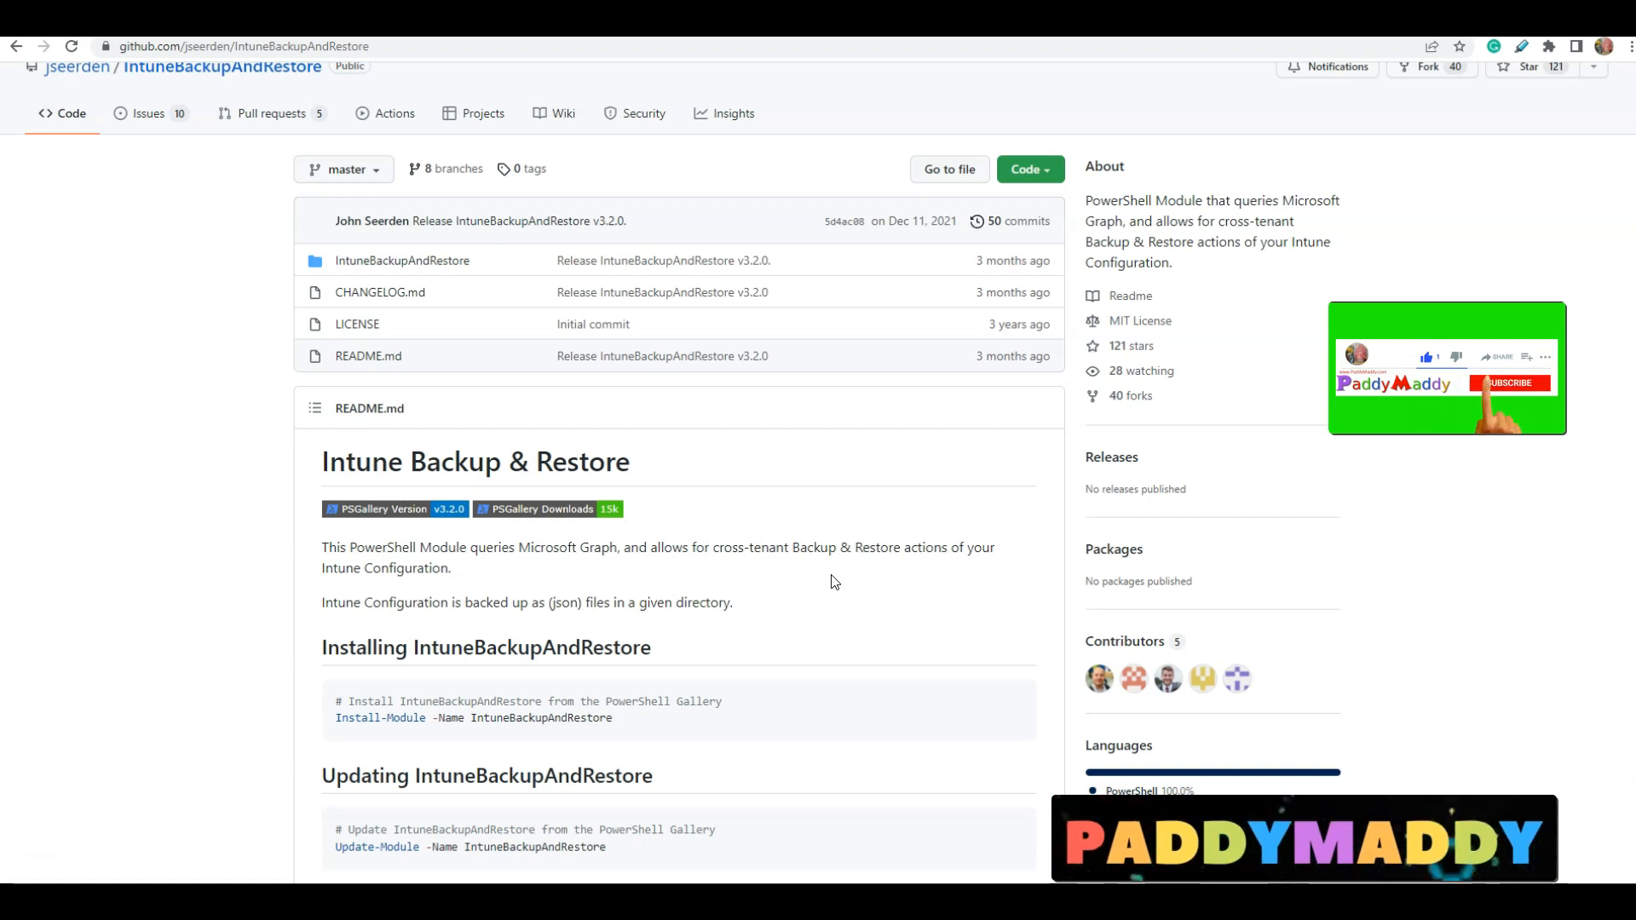
# Step: Go to the repository author's GitHub profile listing their popular repositories
pyautogui.click(1509, 383)
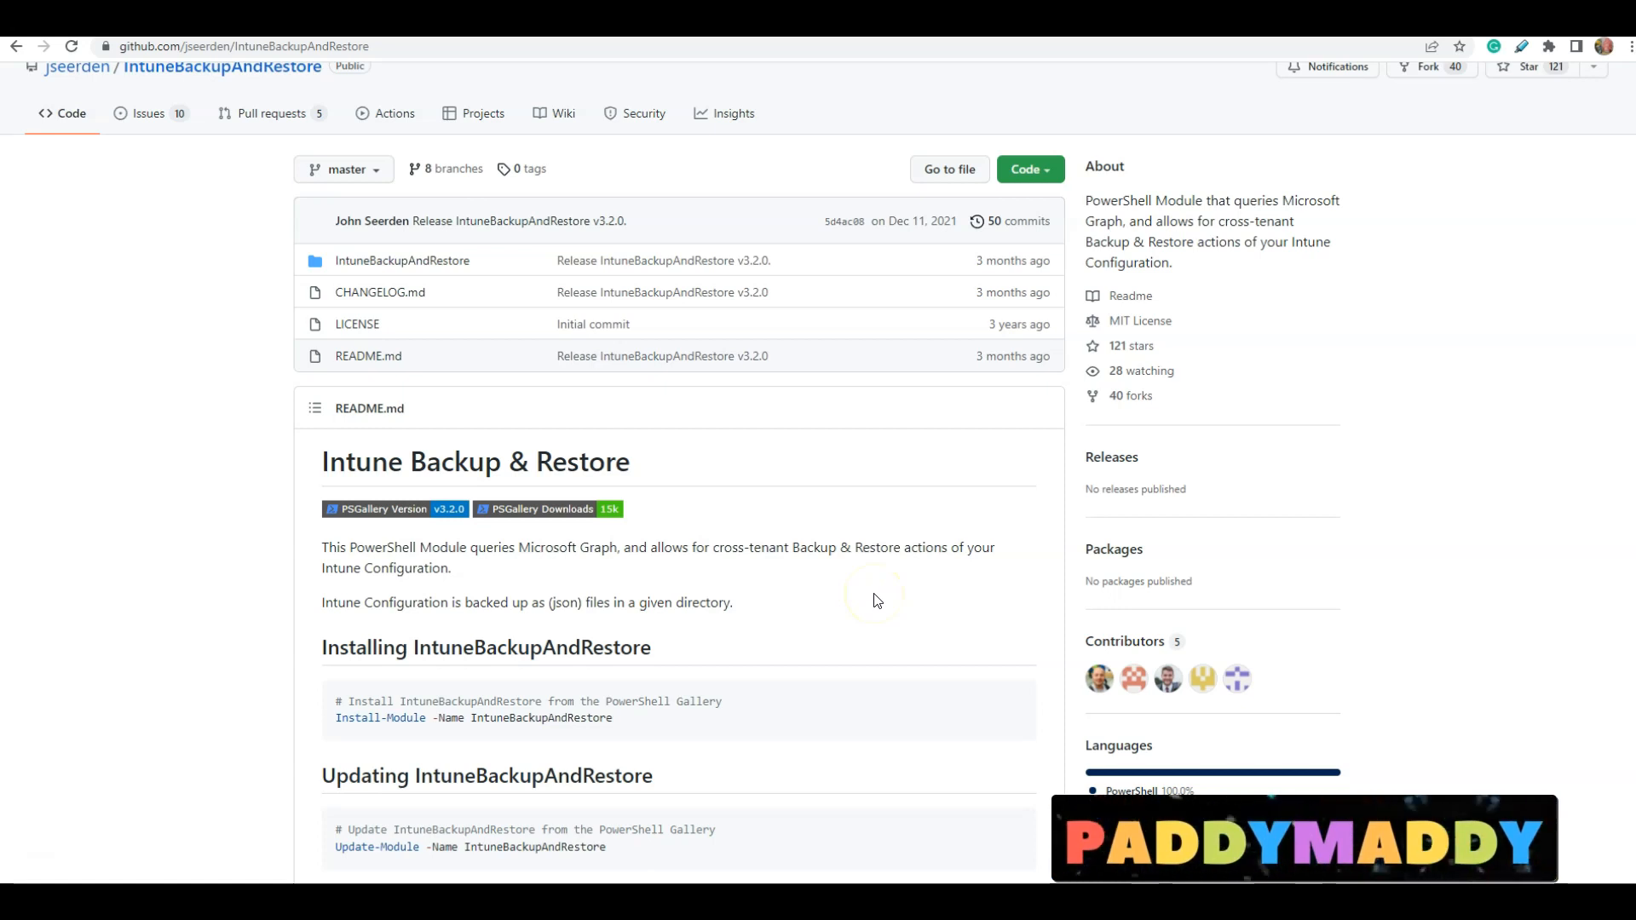
pyautogui.moveTo(874, 600)
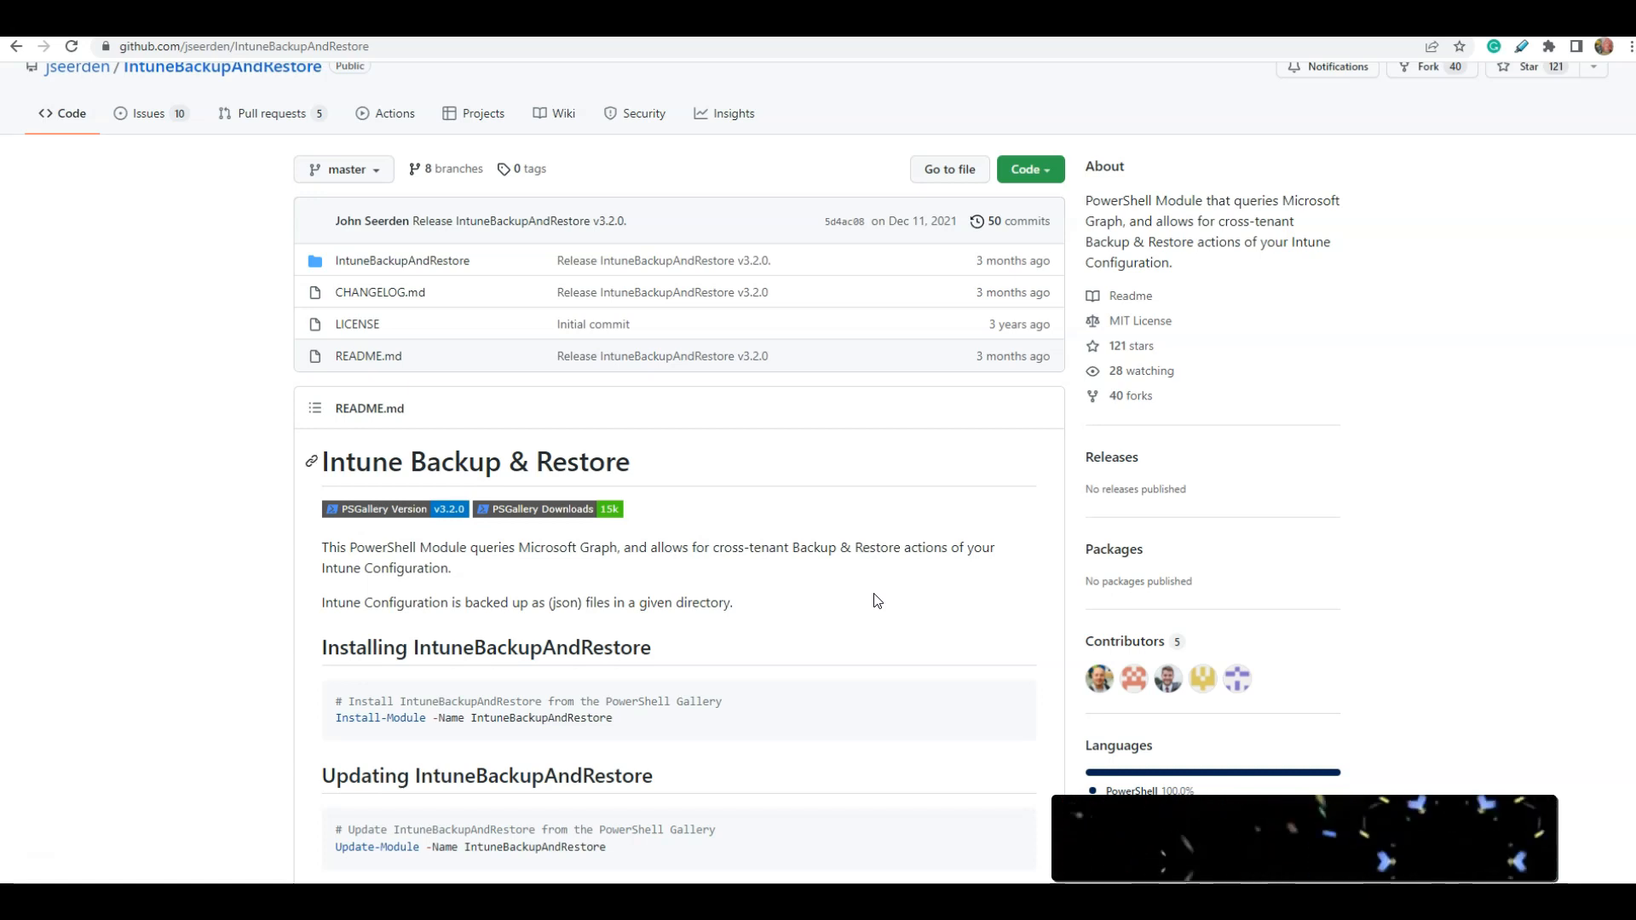
pyautogui.moveTo(1409, 215)
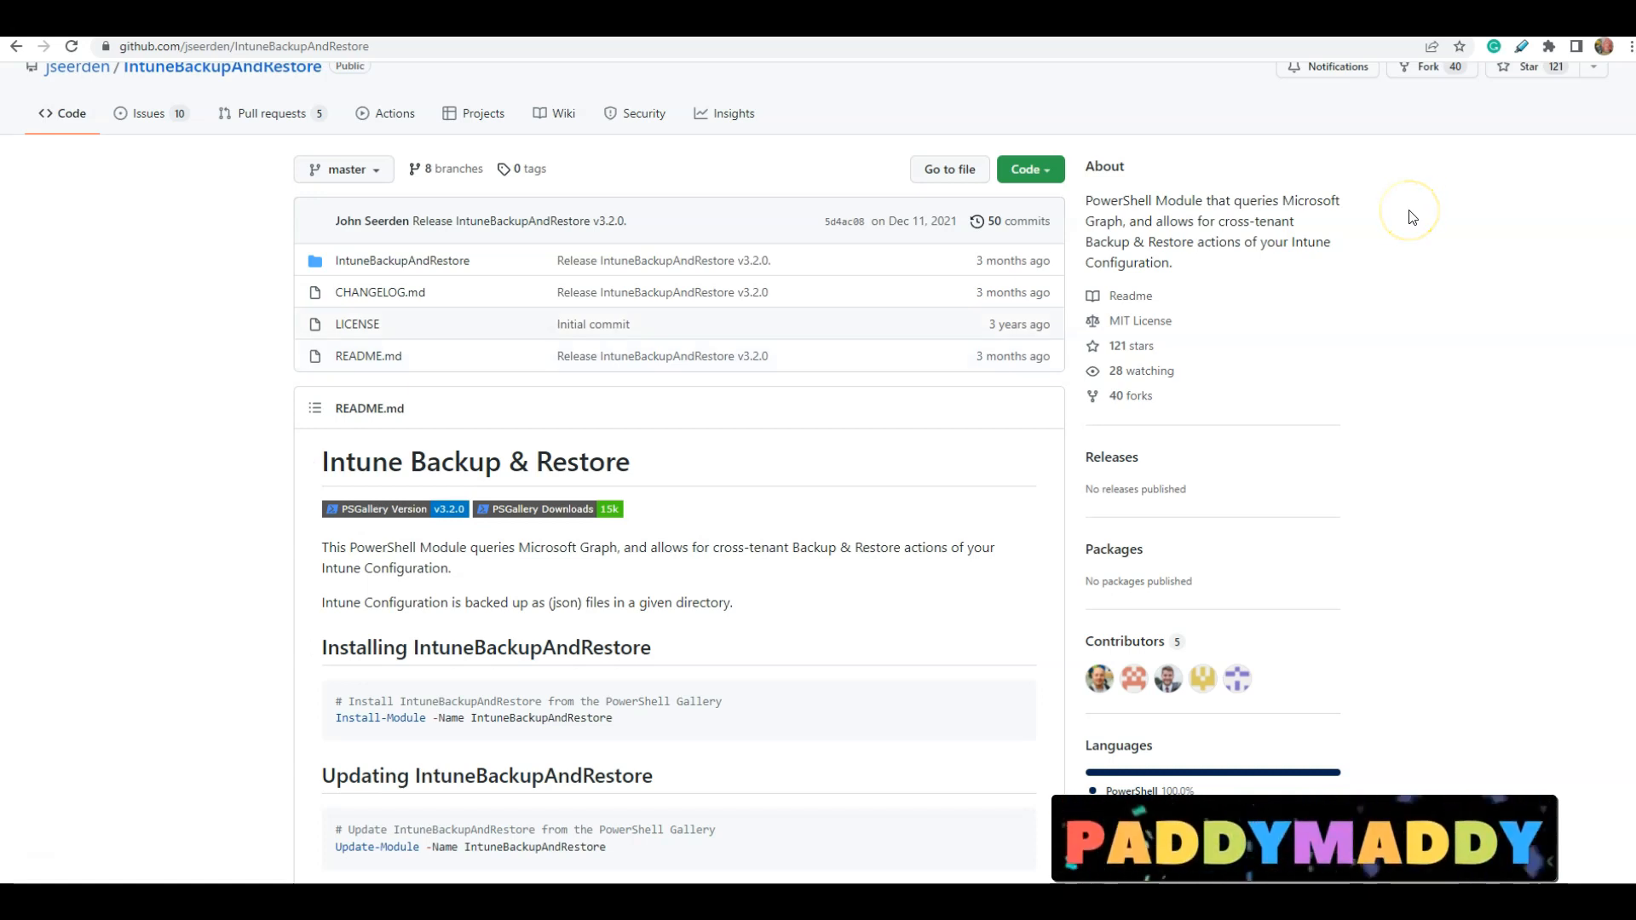
pyautogui.moveTo(552, 508)
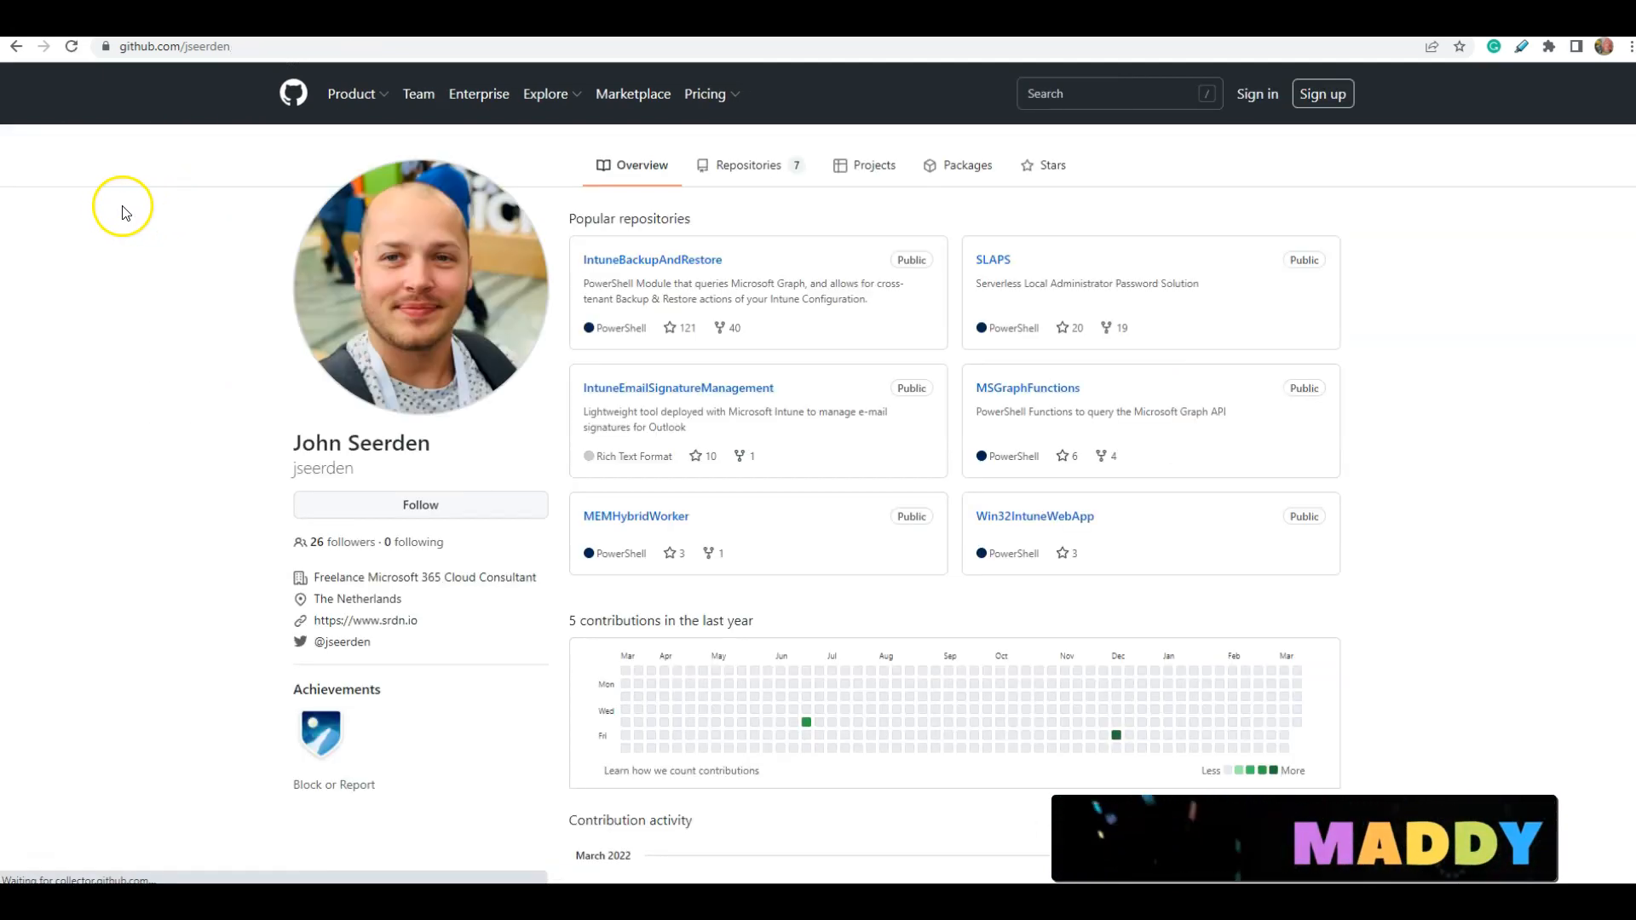
pyautogui.moveTo(475, 463)
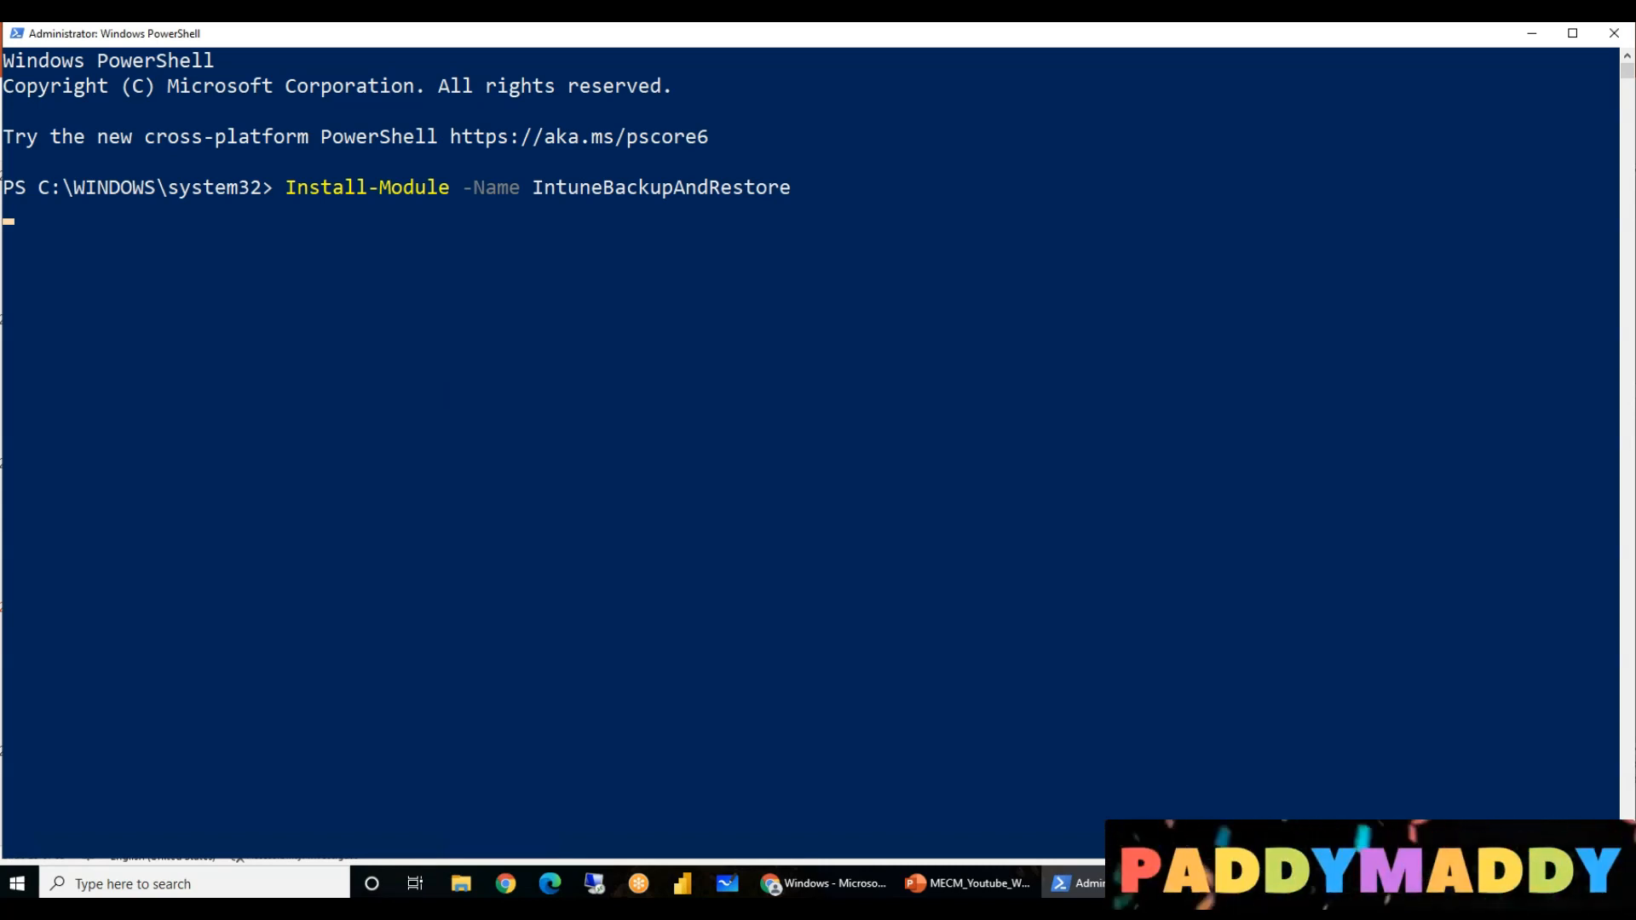
# Step: Install IntuneBackupAndRestore from PSGallery answering 'A' (Yes to All), then enter Install-Module -Name Microsoft.Graph.Intune
pyautogui.press('enter')
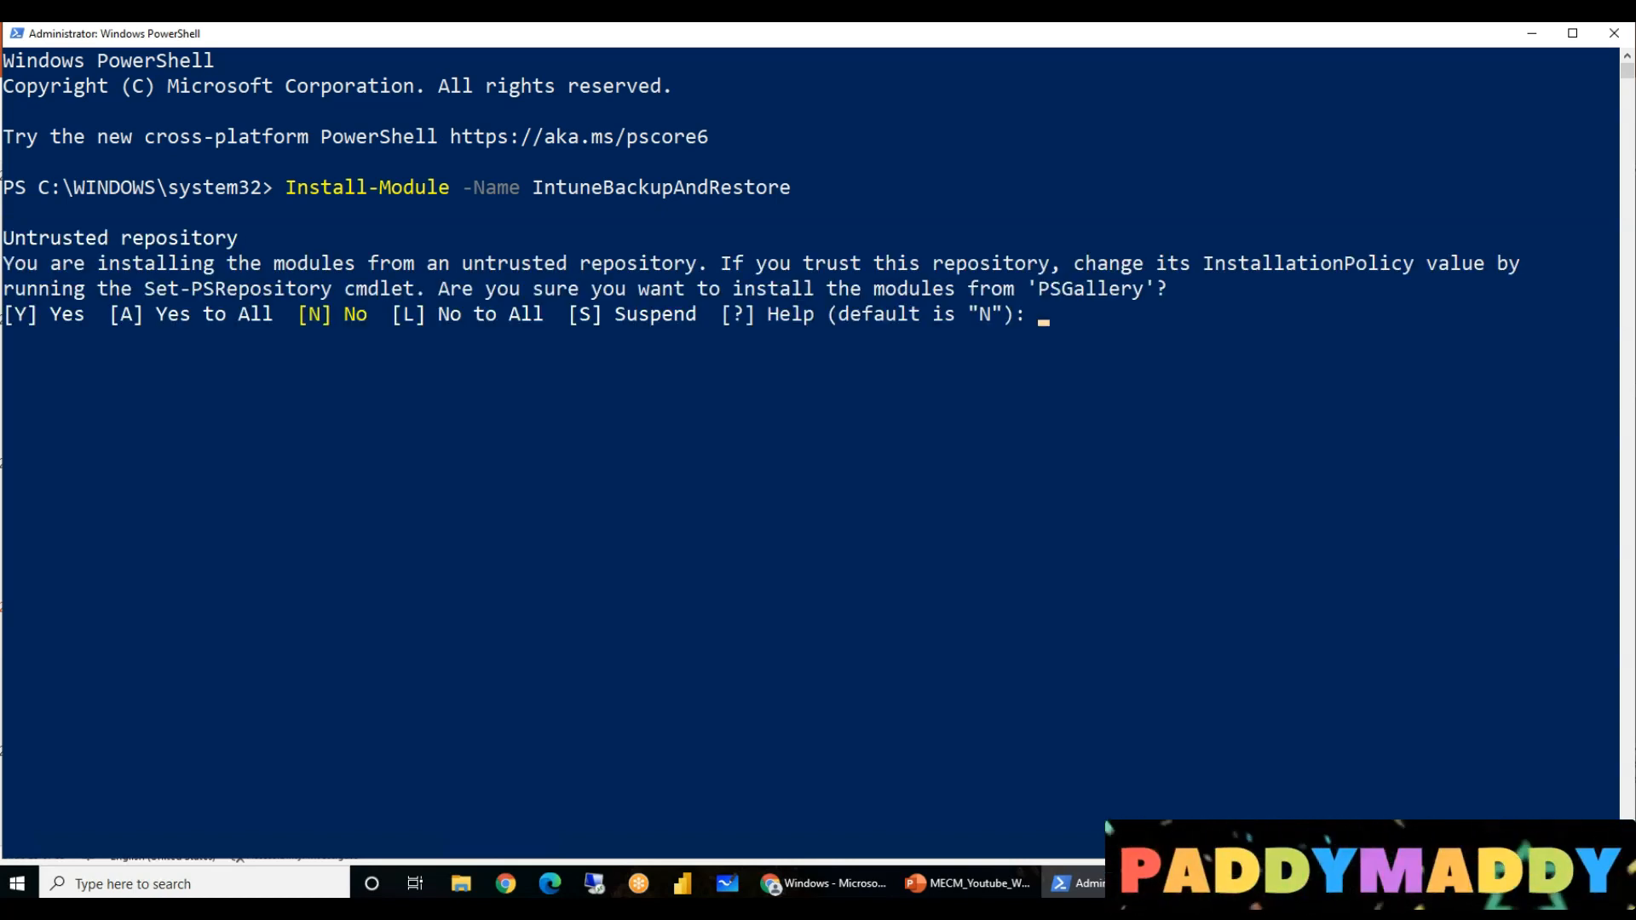
pyautogui.write('a')
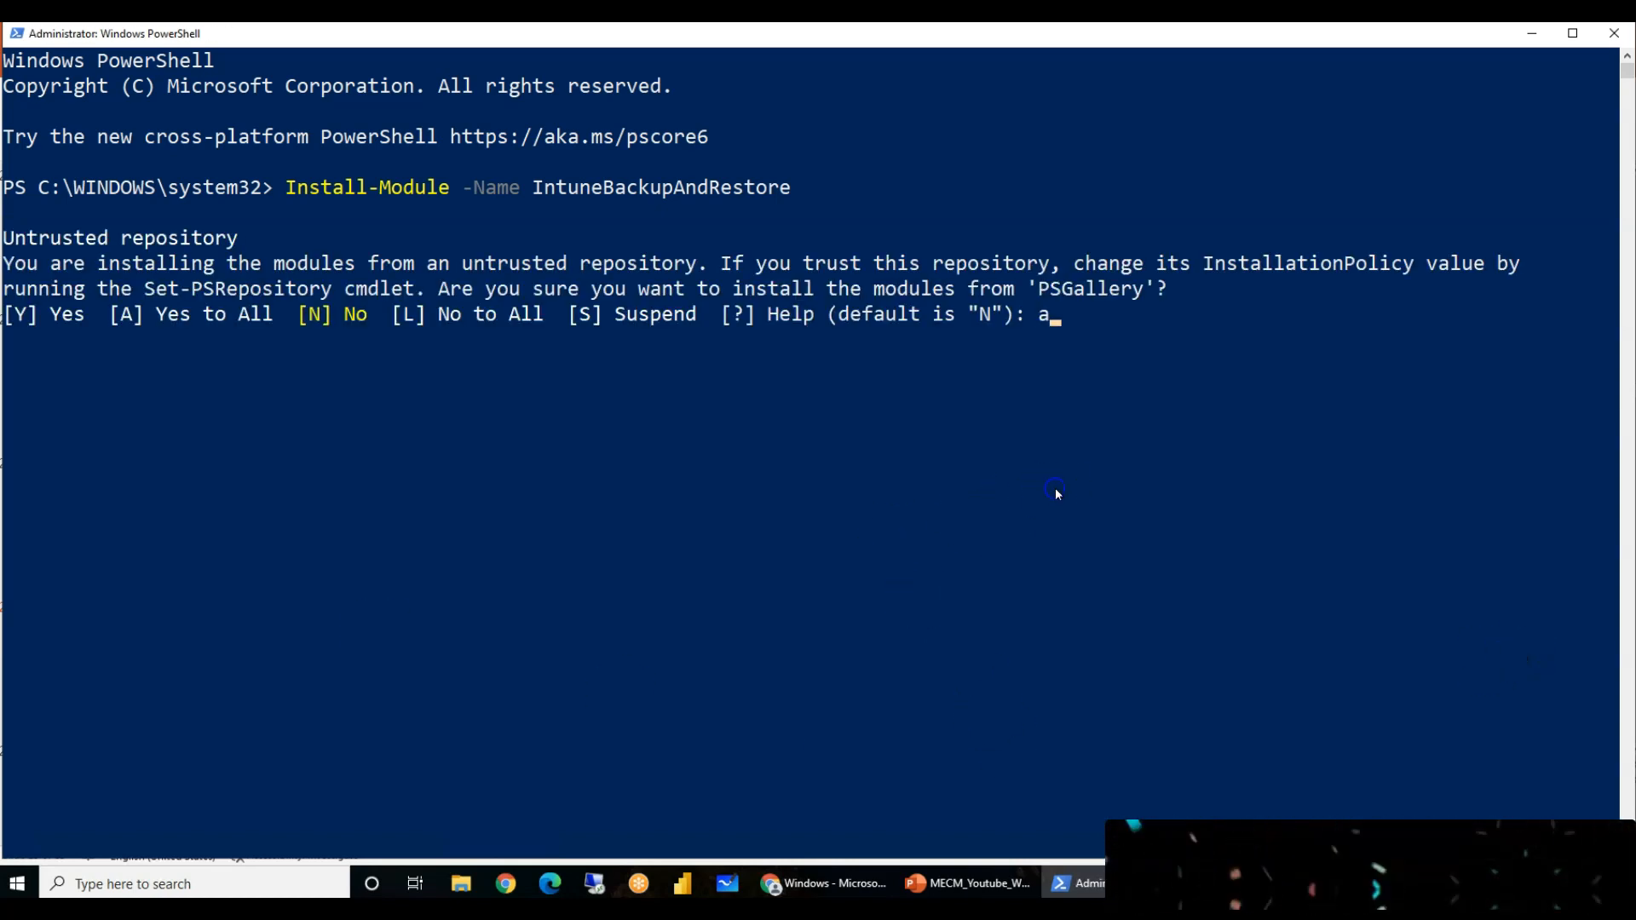
pyautogui.press('enter')
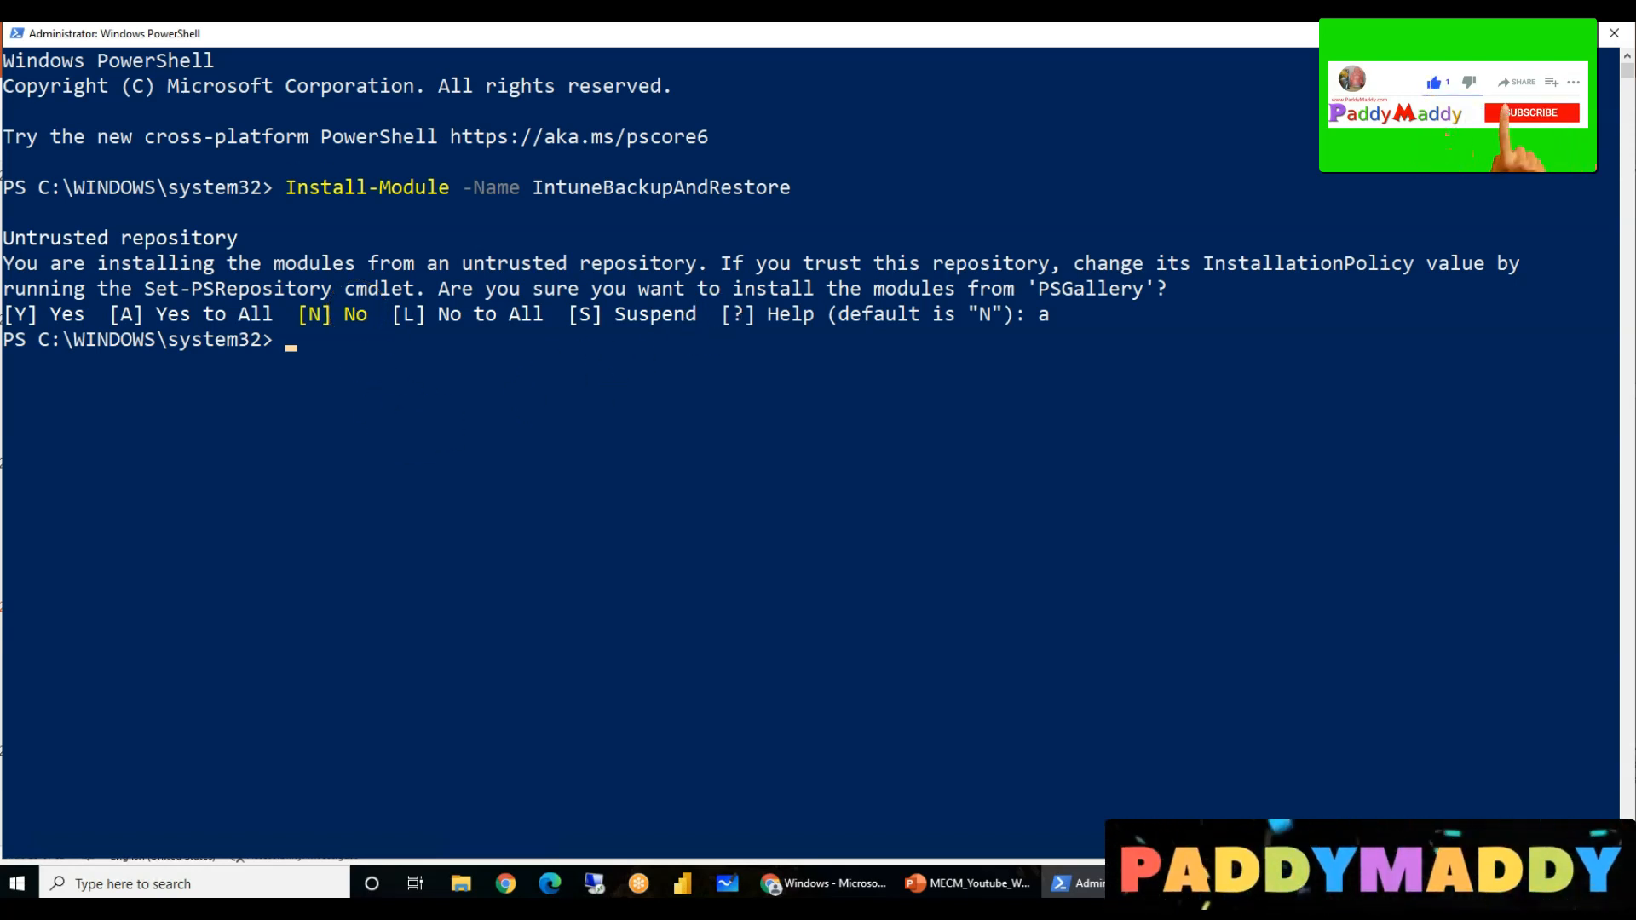
pyautogui.write('Install-Module -Name Microsoft.Graph.Intune')
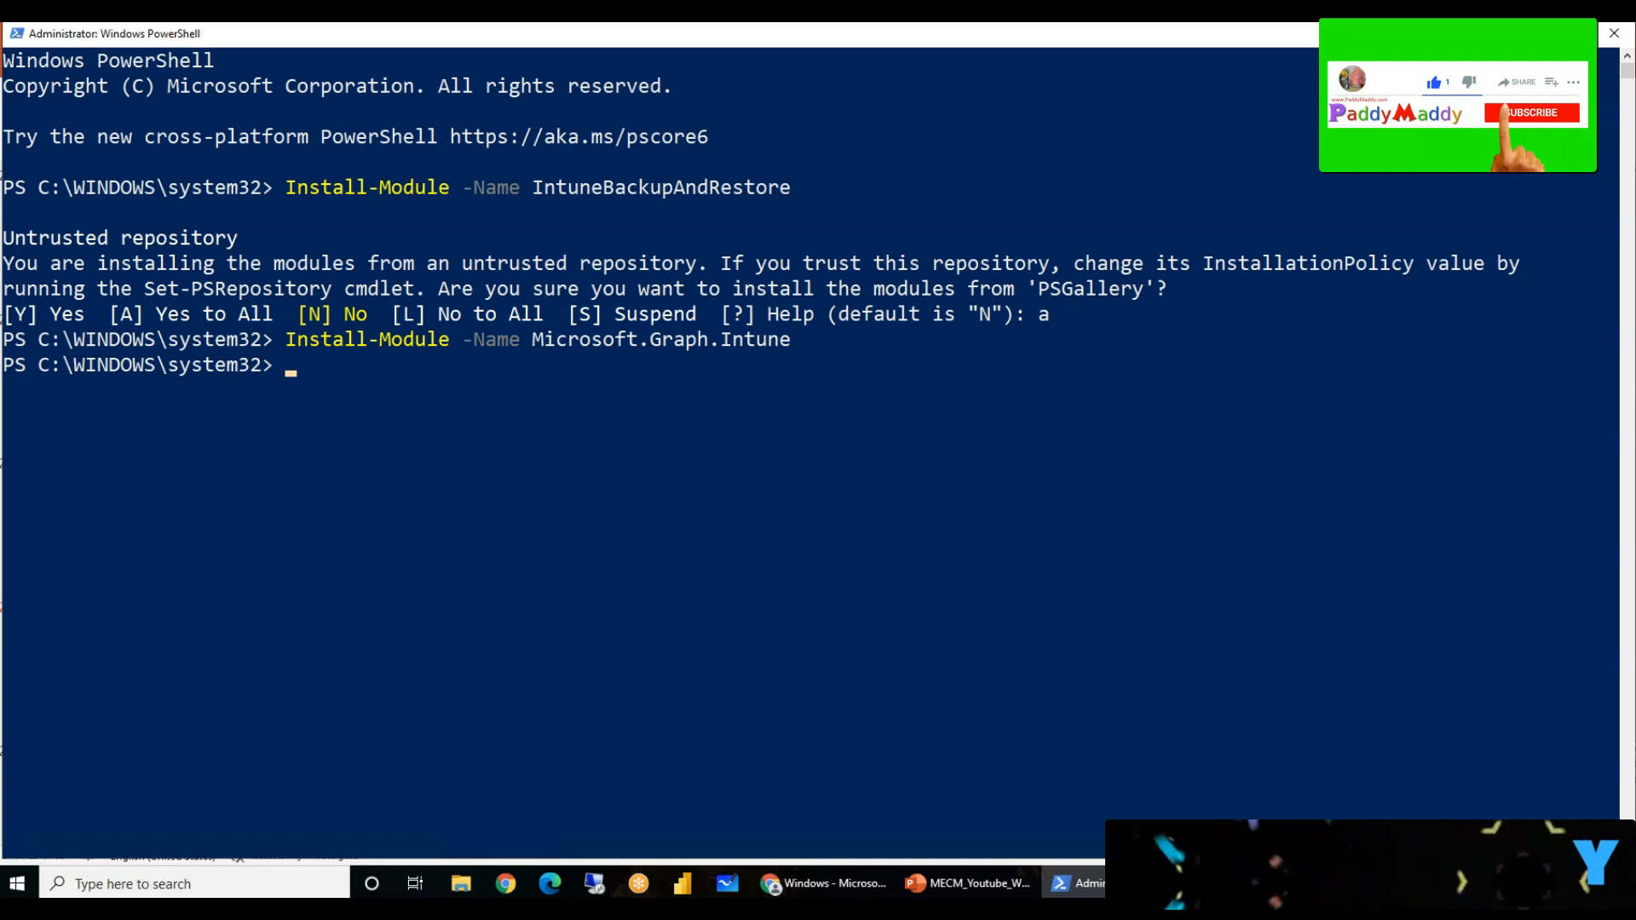
# Step: Install Microsoft.Graph.Intune and run Connect-MSGraph to bring up the Microsoft sign-in window
pyautogui.click(1530, 113)
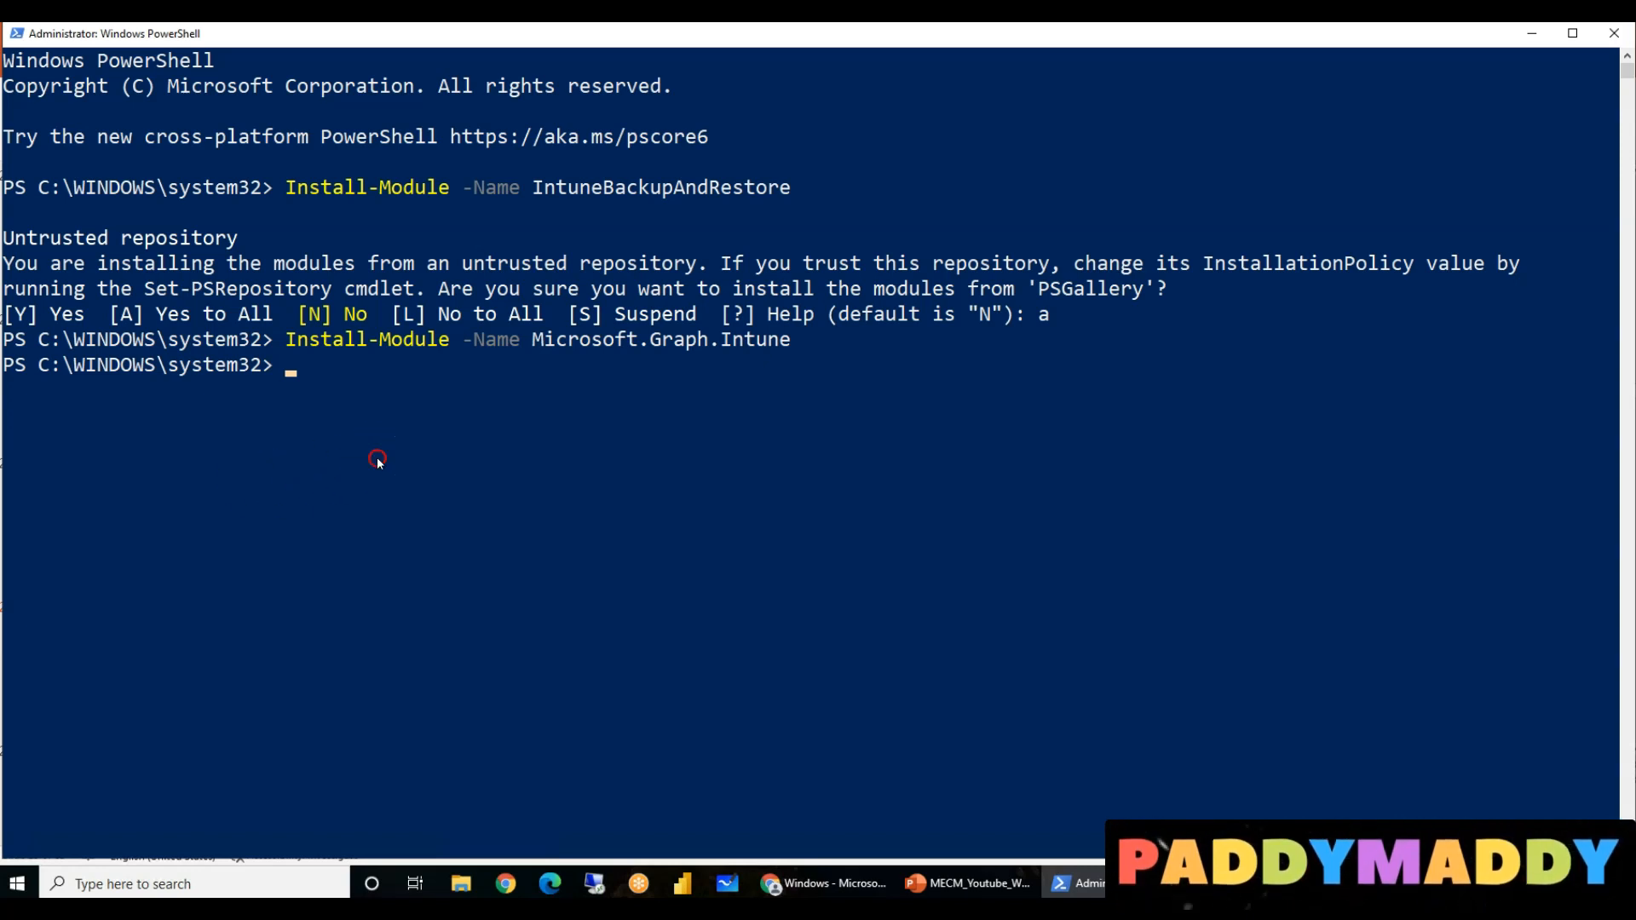
pyautogui.write('Connect-MSGraph')
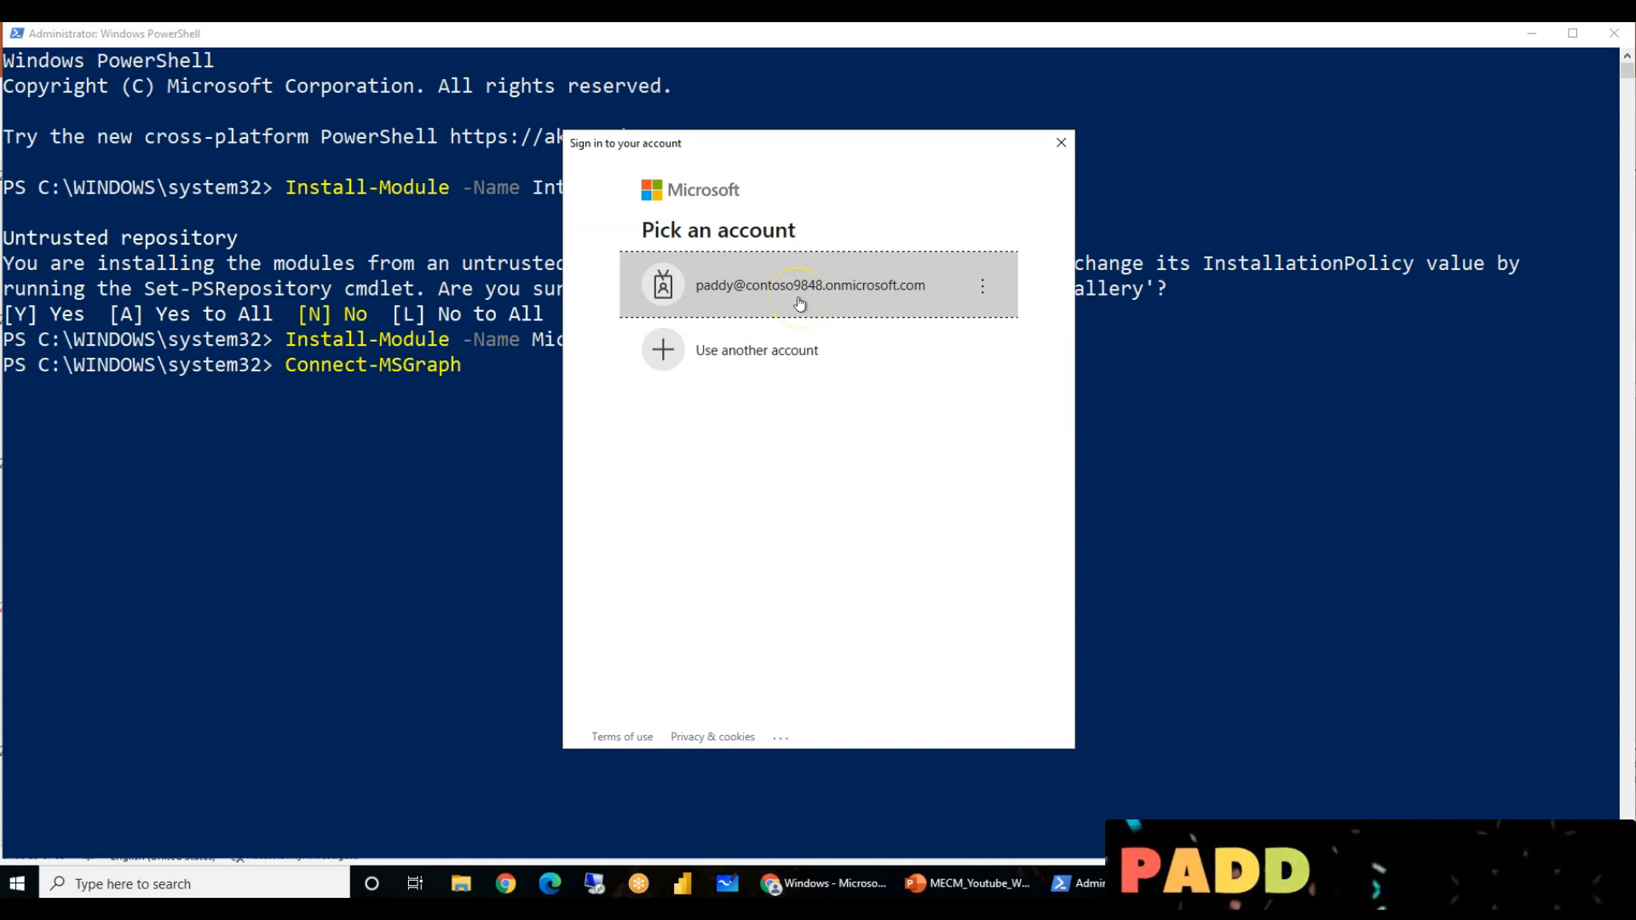
# Step: Sign in with the existing account and password so Connect-MSGraph returns the UPN and tenant ID
pyautogui.click(816, 285)
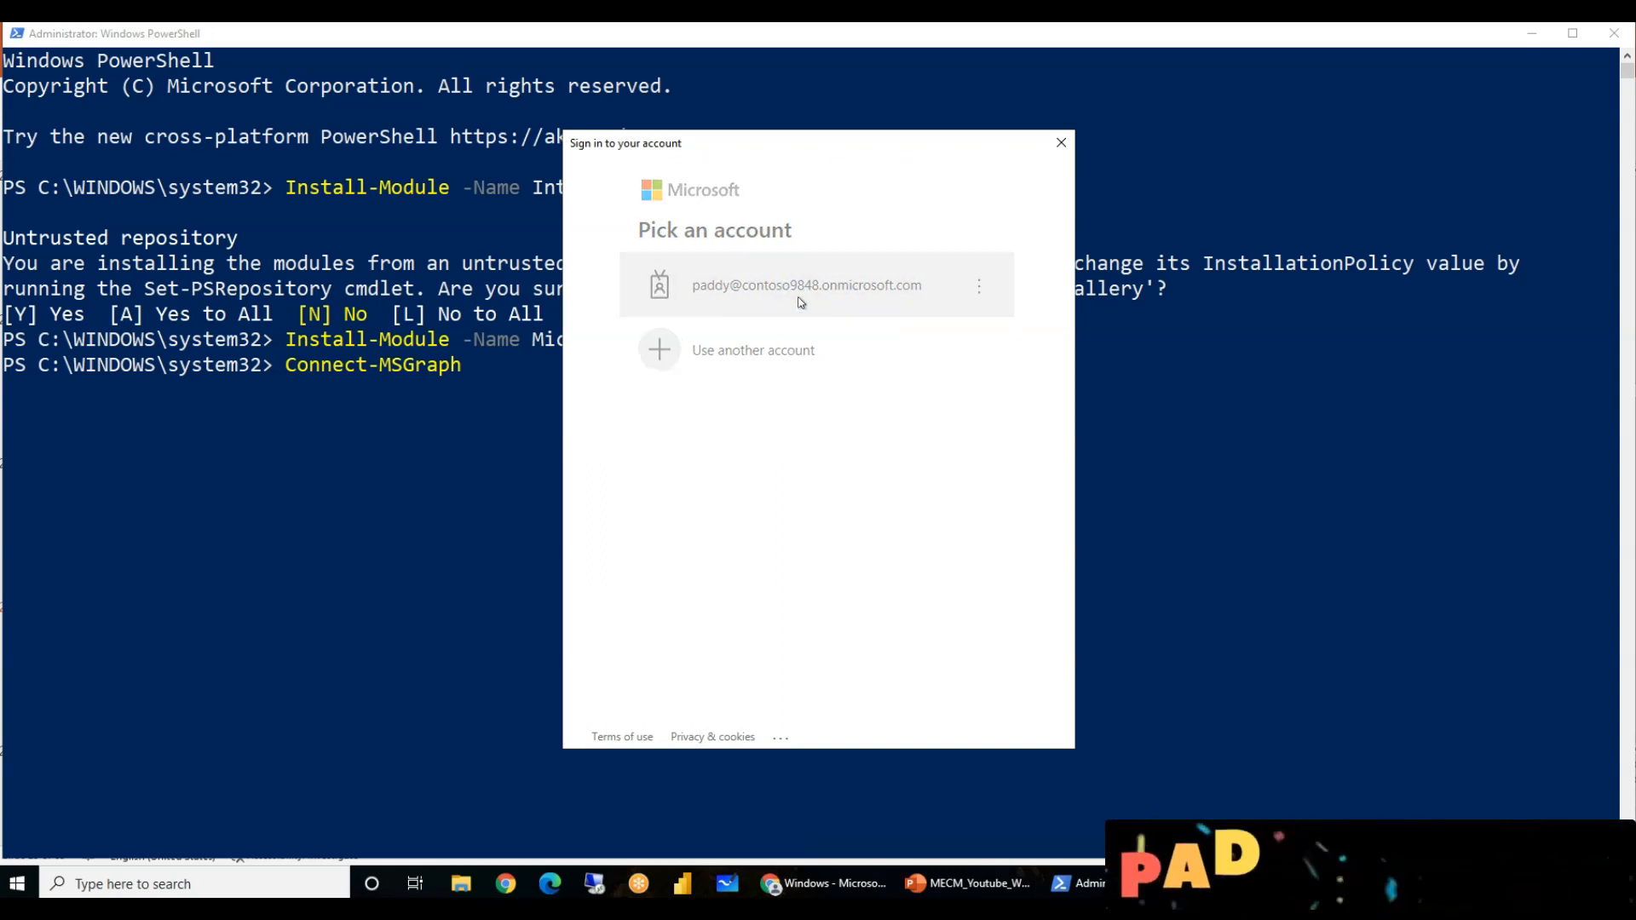
pyautogui.click(806, 285)
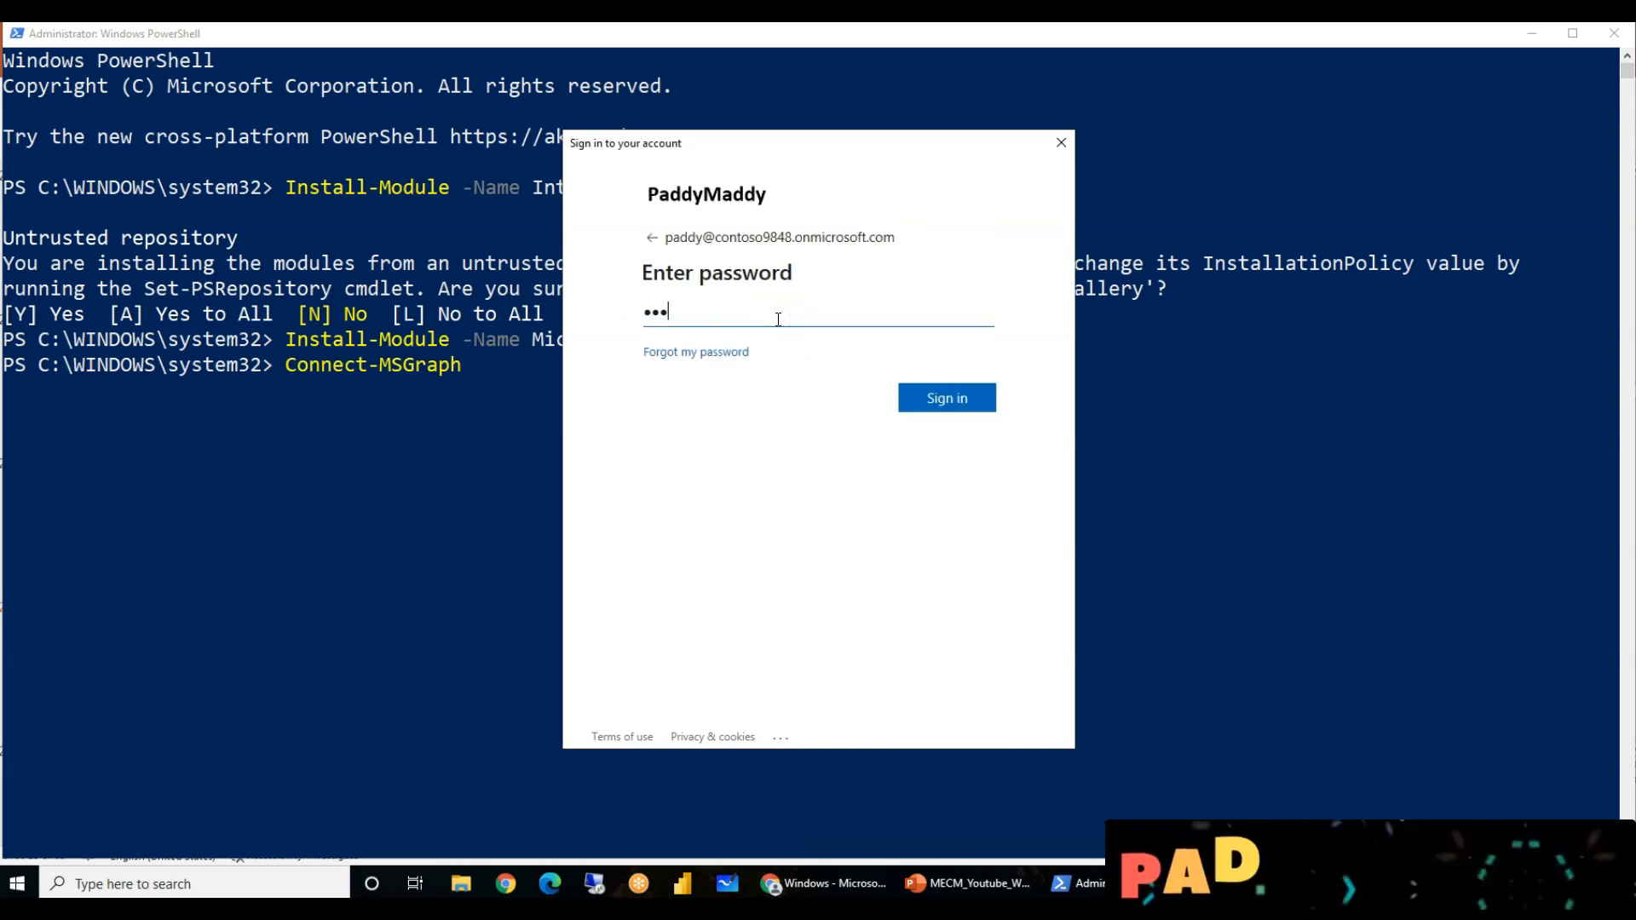
pyautogui.write('password')
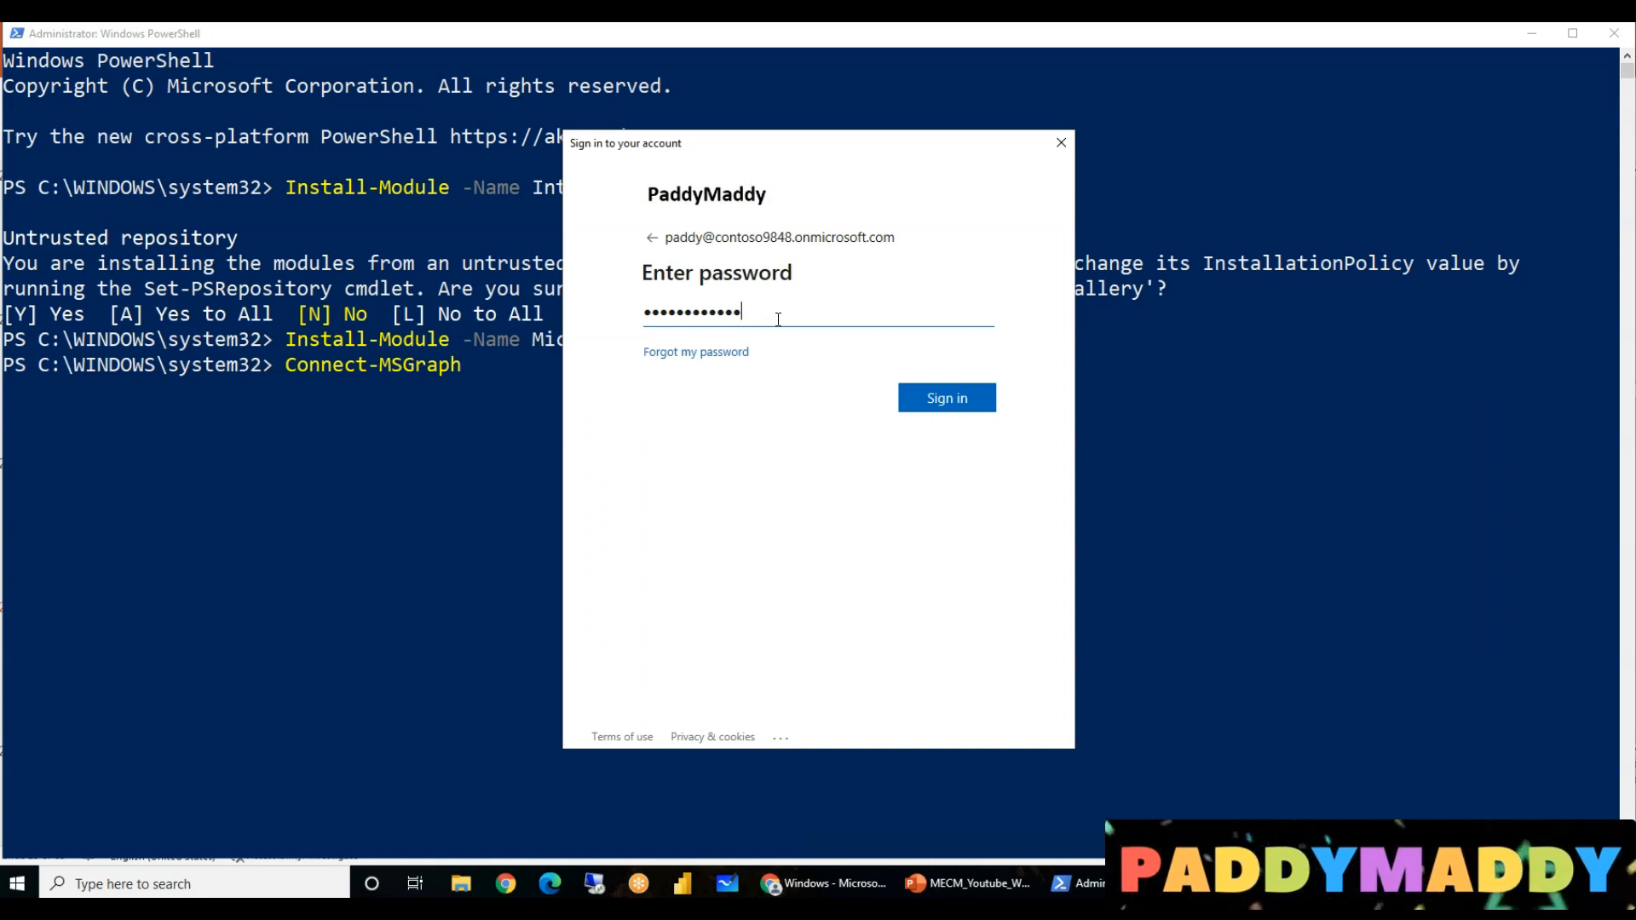
pyautogui.click(946, 397)
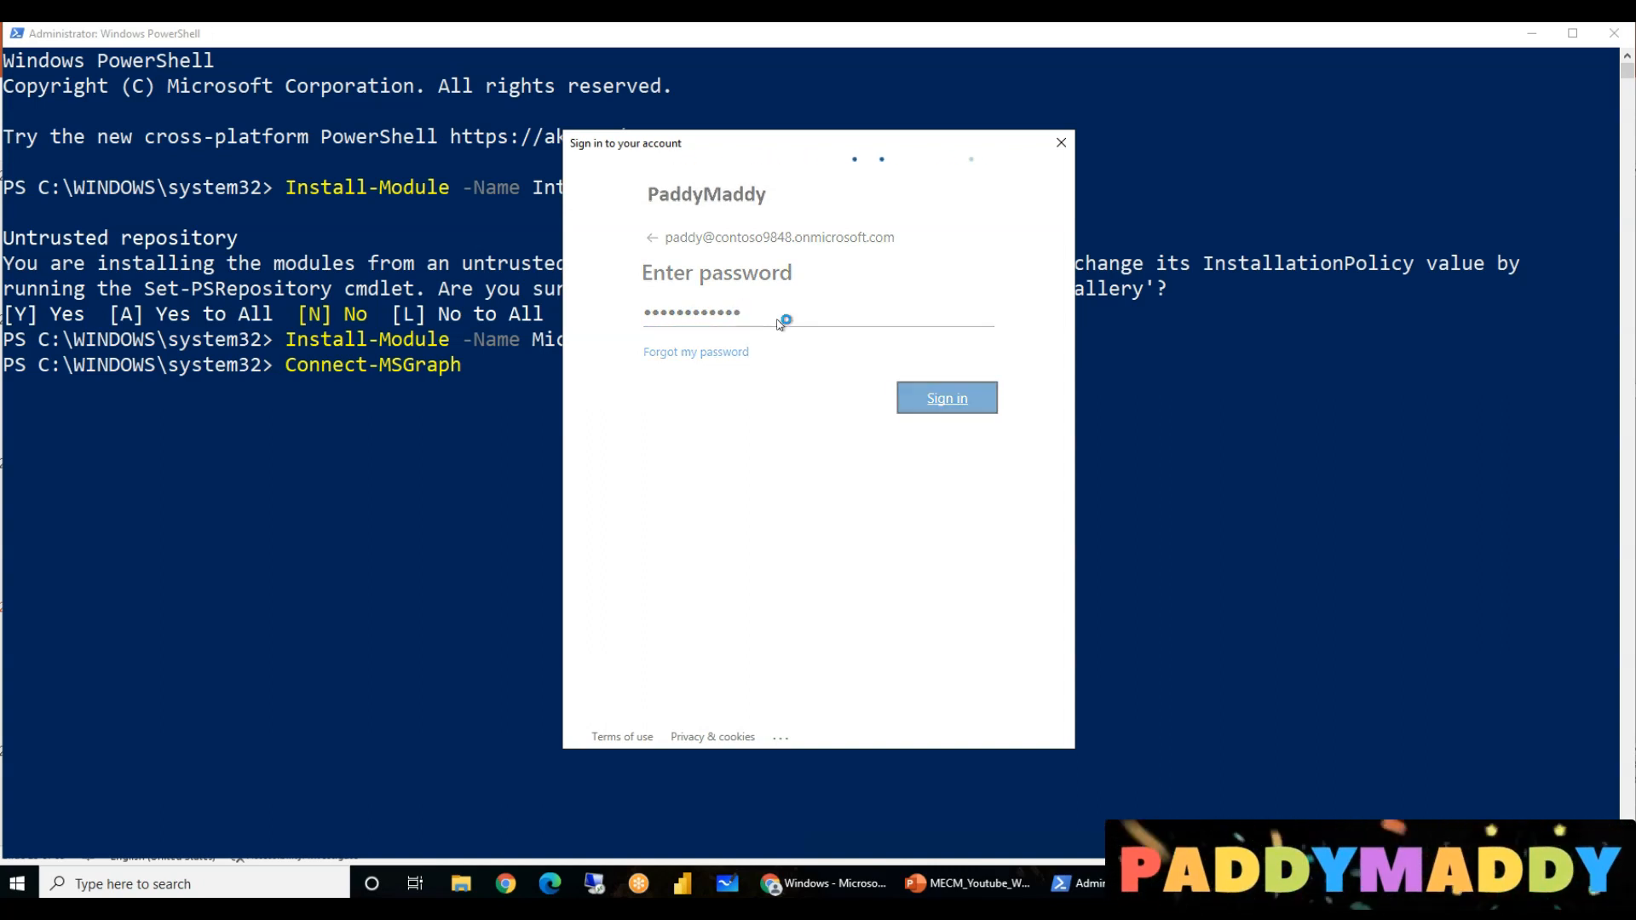
pyautogui.click(946, 397)
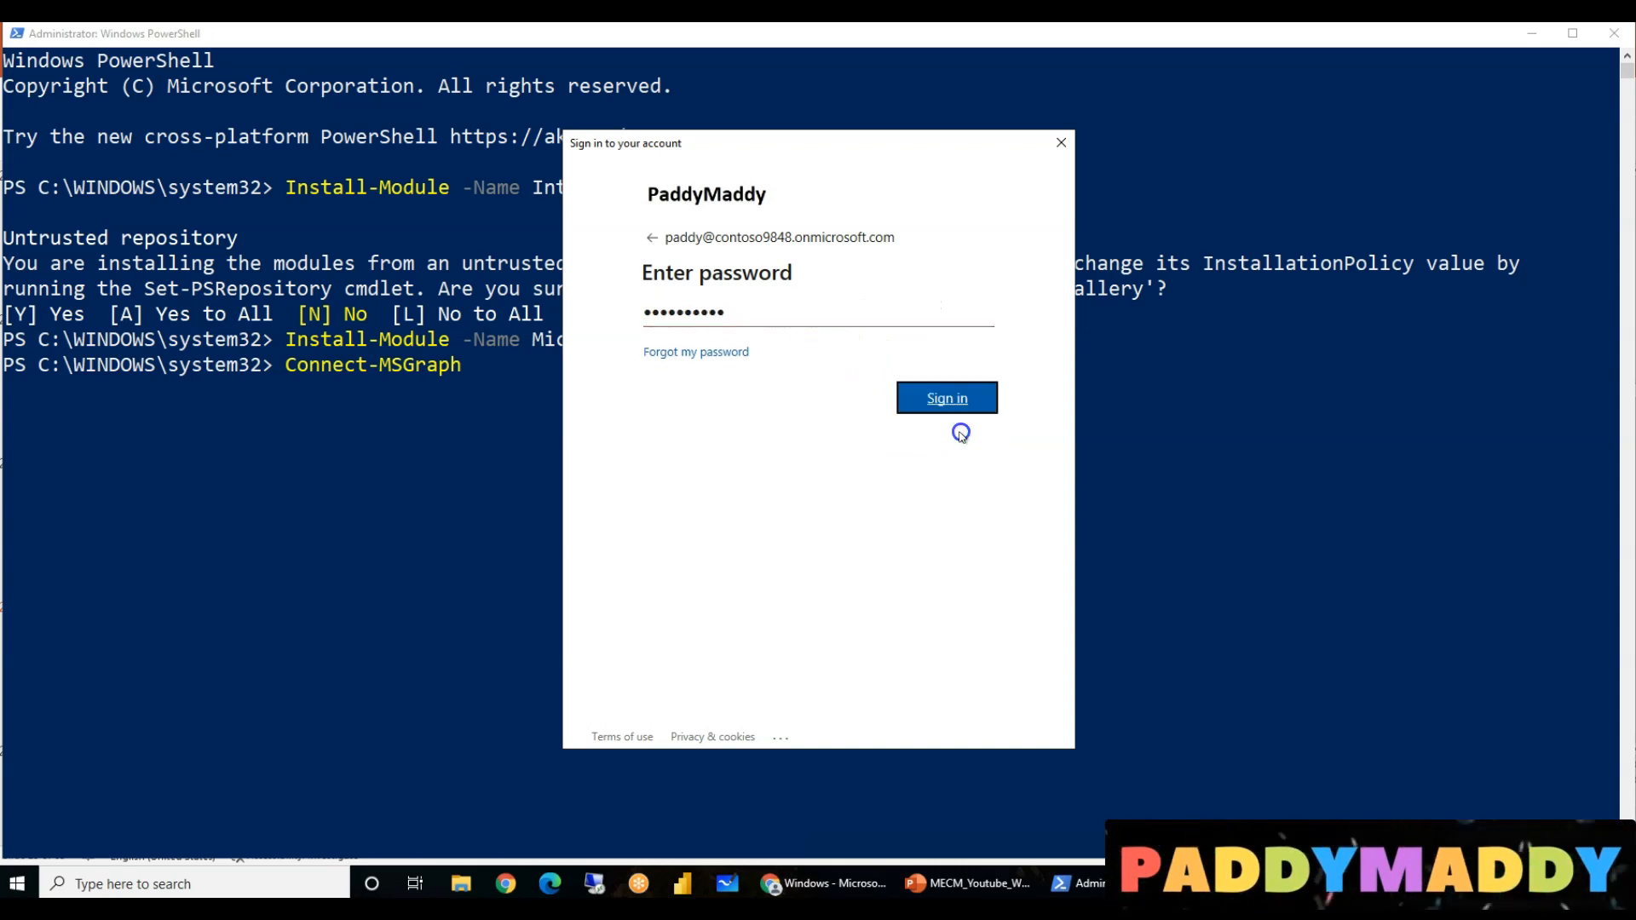
pyautogui.click(946, 397)
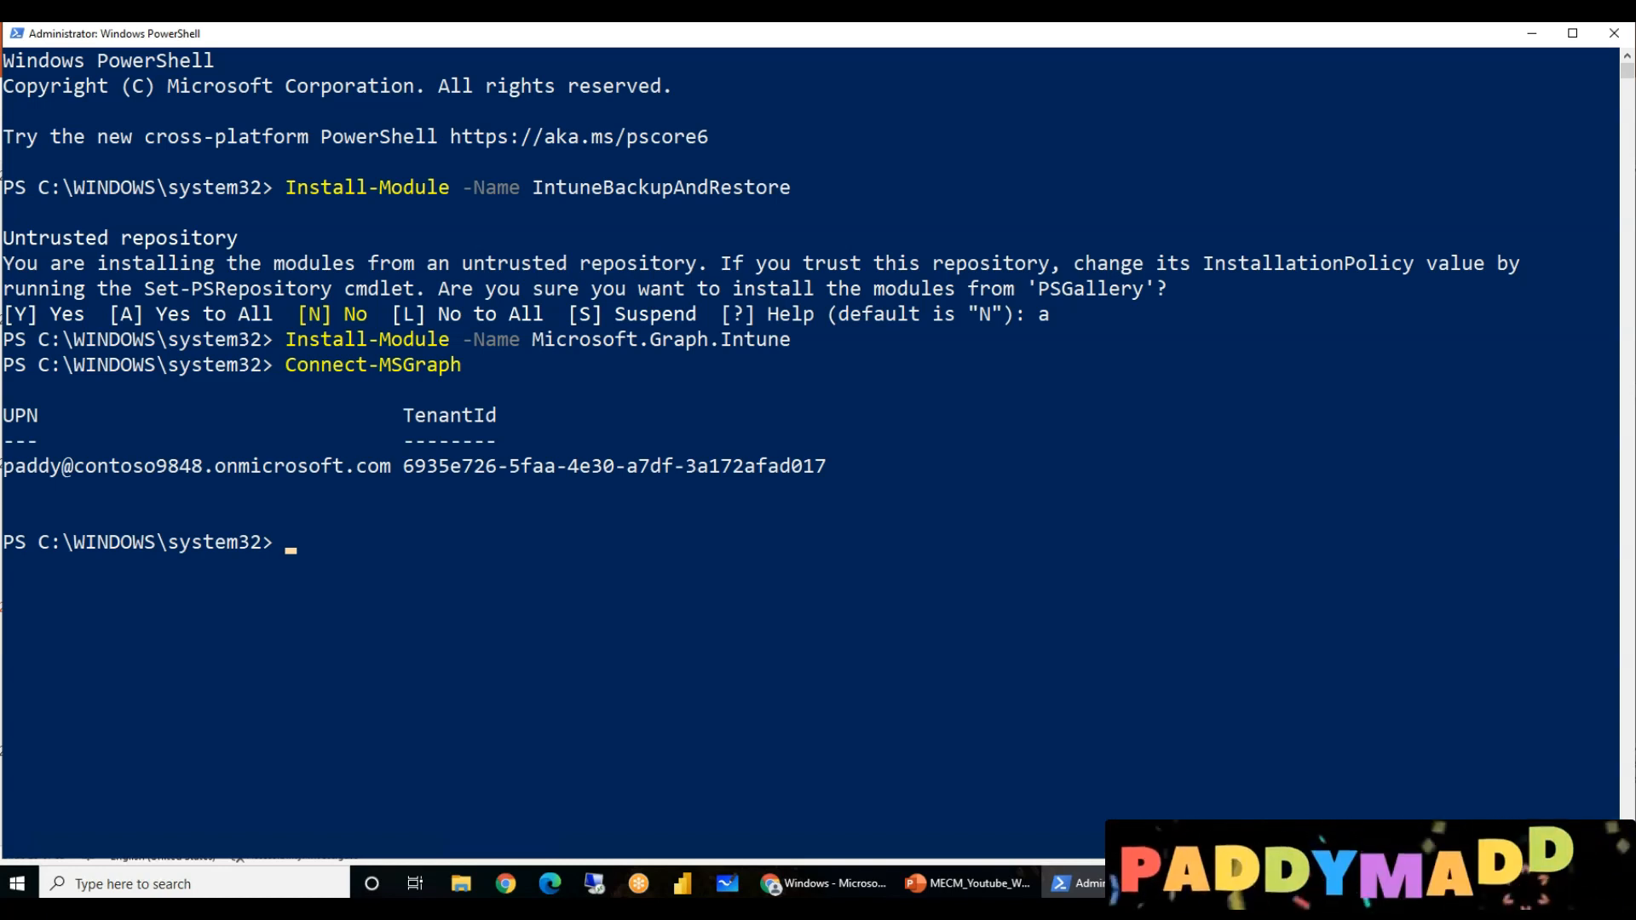
# Step: Import IntuneBackupAndRestore and run Start-IntuneBackup -Path C:\temp\IntuneBackup
pyautogui.write('mport-Module IntuneBackupAndRestore')
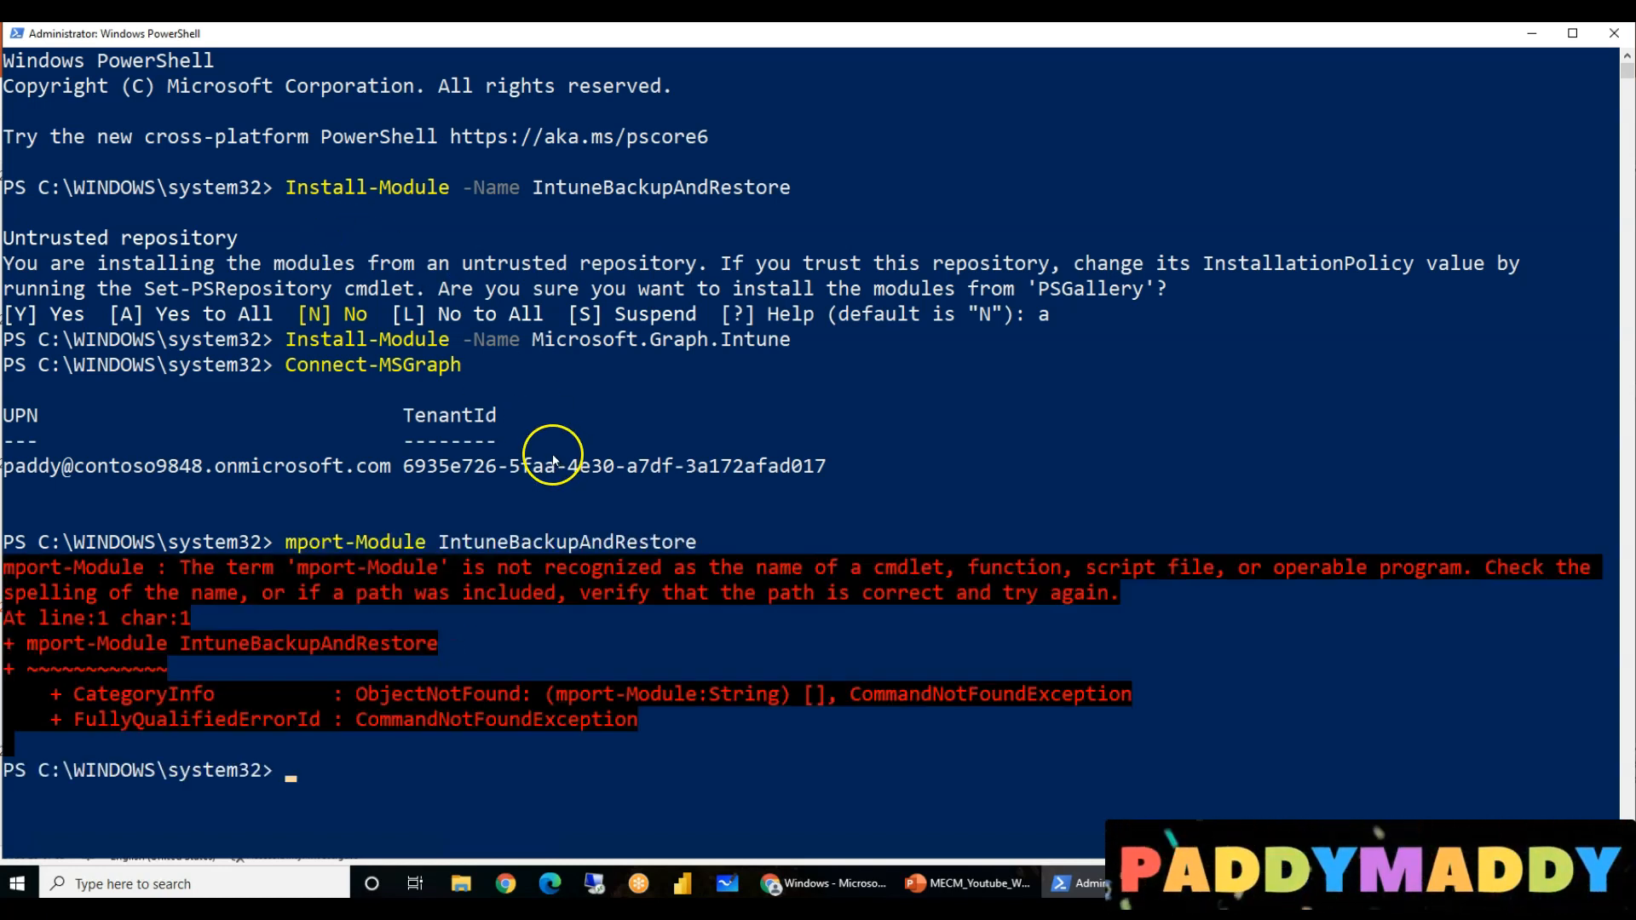
pyautogui.write('mport-Module IntuneBackupAndRestore')
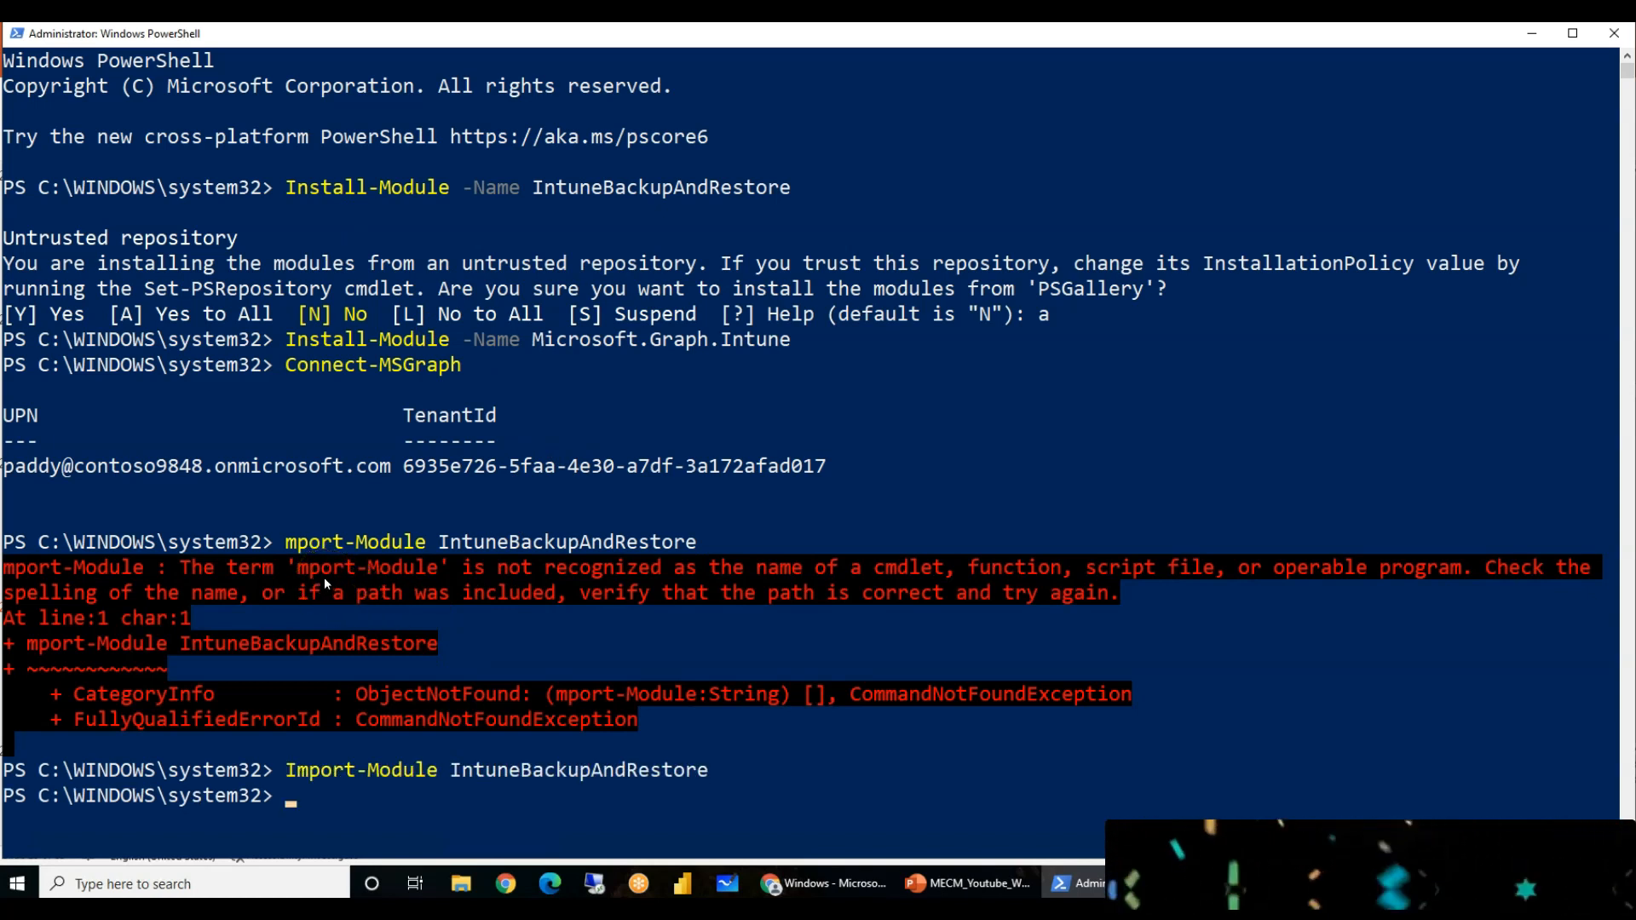
pyautogui.scroll(-3)
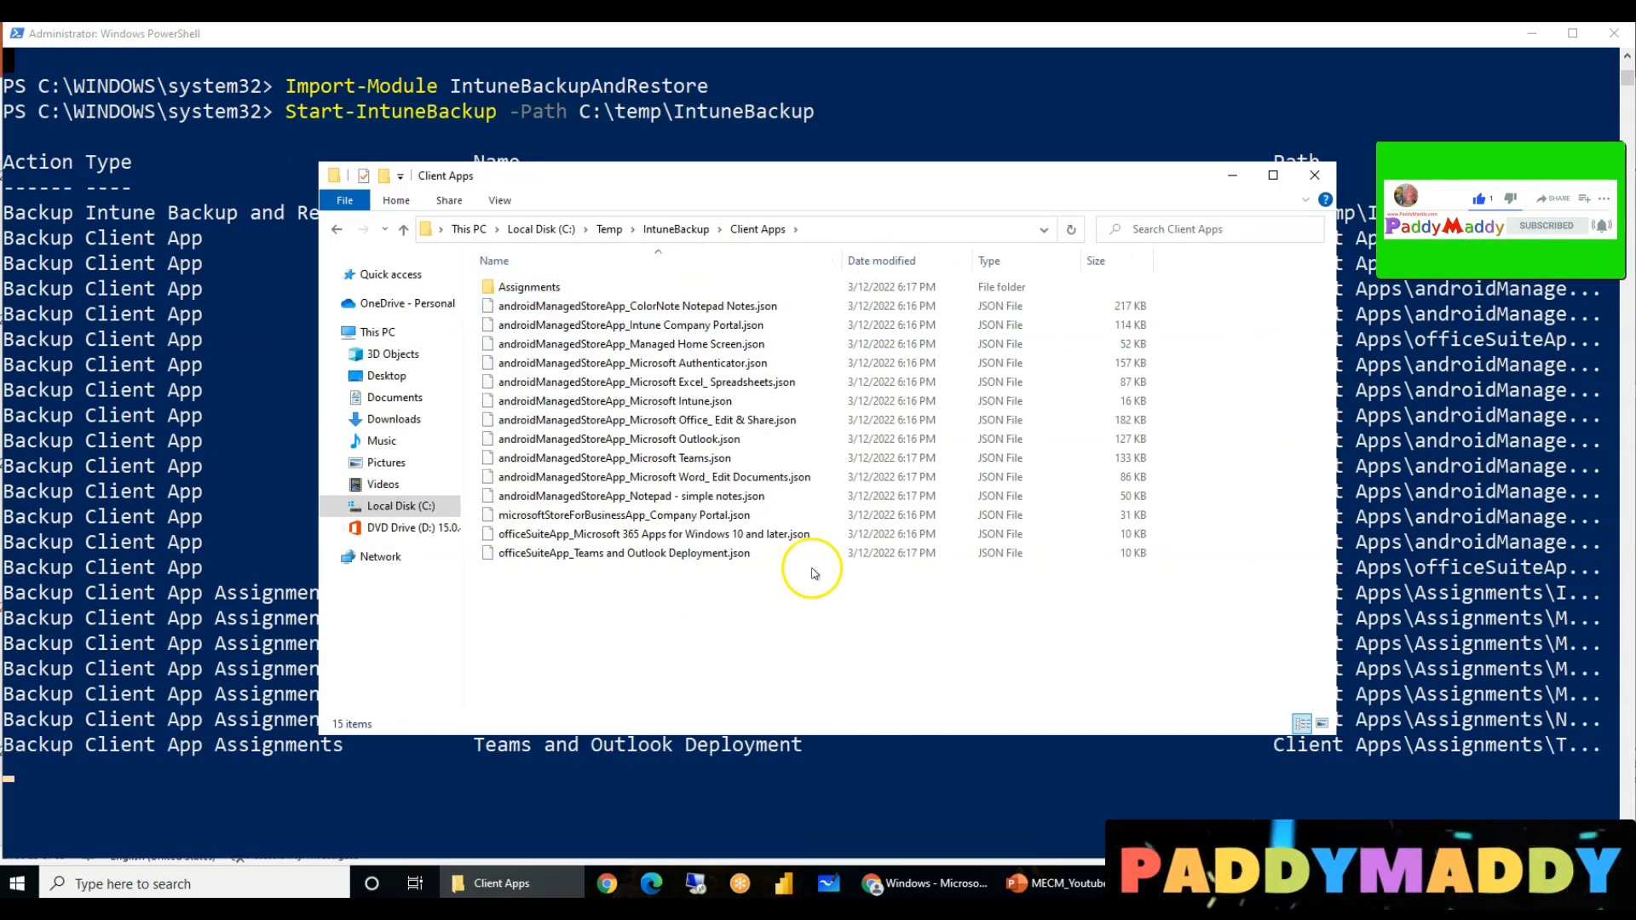
# Step: Browse to C:\Temp\IntuneBackup\Device Compliance Policies and select the BYOD compliance JSON file
pyautogui.click(528, 286)
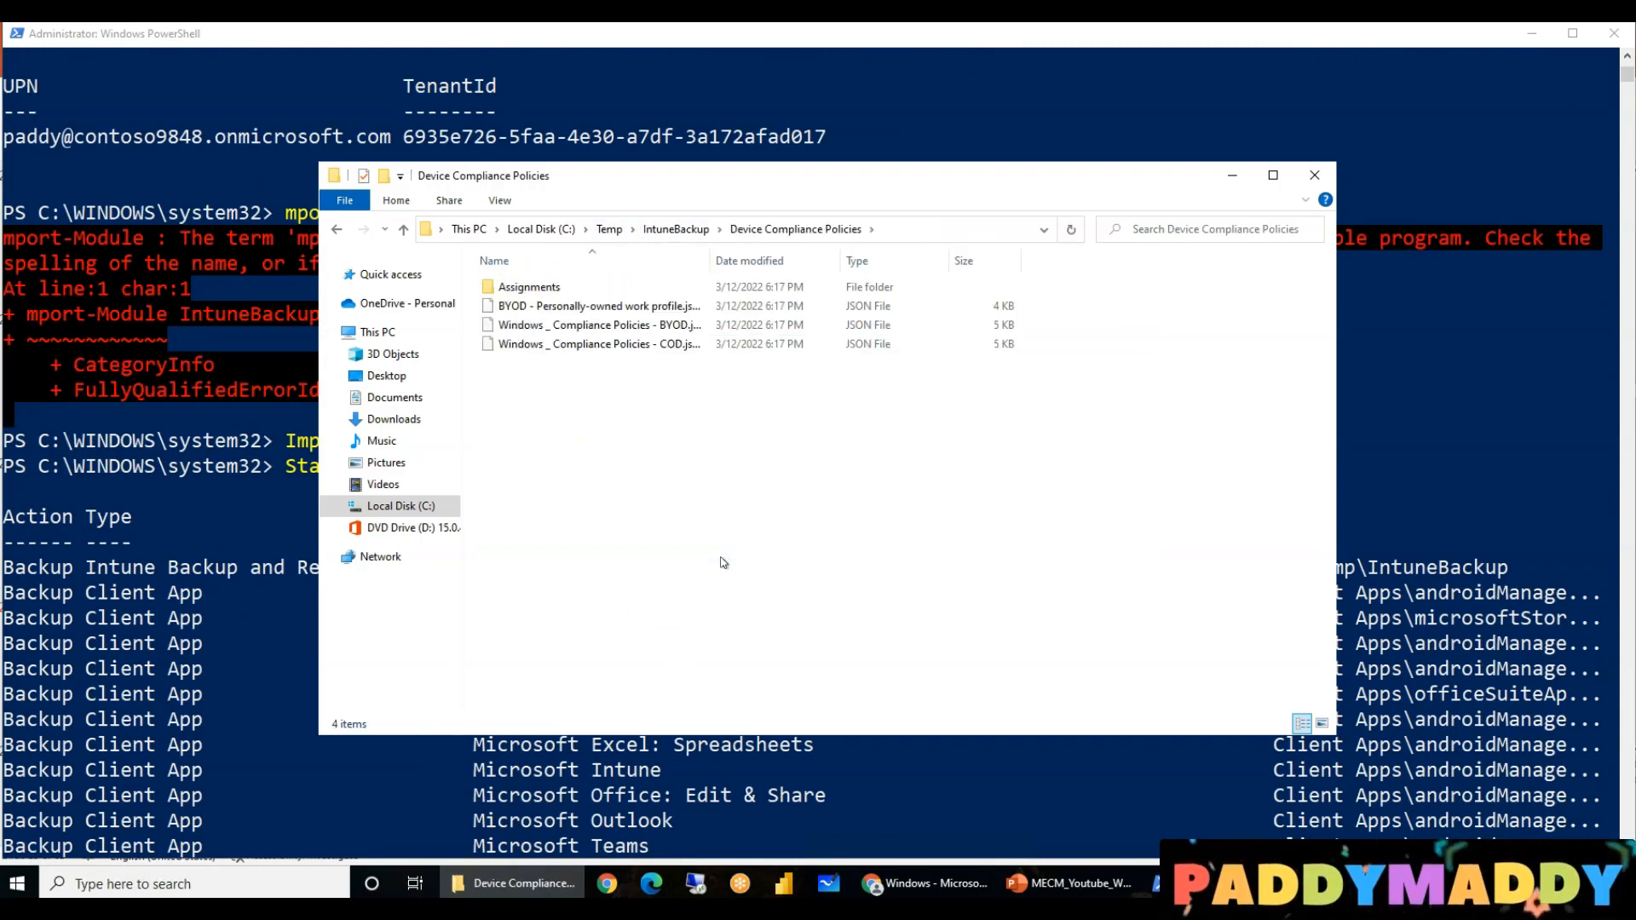
pyautogui.click(599, 305)
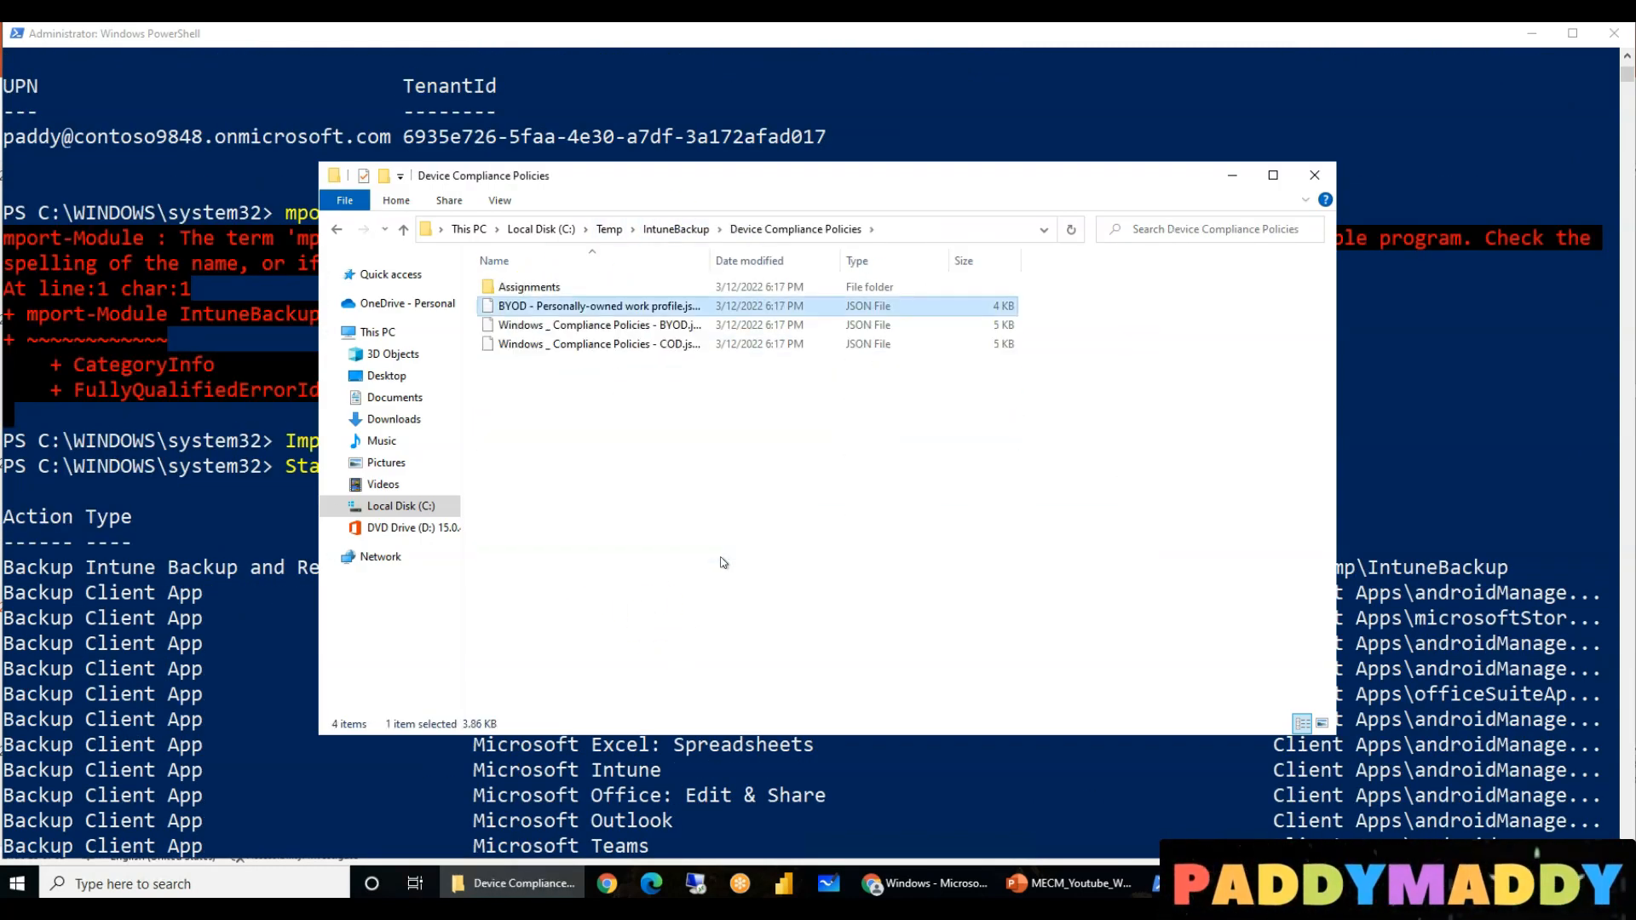
# Step: View the BYOD personally-owned work profile compliance policy JSON in Notepad
pyautogui.doubleClick(598, 305)
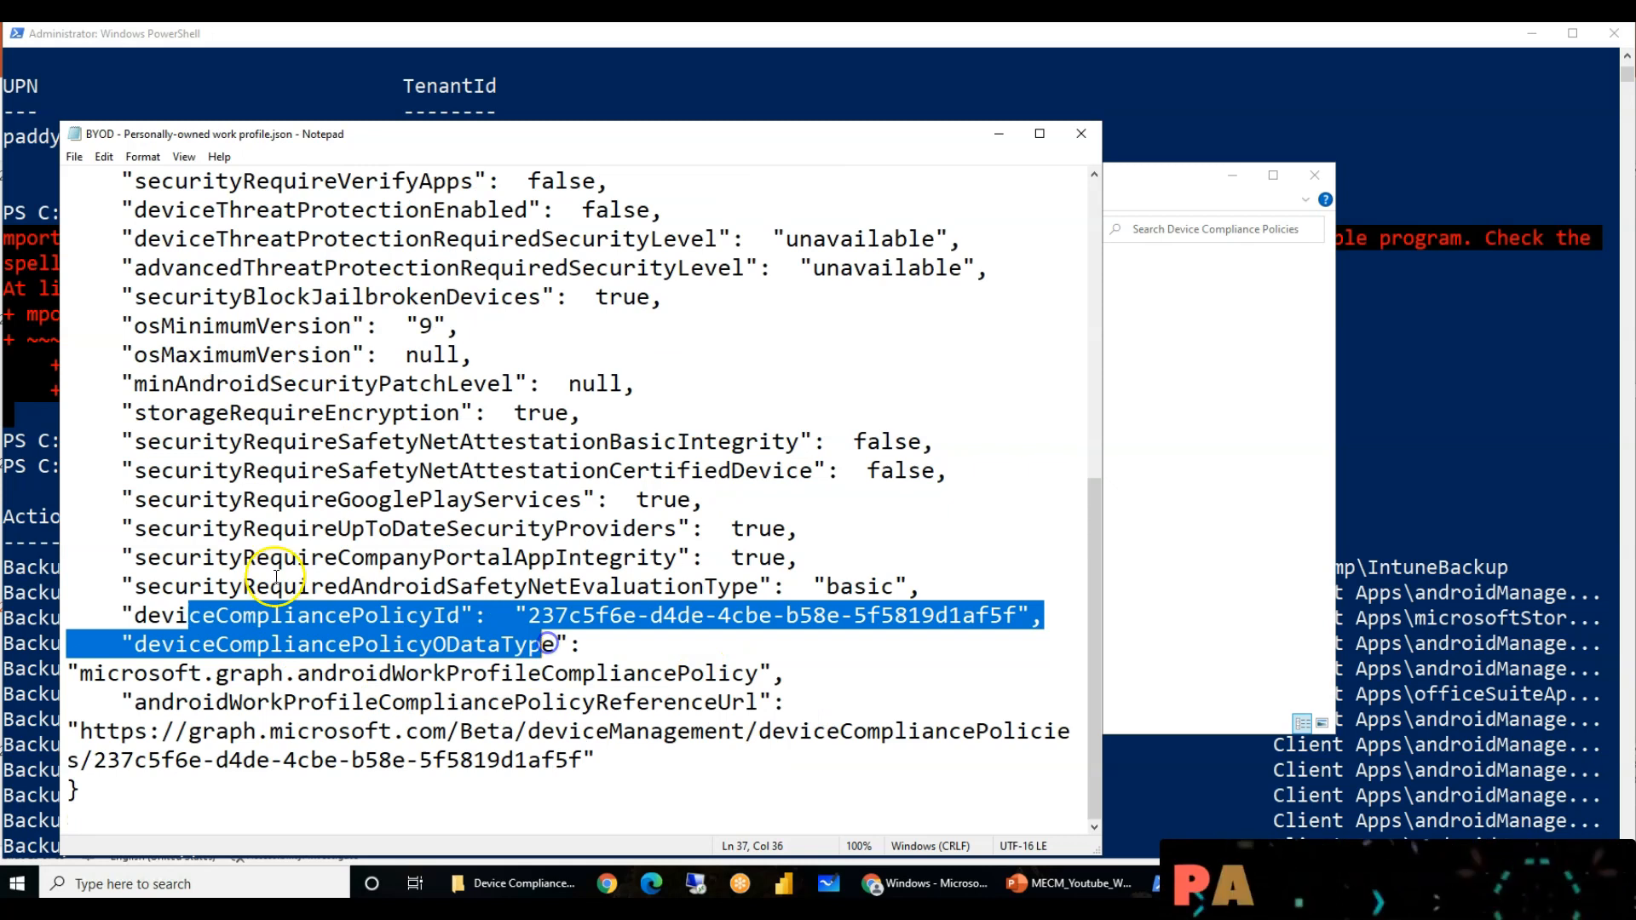
pyautogui.click(303, 325)
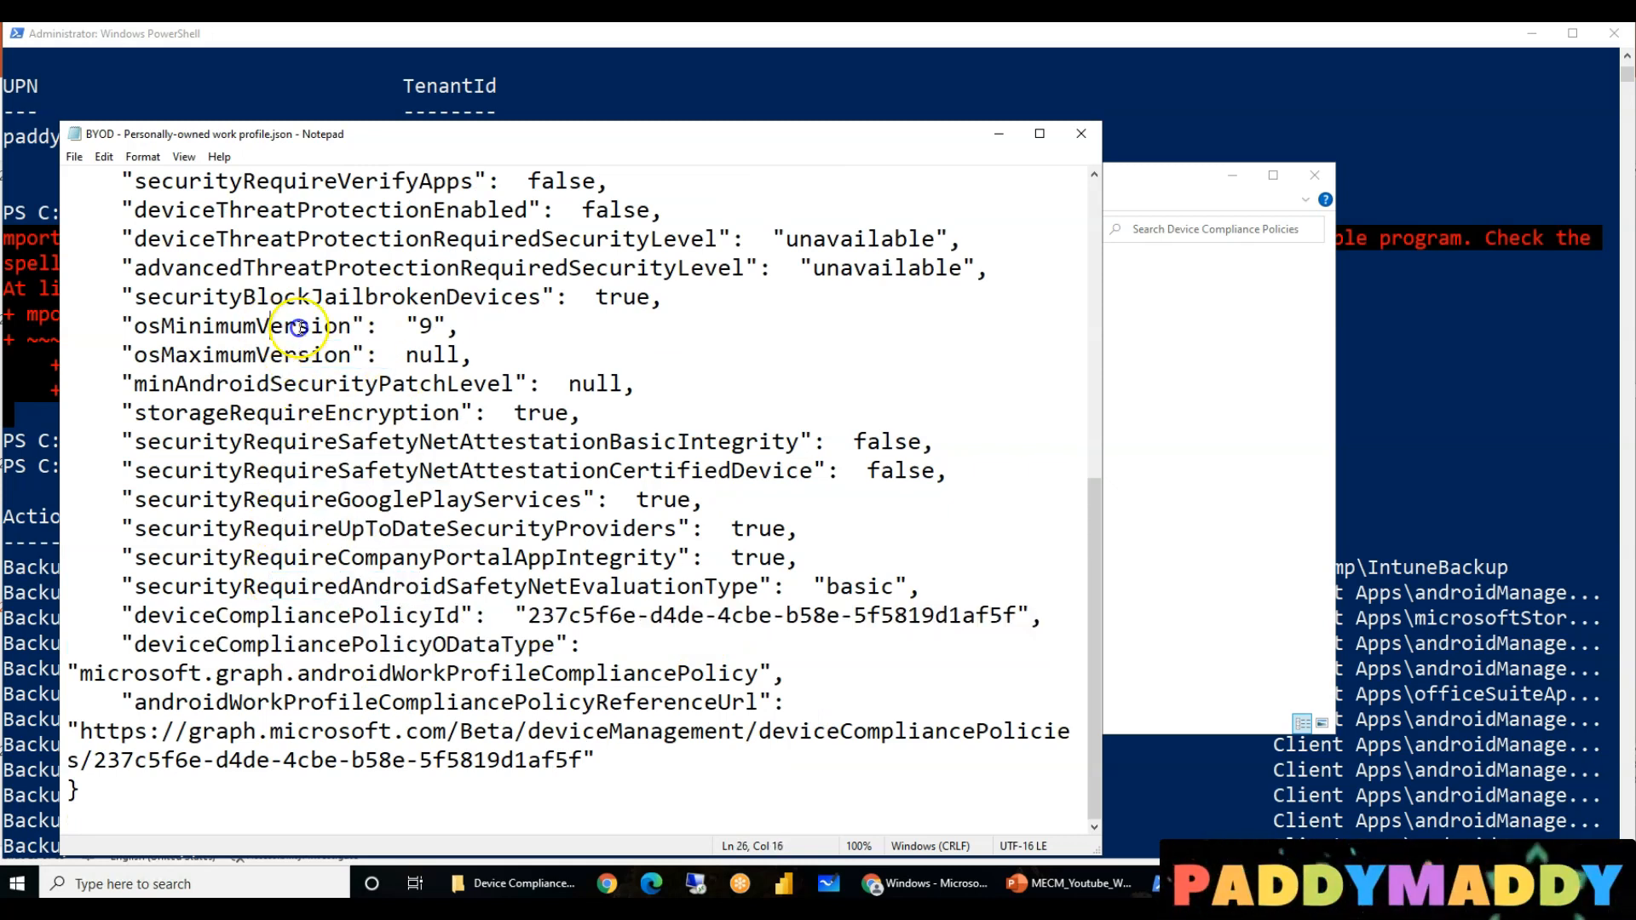
pyautogui.doubleClick(308, 325)
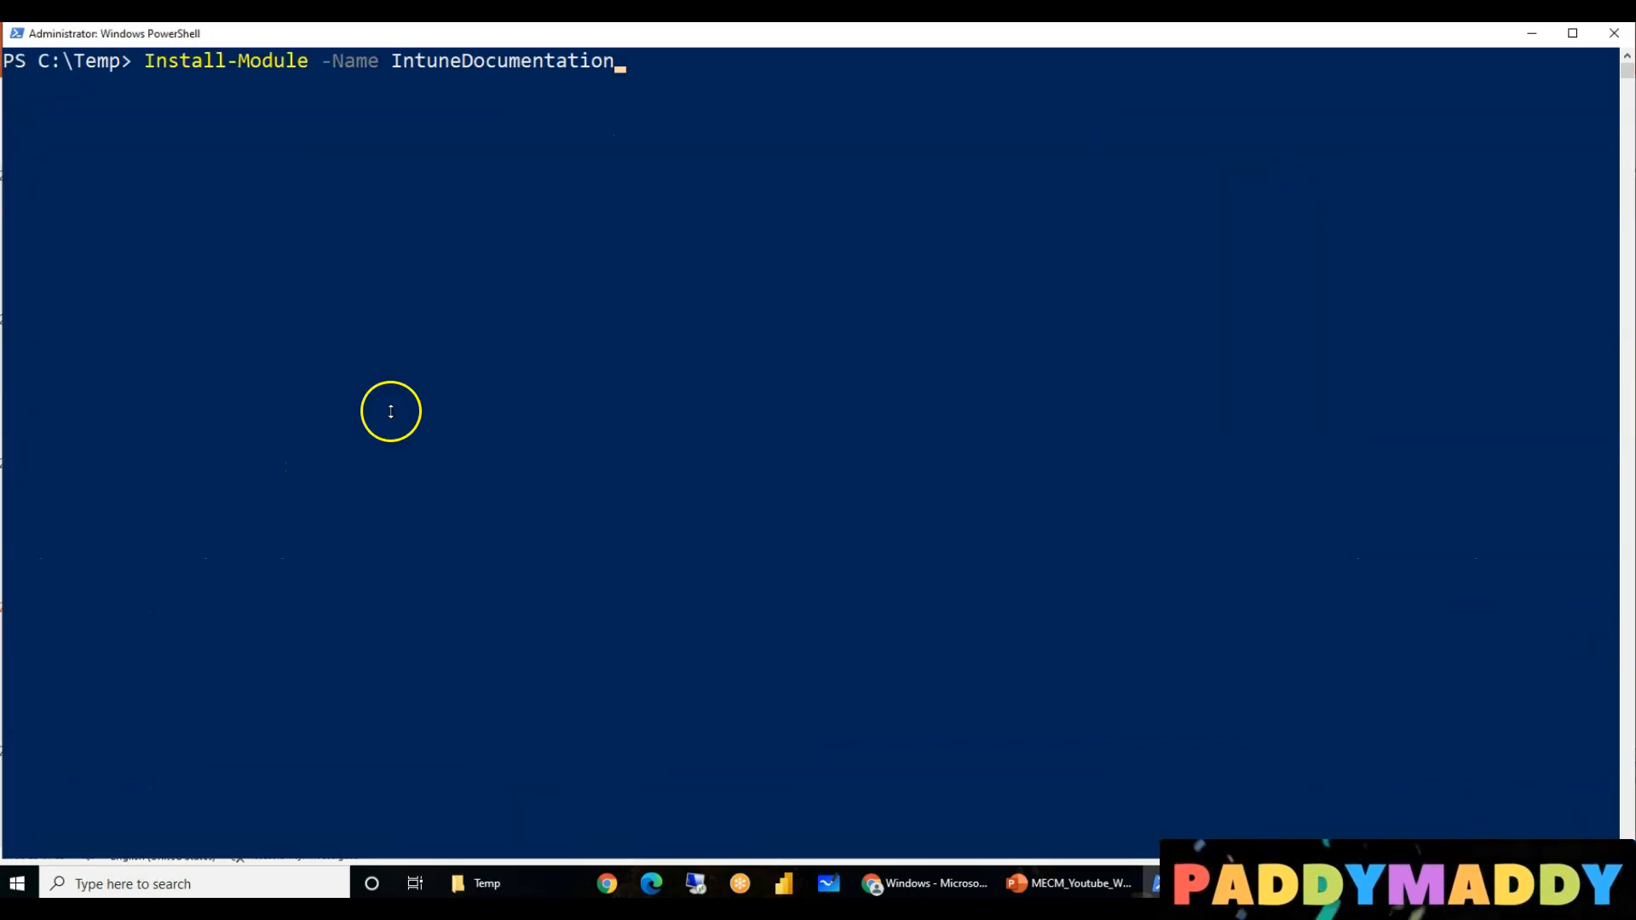
pyautogui.moveTo(542, 426)
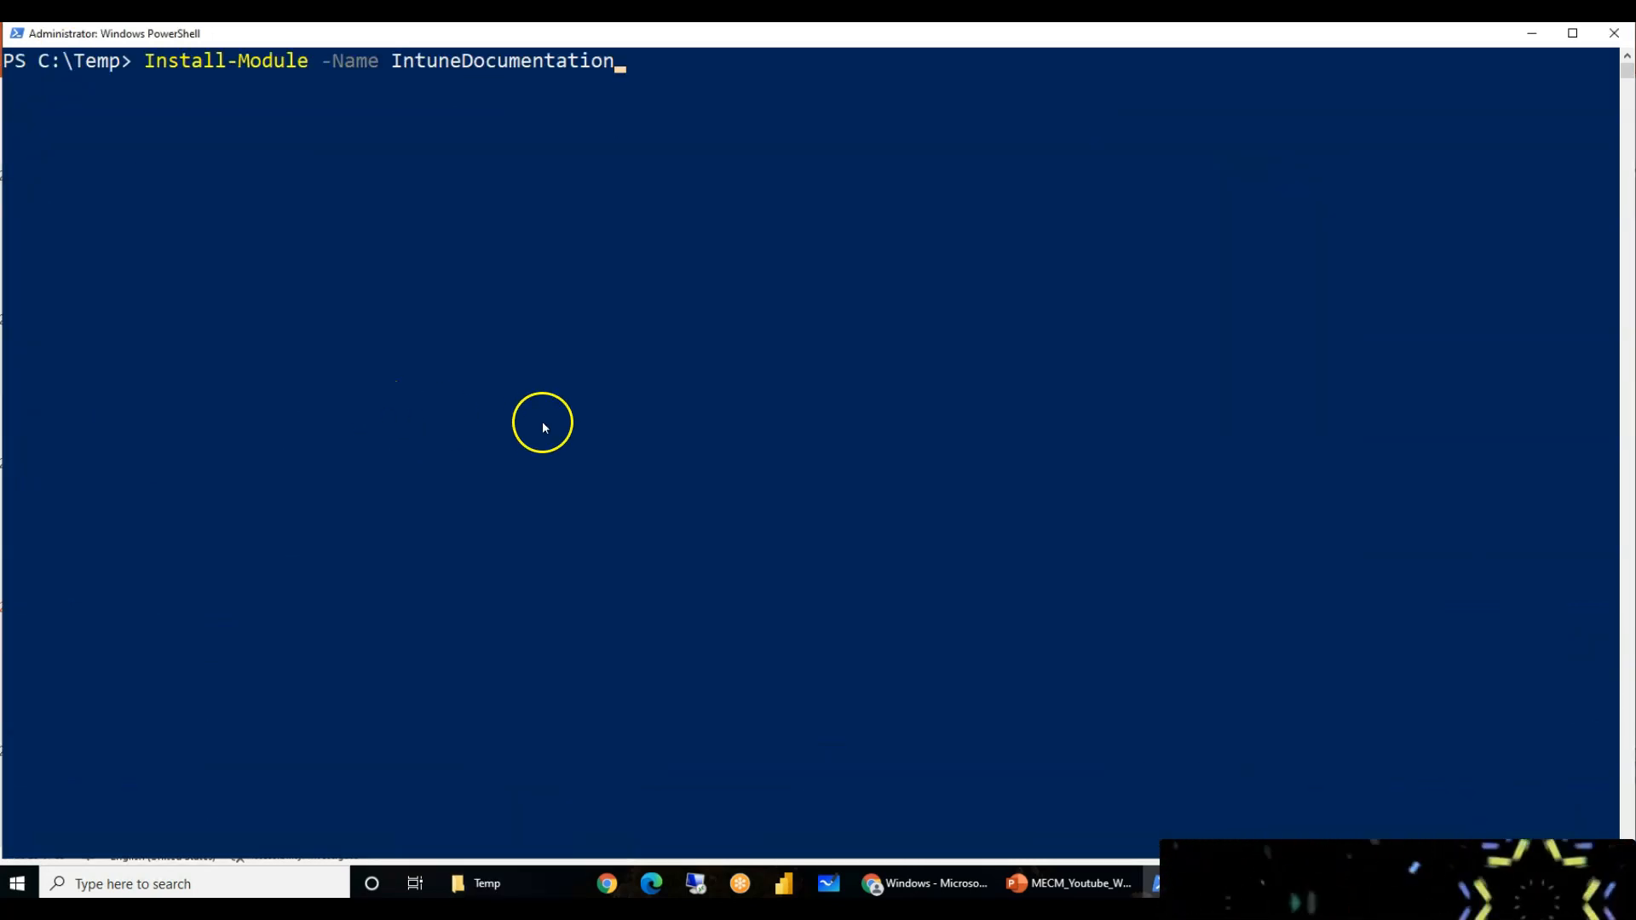
# Step: Run Install-Module -Name IntuneDocumentation, raising the untrusted PSGallery repository prompt
pyautogui.press('enter')
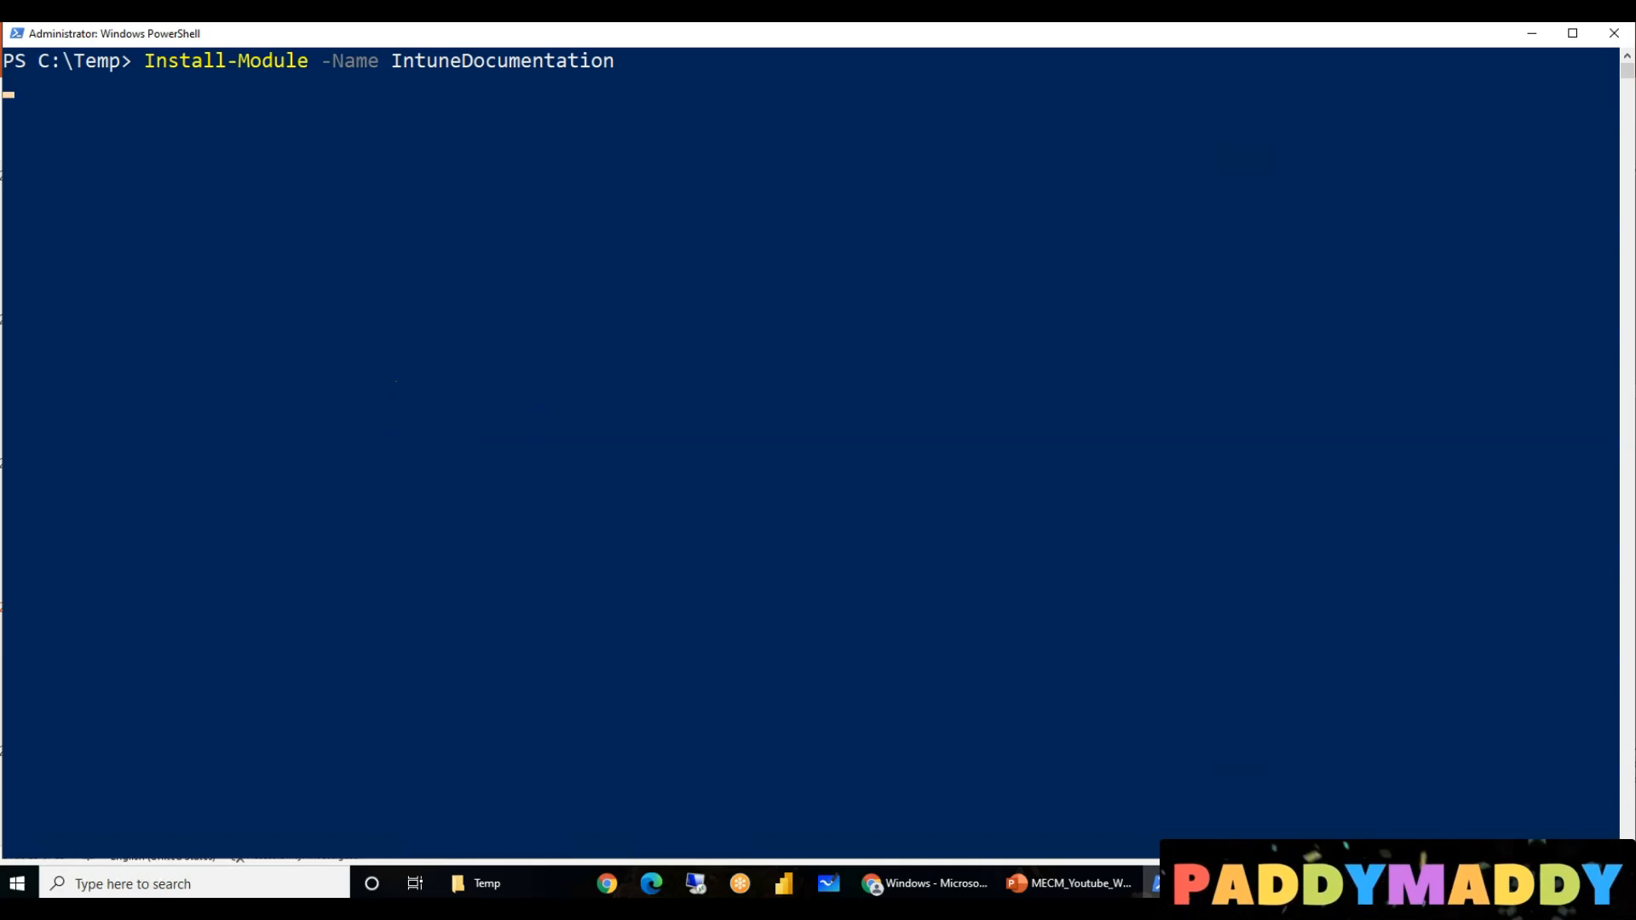
pyautogui.press('enter')
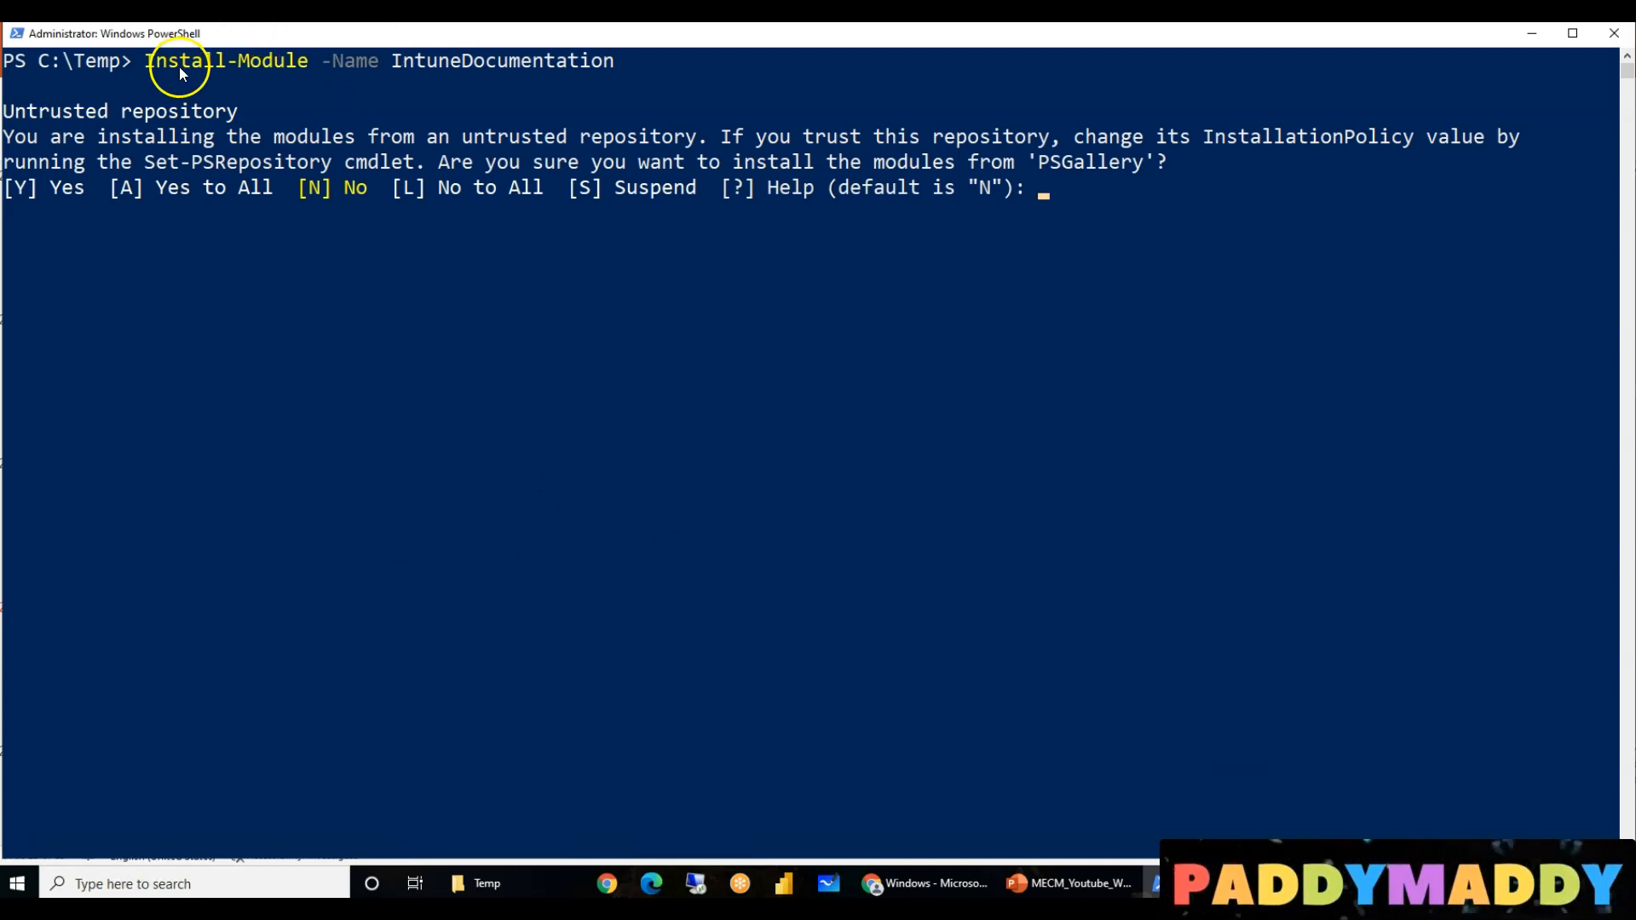
pyautogui.moveTo(434, 100)
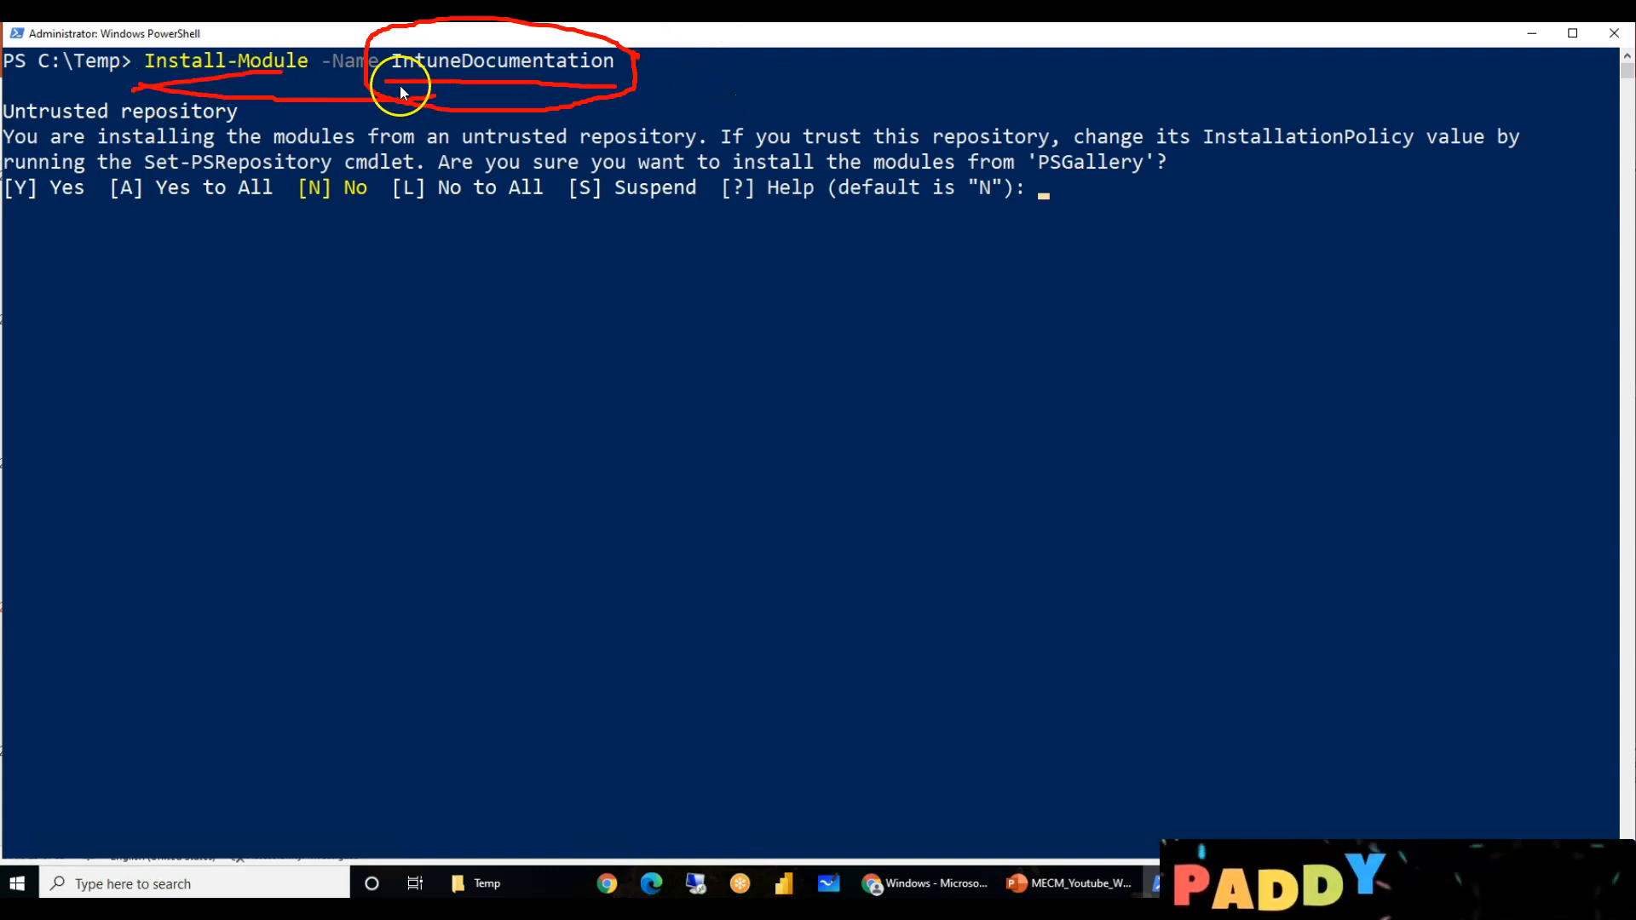
pyautogui.moveTo(306, 279)
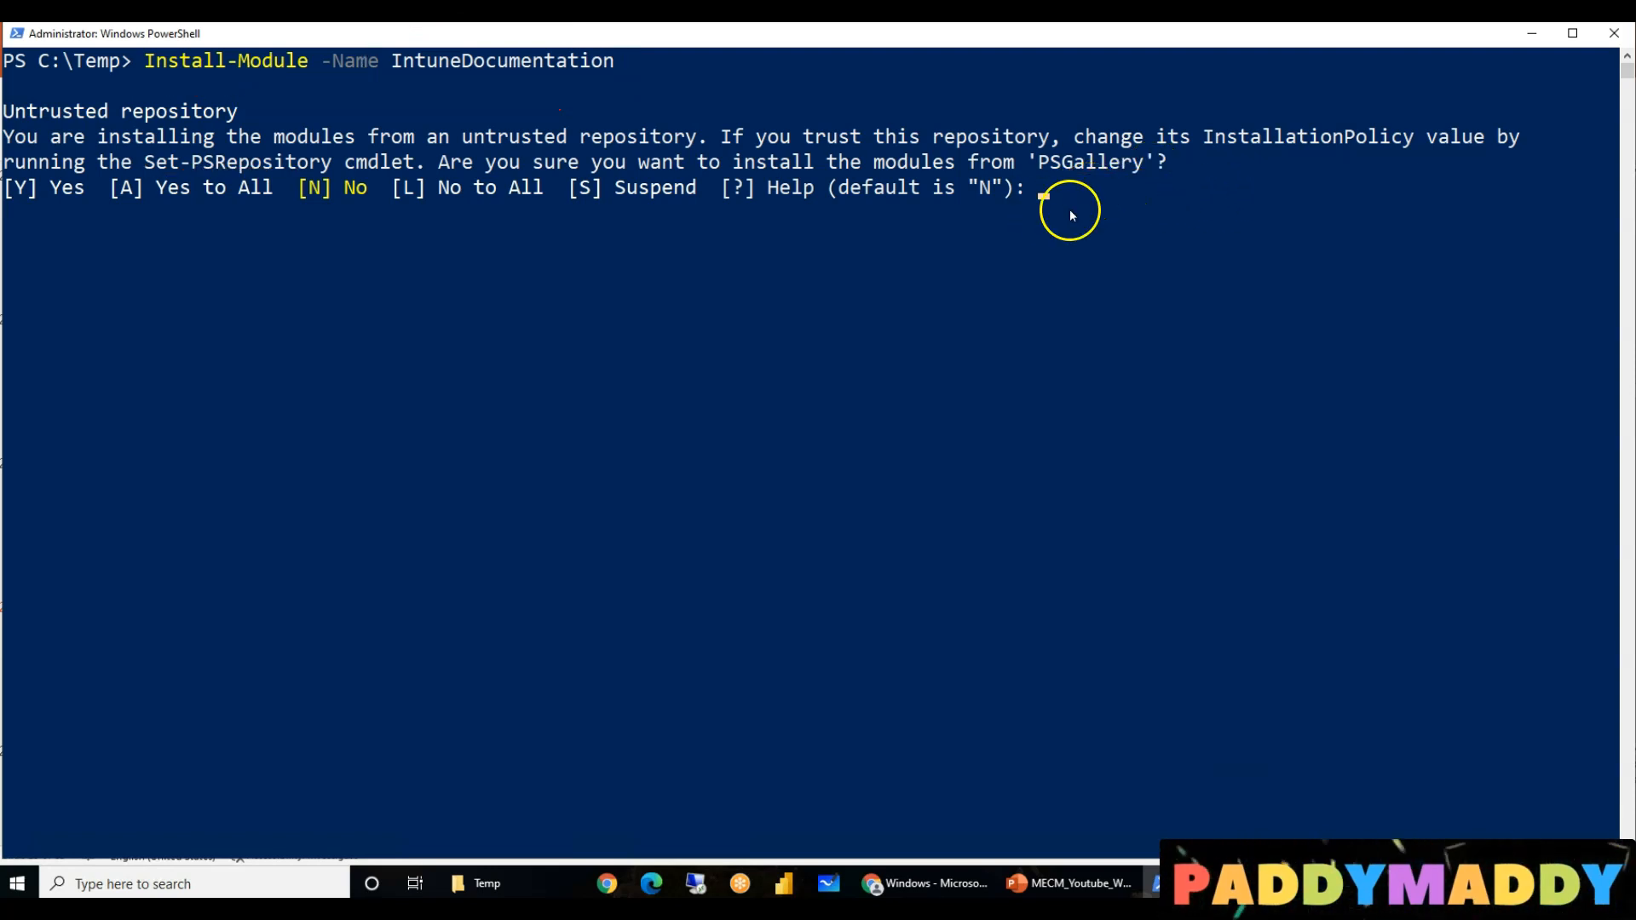
# Step: Answer 'A' to install IntuneDocumentation, generate the documentation, and open the .docx from C:\Temp
pyautogui.write('a')
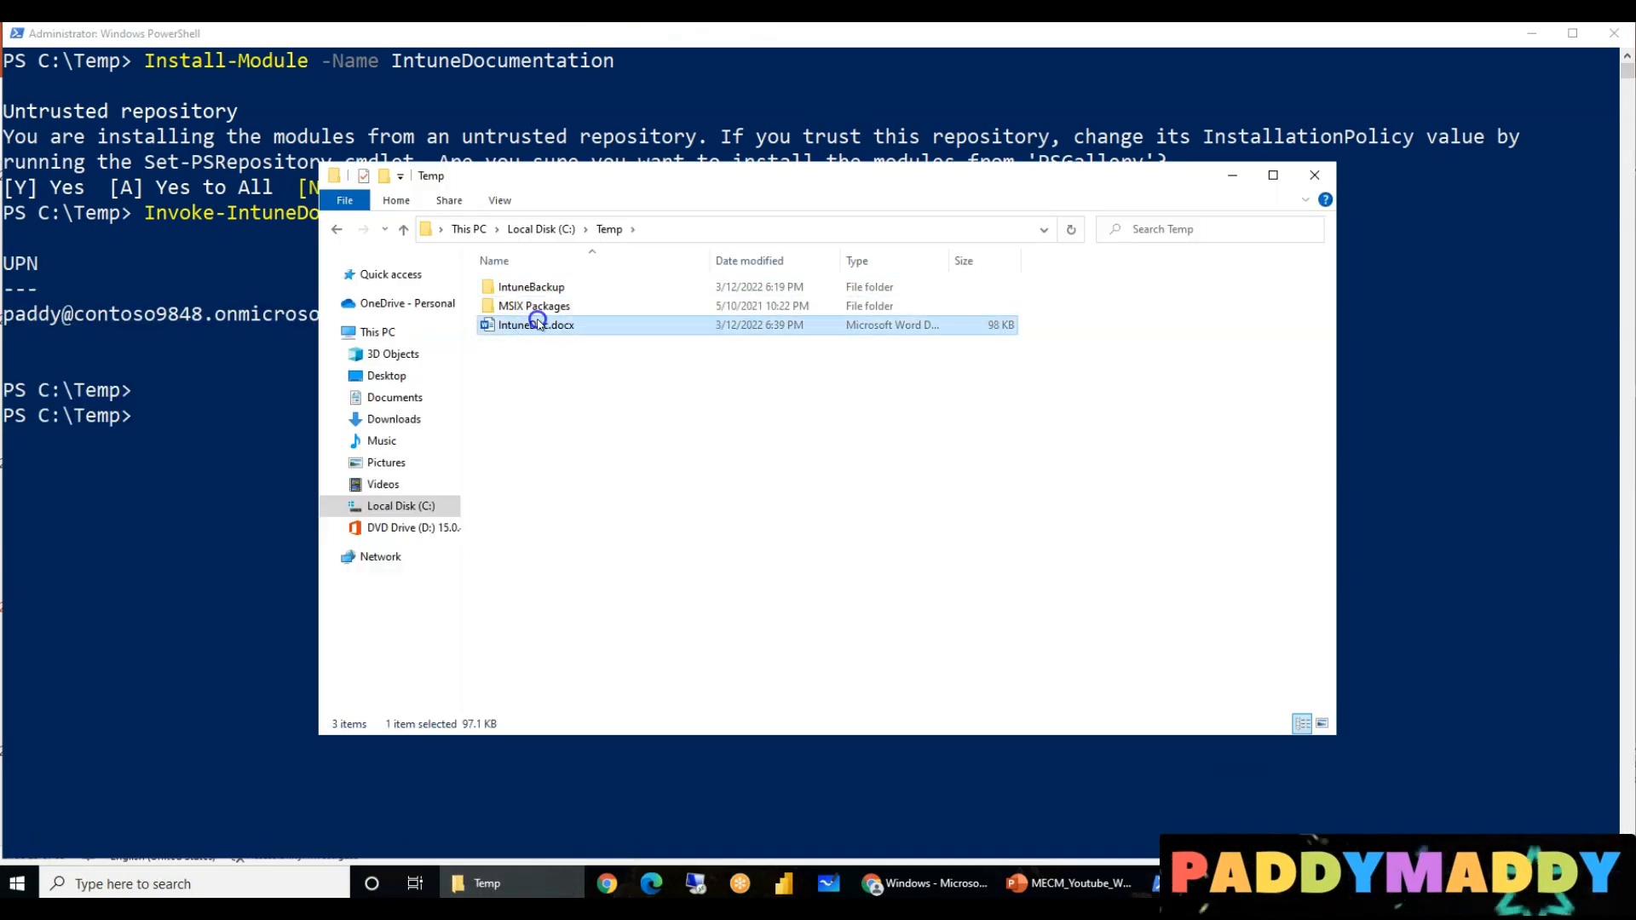
pyautogui.doubleClick(535, 324)
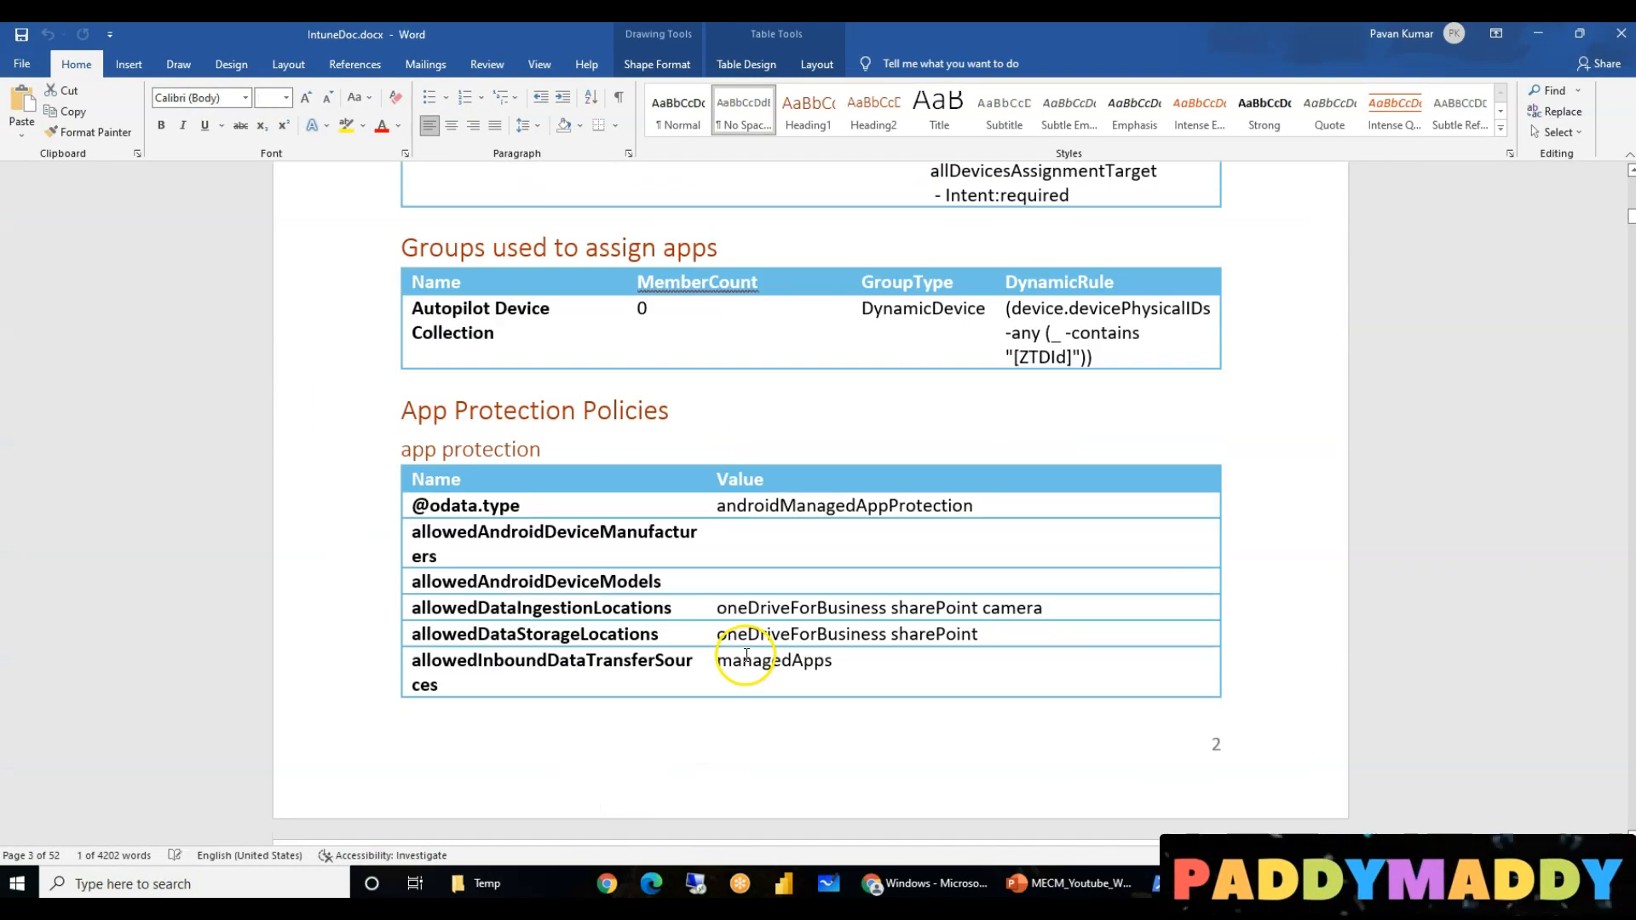
# Step: Scroll through the IntuneDoc.docx Autopilot and app tables, then switch to the Endpoint Manager browser
pyautogui.scroll(-3)
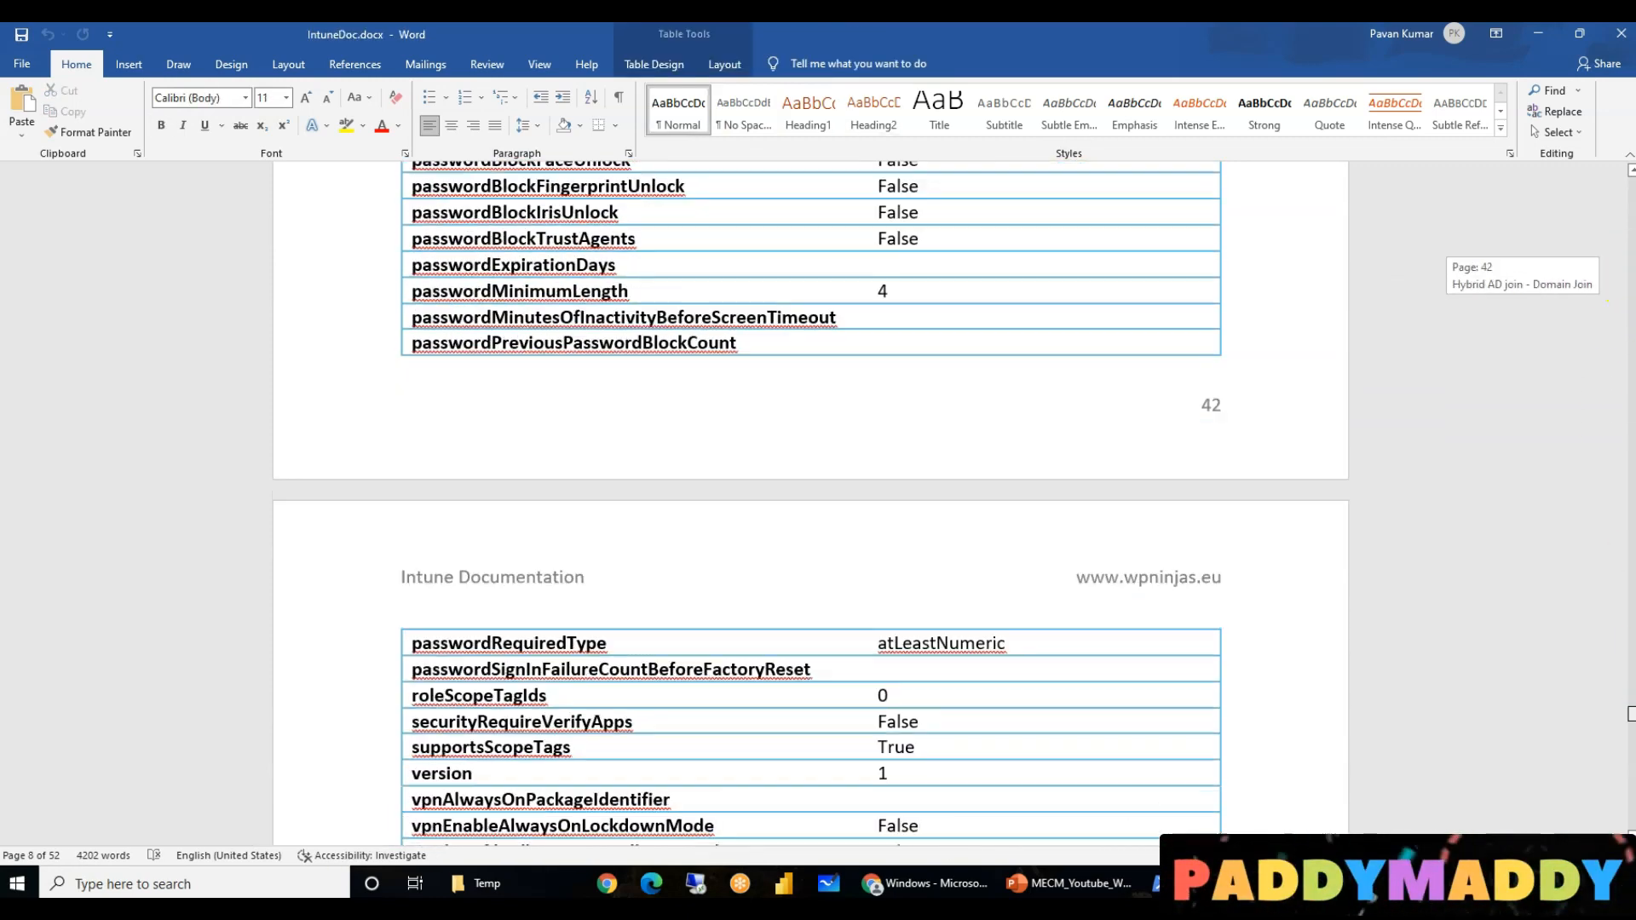
pyautogui.scroll(-3)
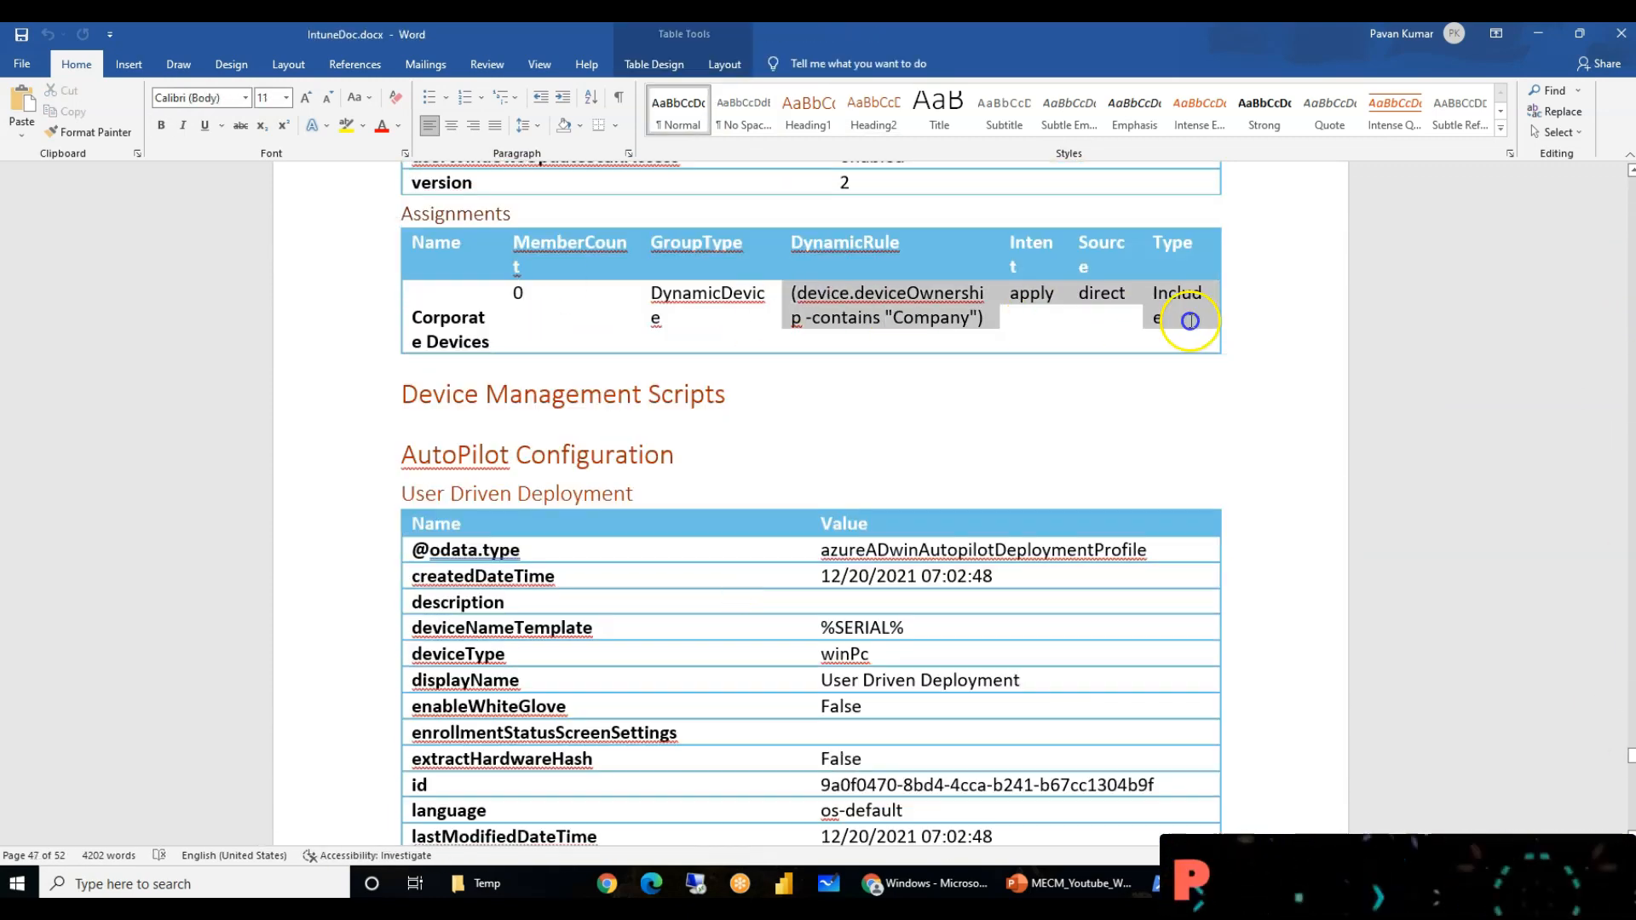
pyautogui.scroll(-3)
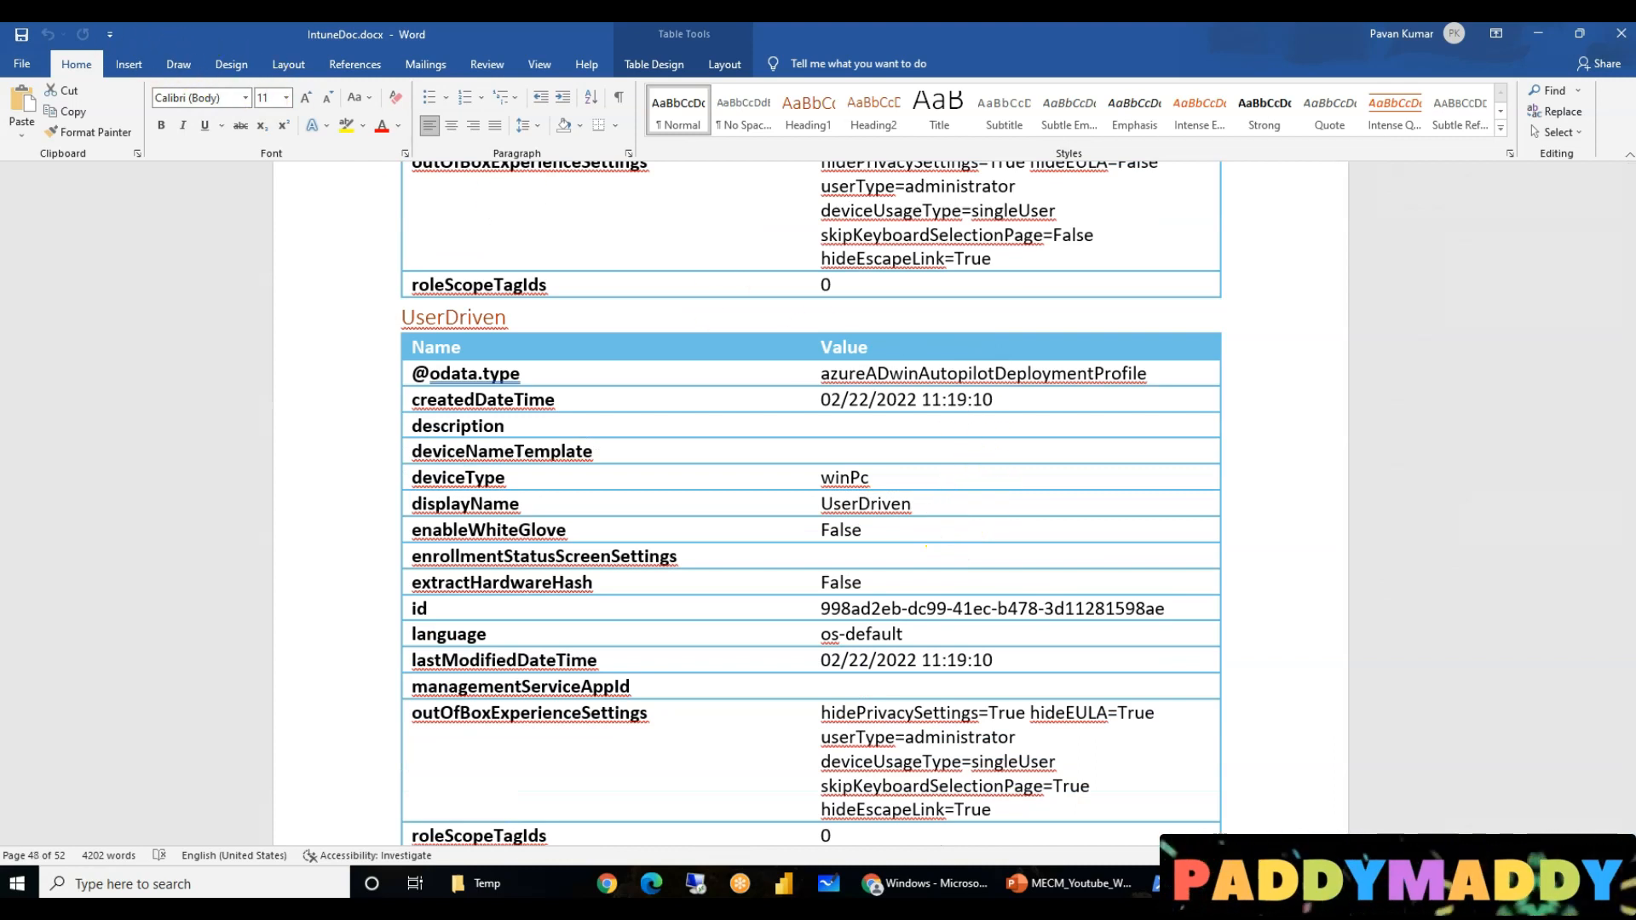
pyautogui.click(823, 885)
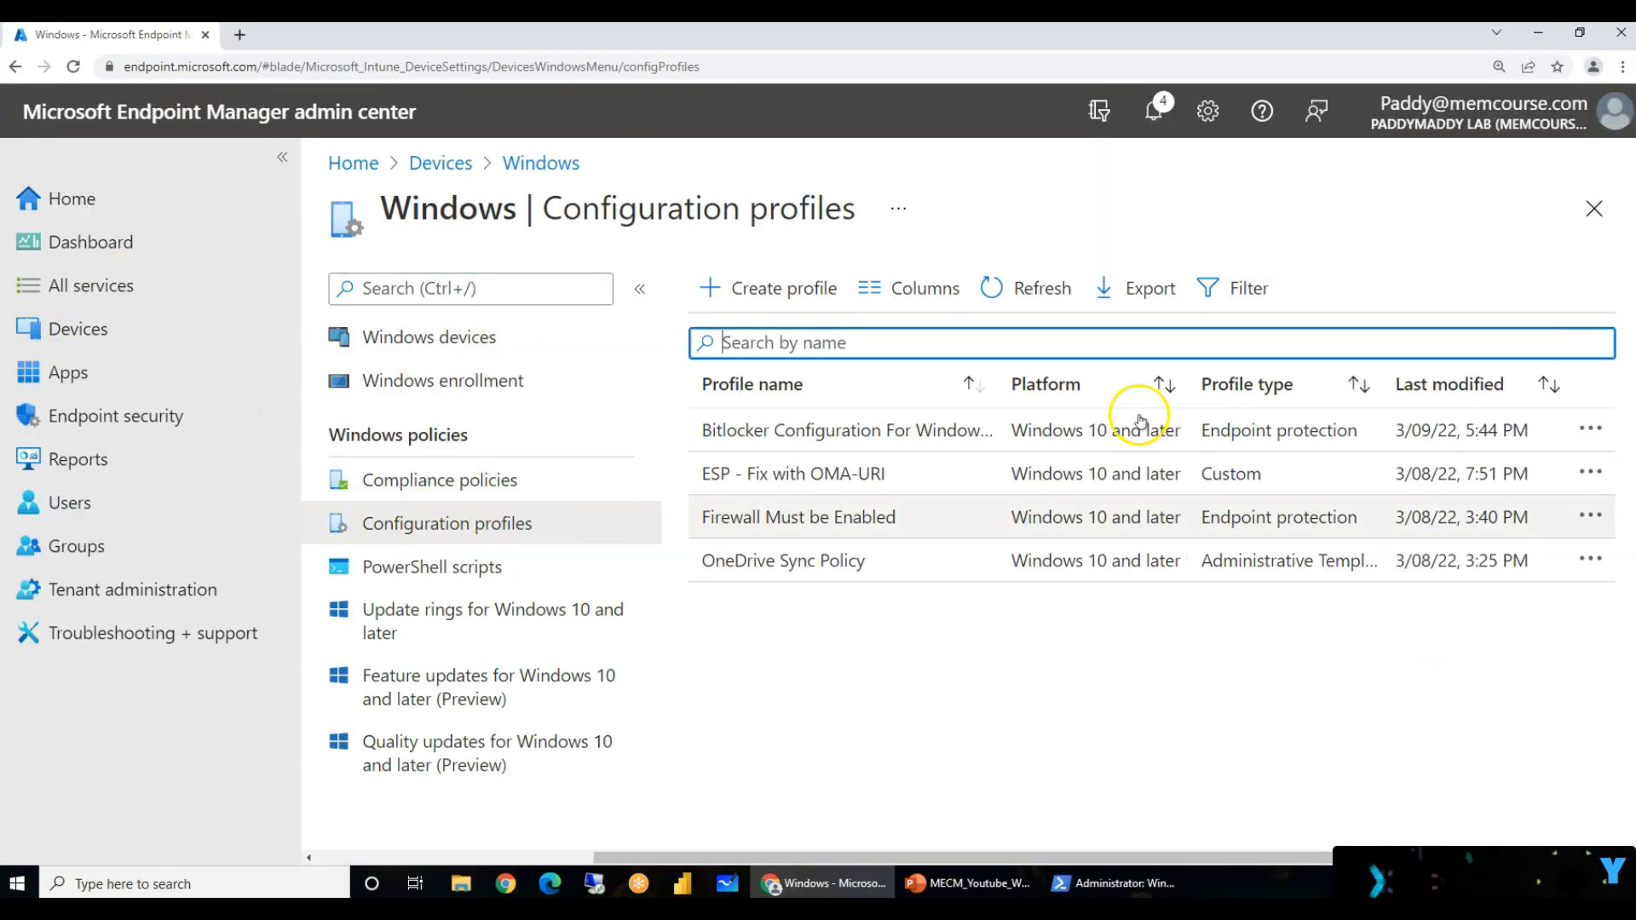
# Step: Save the Bitlocker, ESP OMA-URI and Phase 1 quality update profiles with '-MEM (edited)' names
pyautogui.click(438, 479)
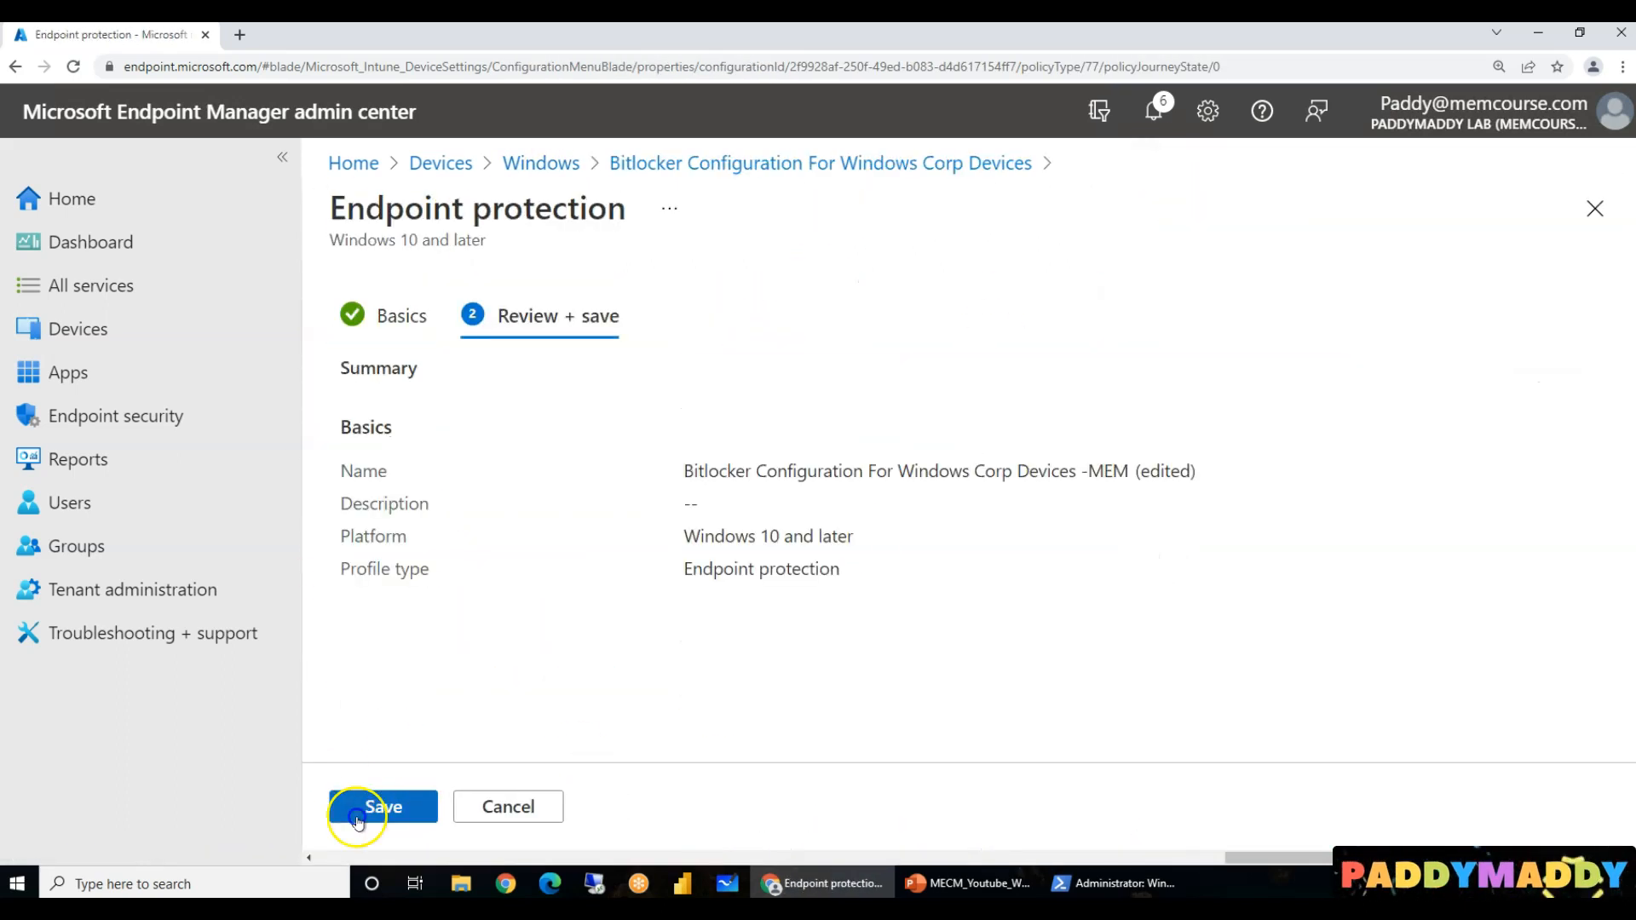
pyautogui.click(381, 806)
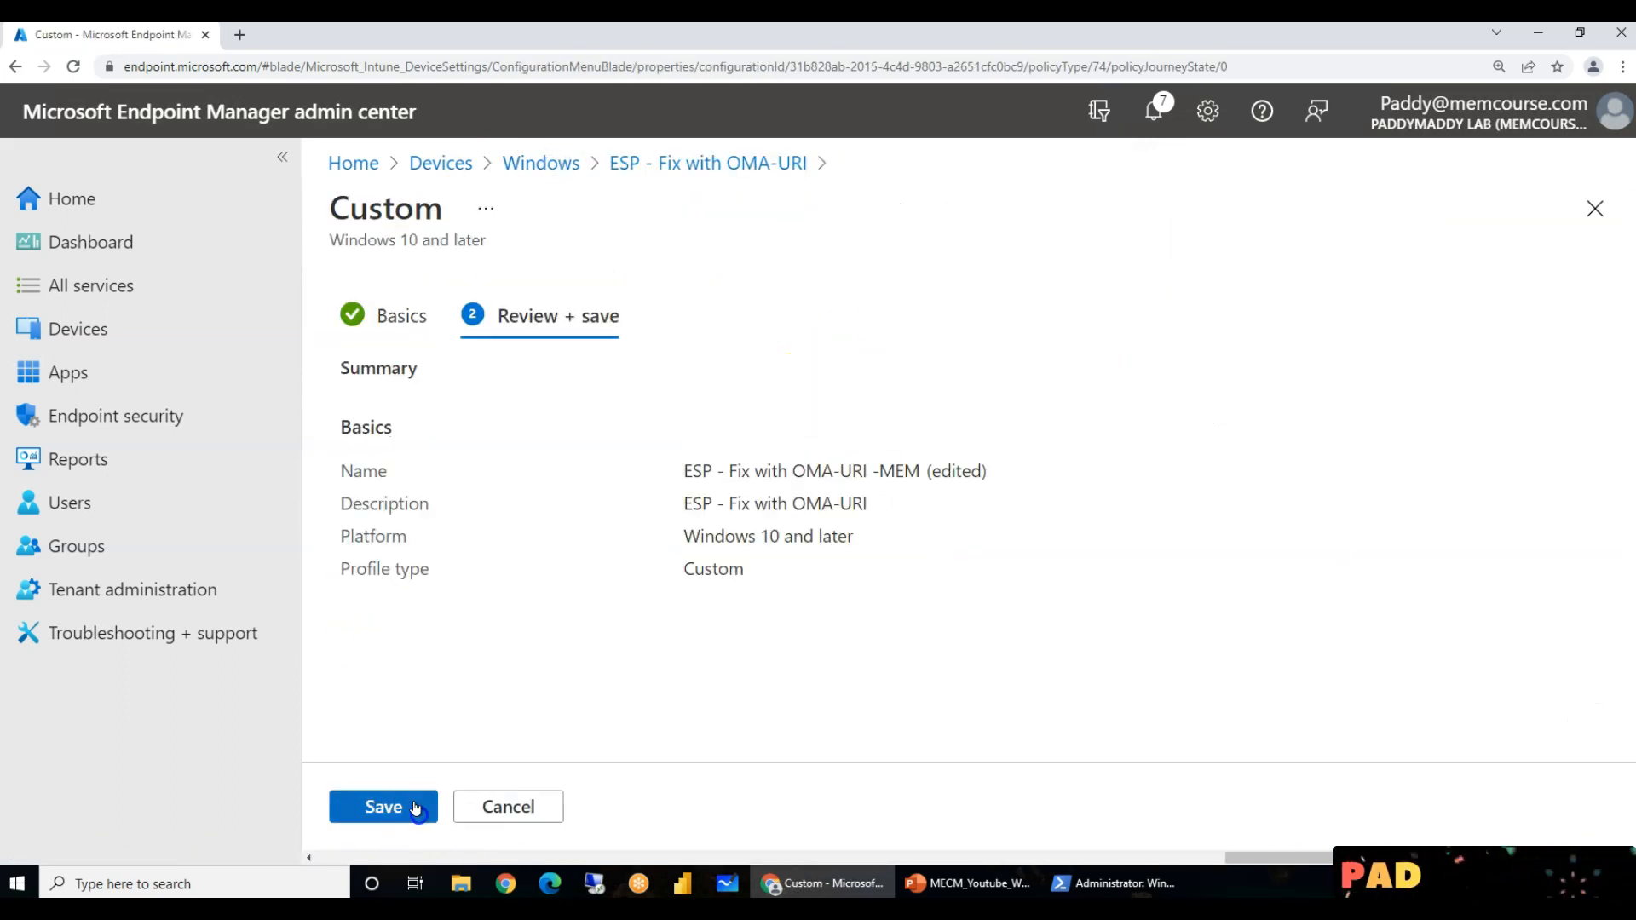
pyautogui.click(381, 806)
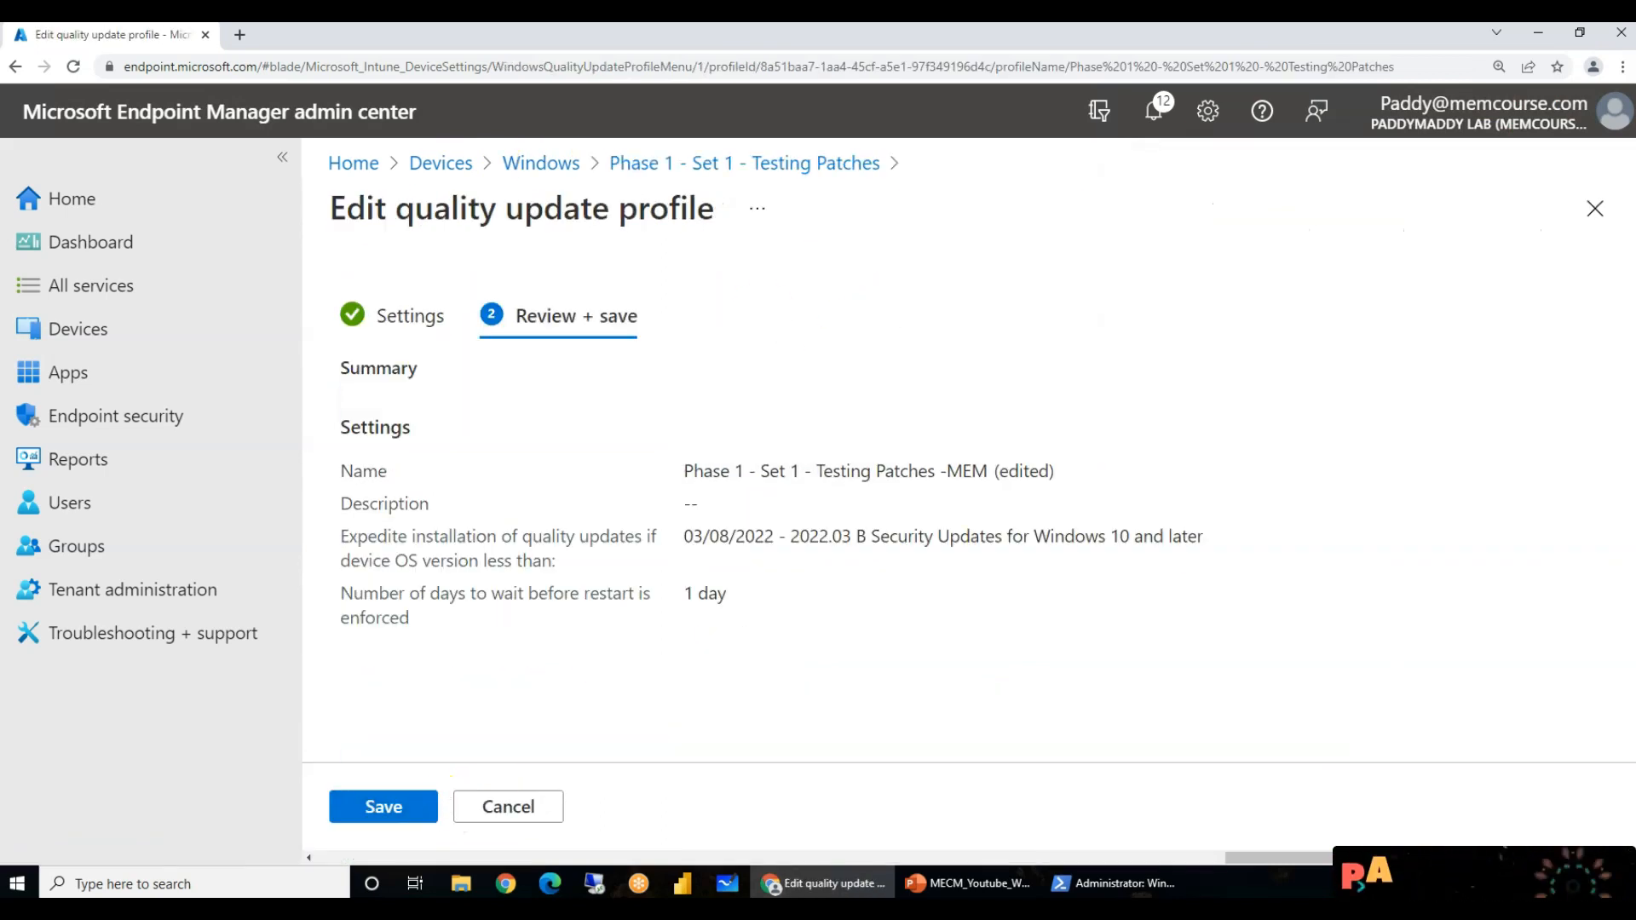
pyautogui.click(382, 805)
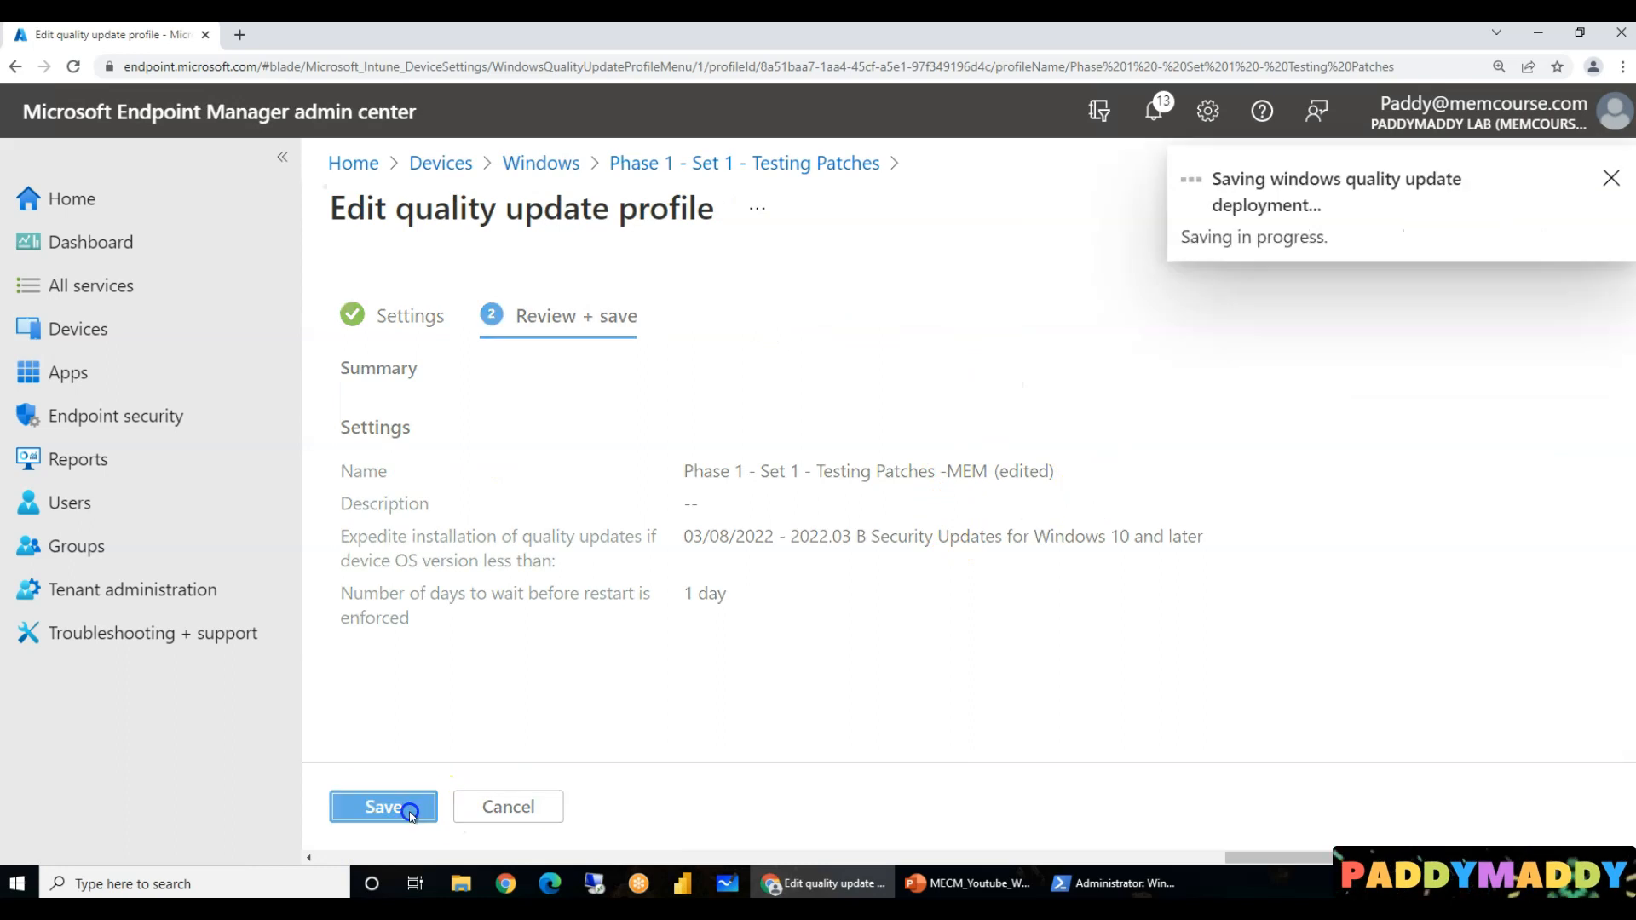
# Step: Review the All Users device type enrollment restriction in edit mode and discard without changes
pyautogui.click(381, 806)
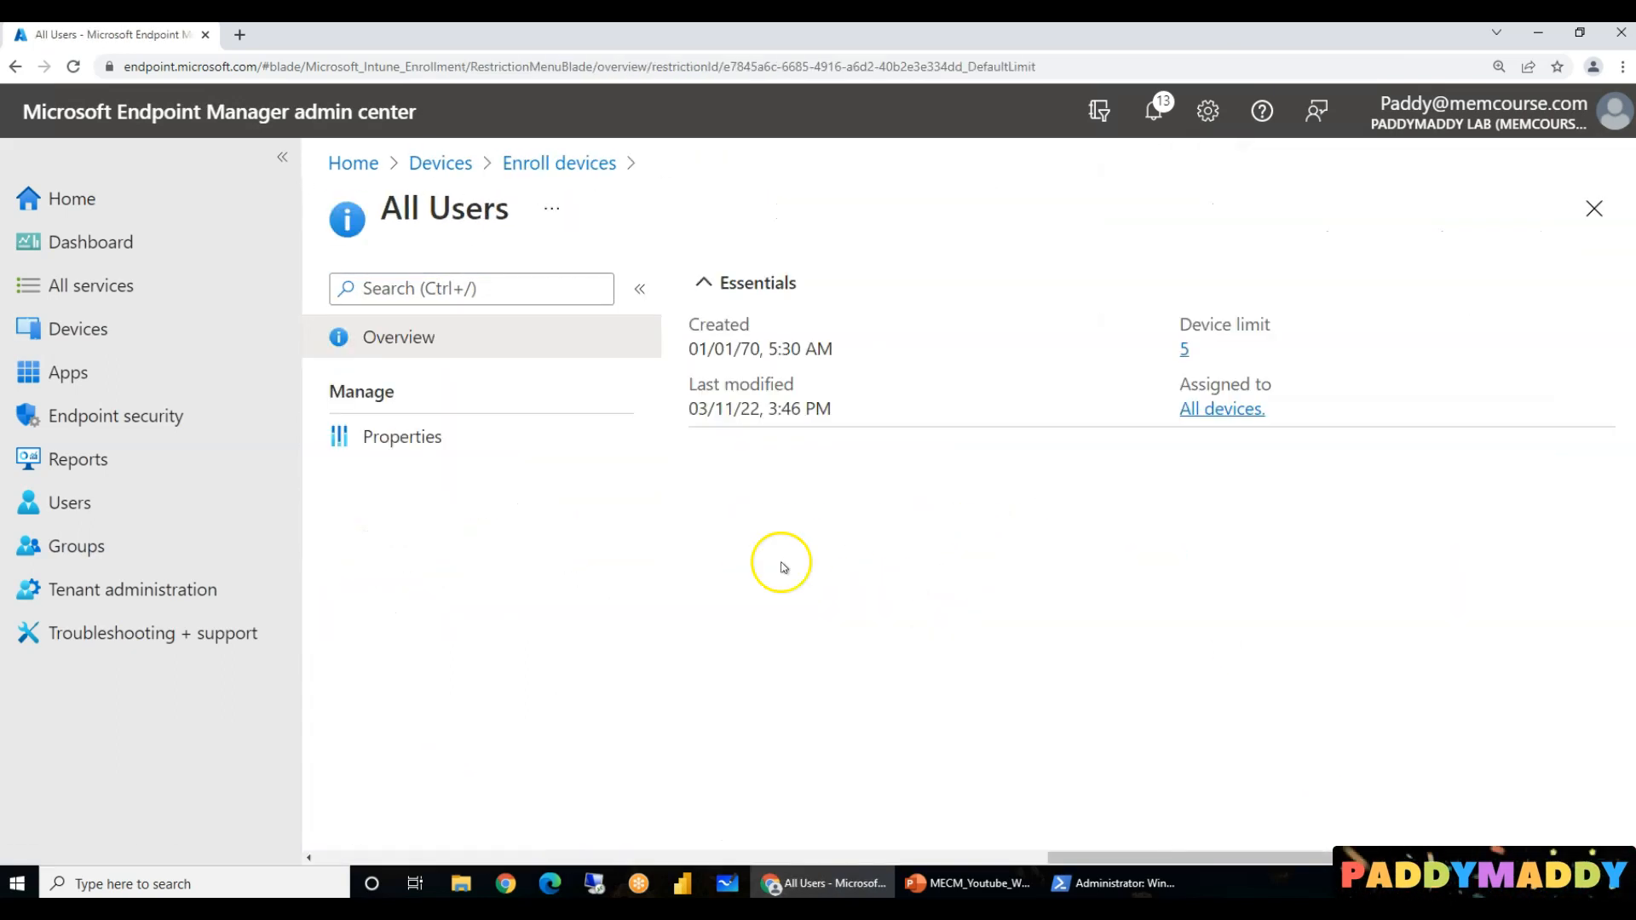
pyautogui.click(470, 576)
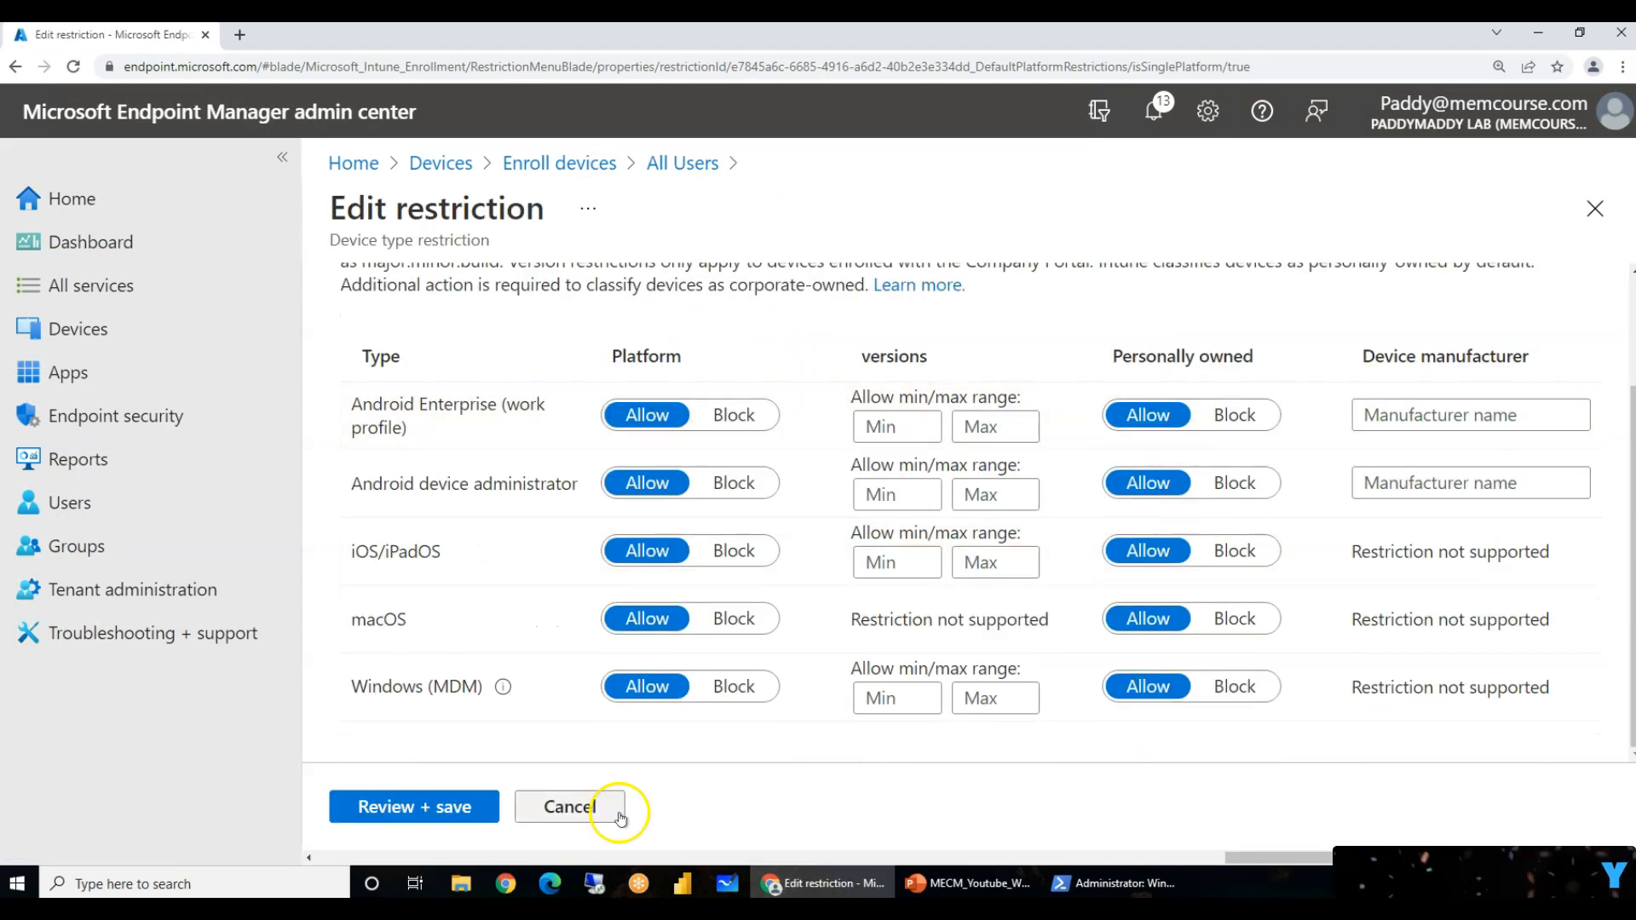
pyautogui.click(1112, 884)
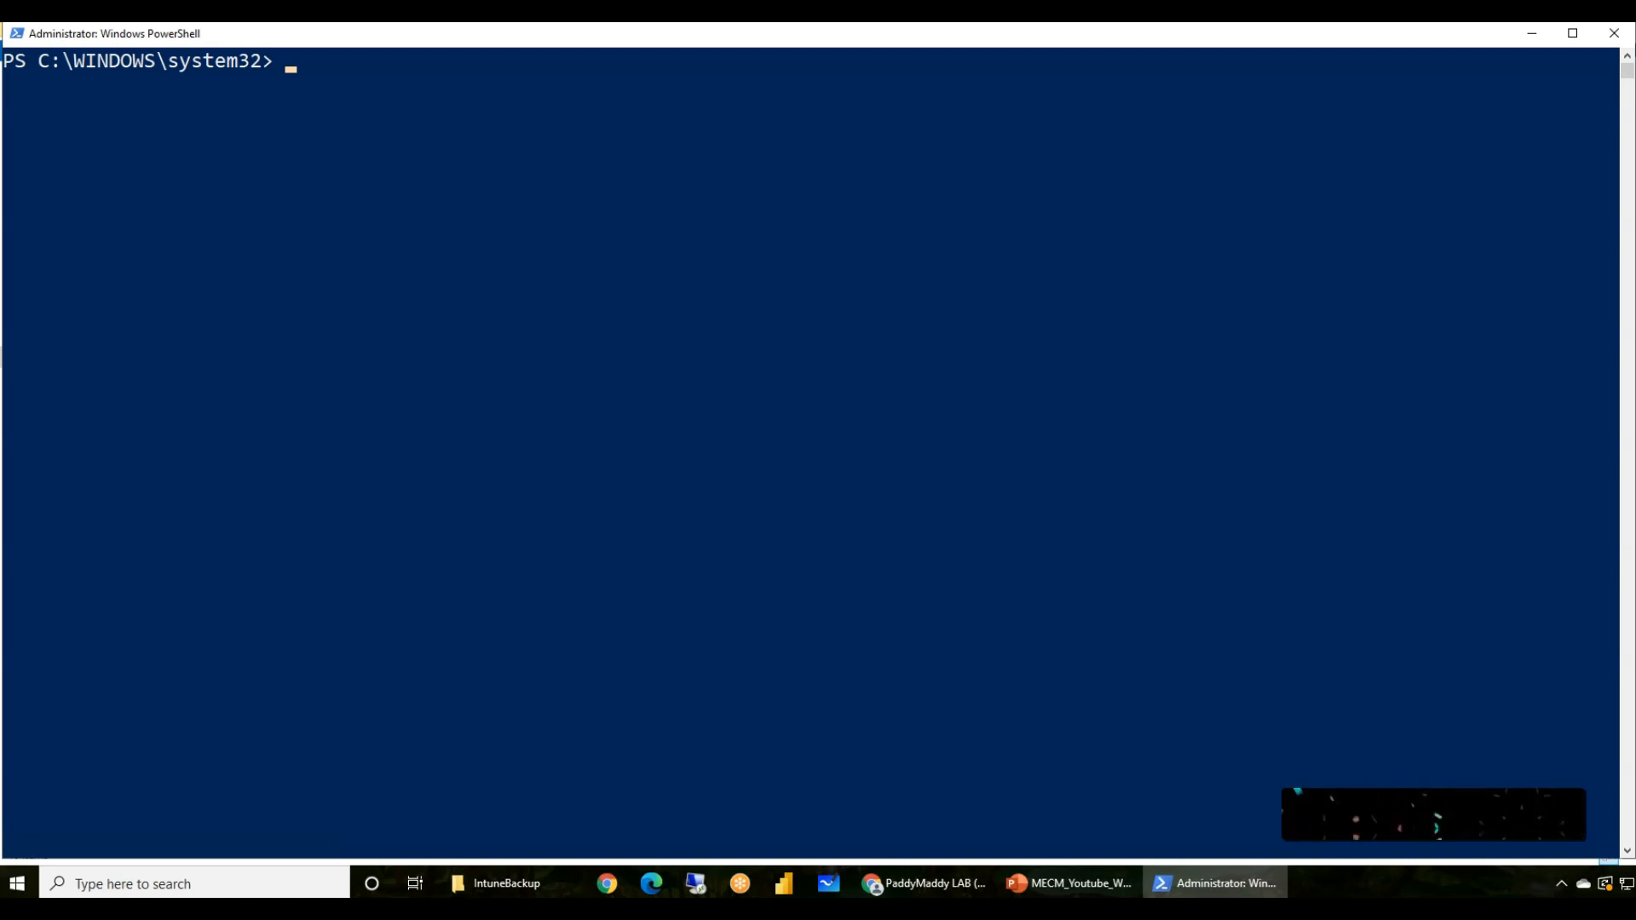
# Step: Run Connect-MSGraph and sign in as the memcourse admin account with password and verification
pyautogui.write('Connect-MSGraph')
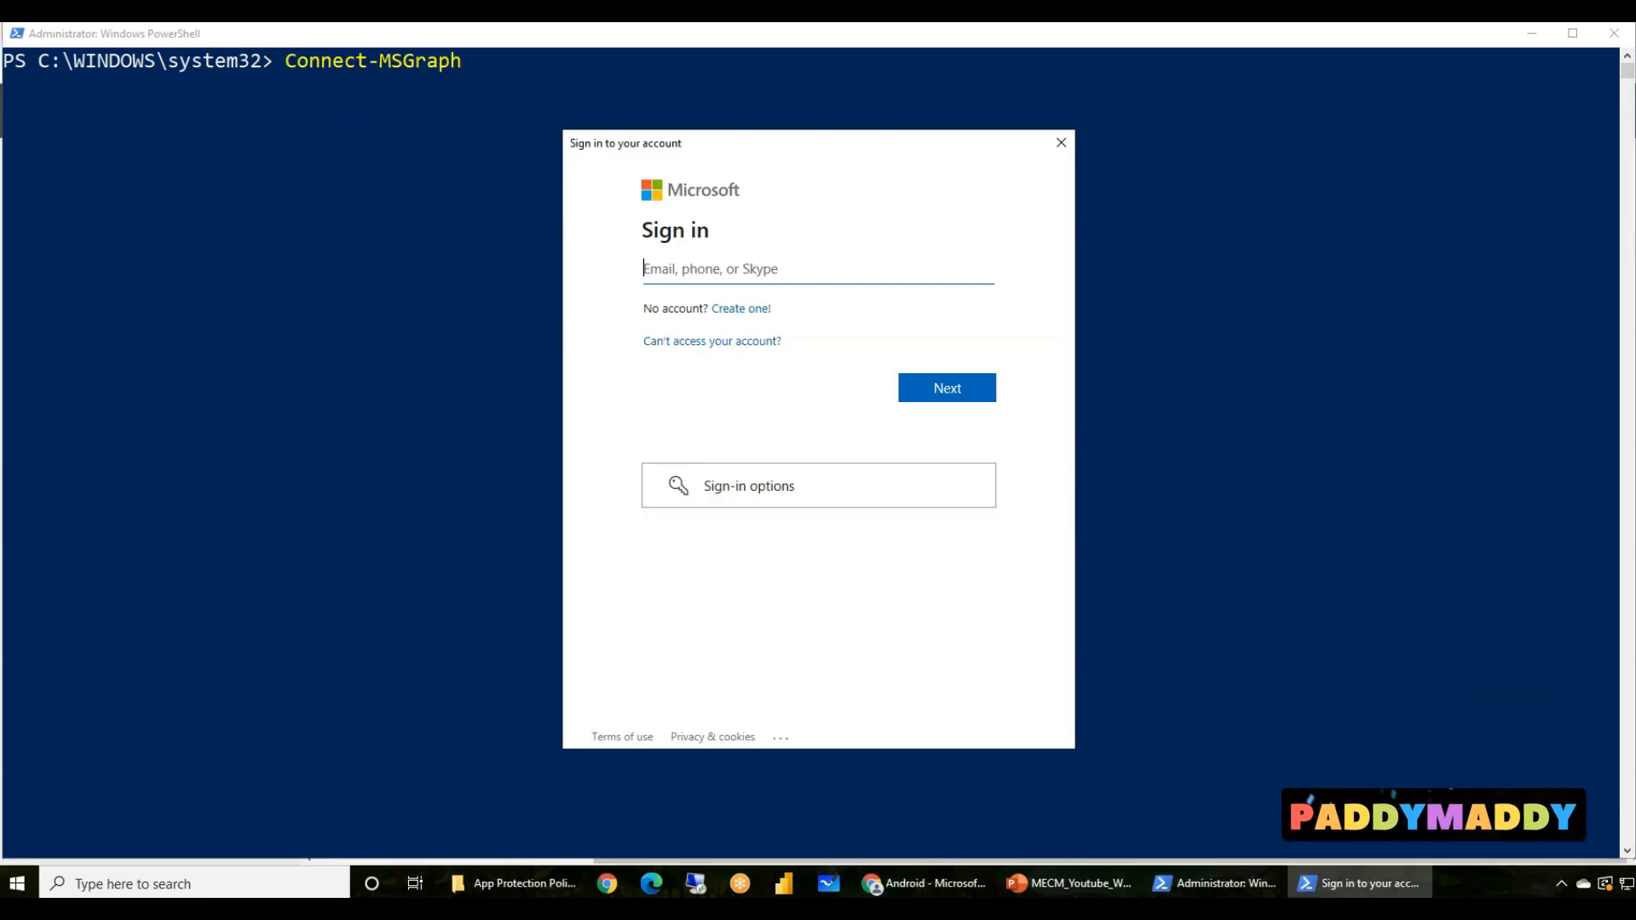
pyautogui.write('memcourse.com')
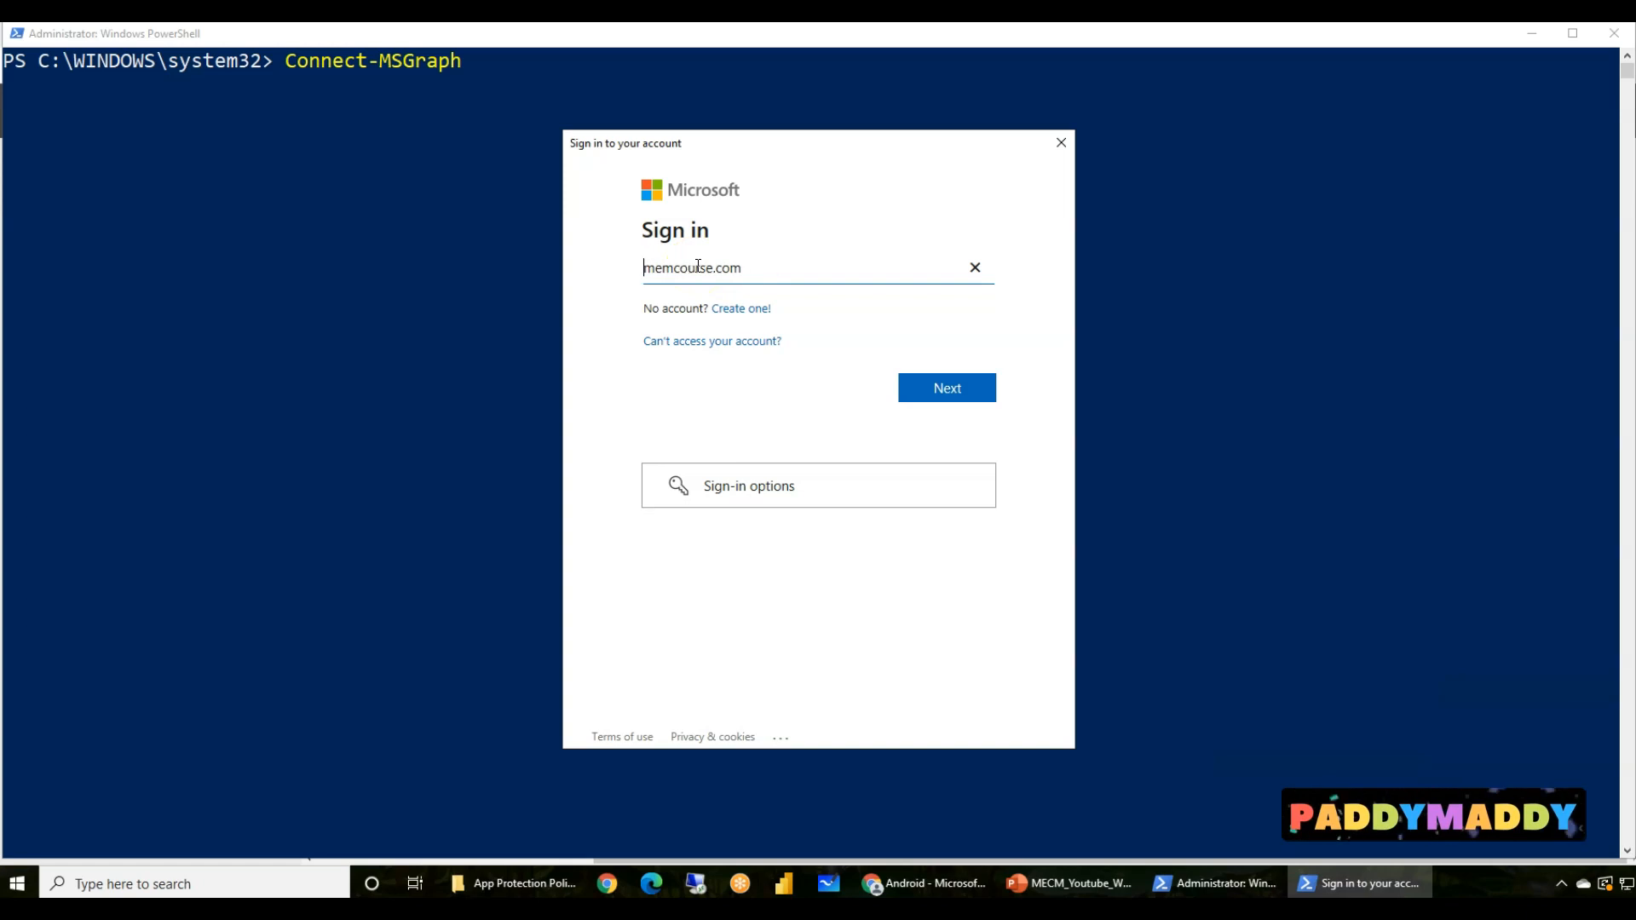
pyautogui.click(946, 387)
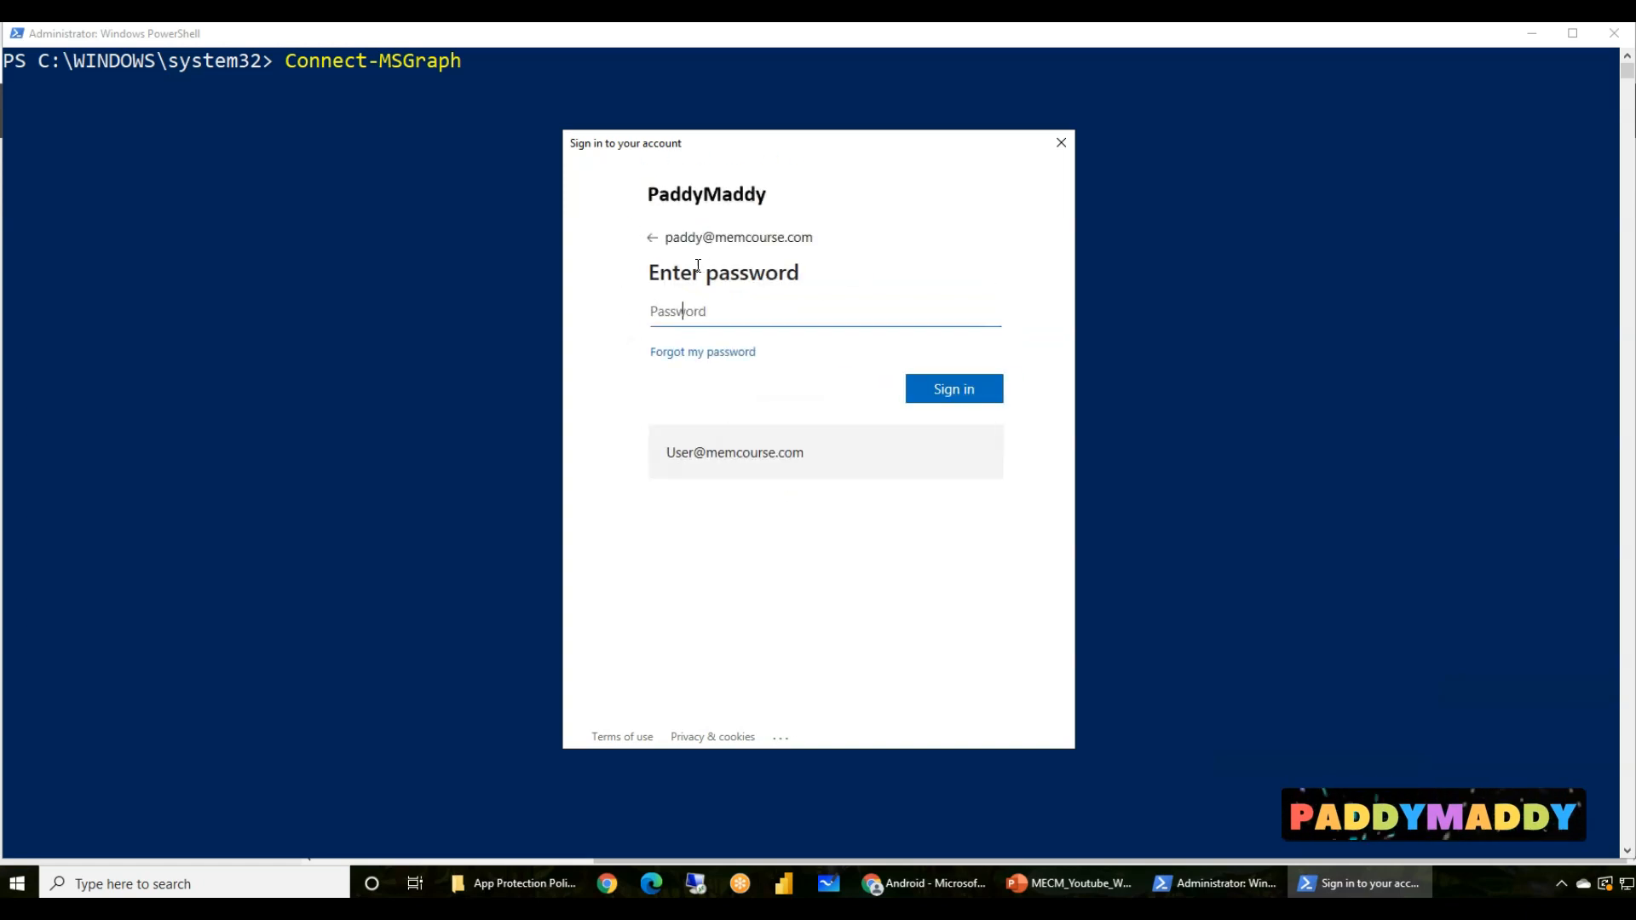
pyautogui.click(951, 388)
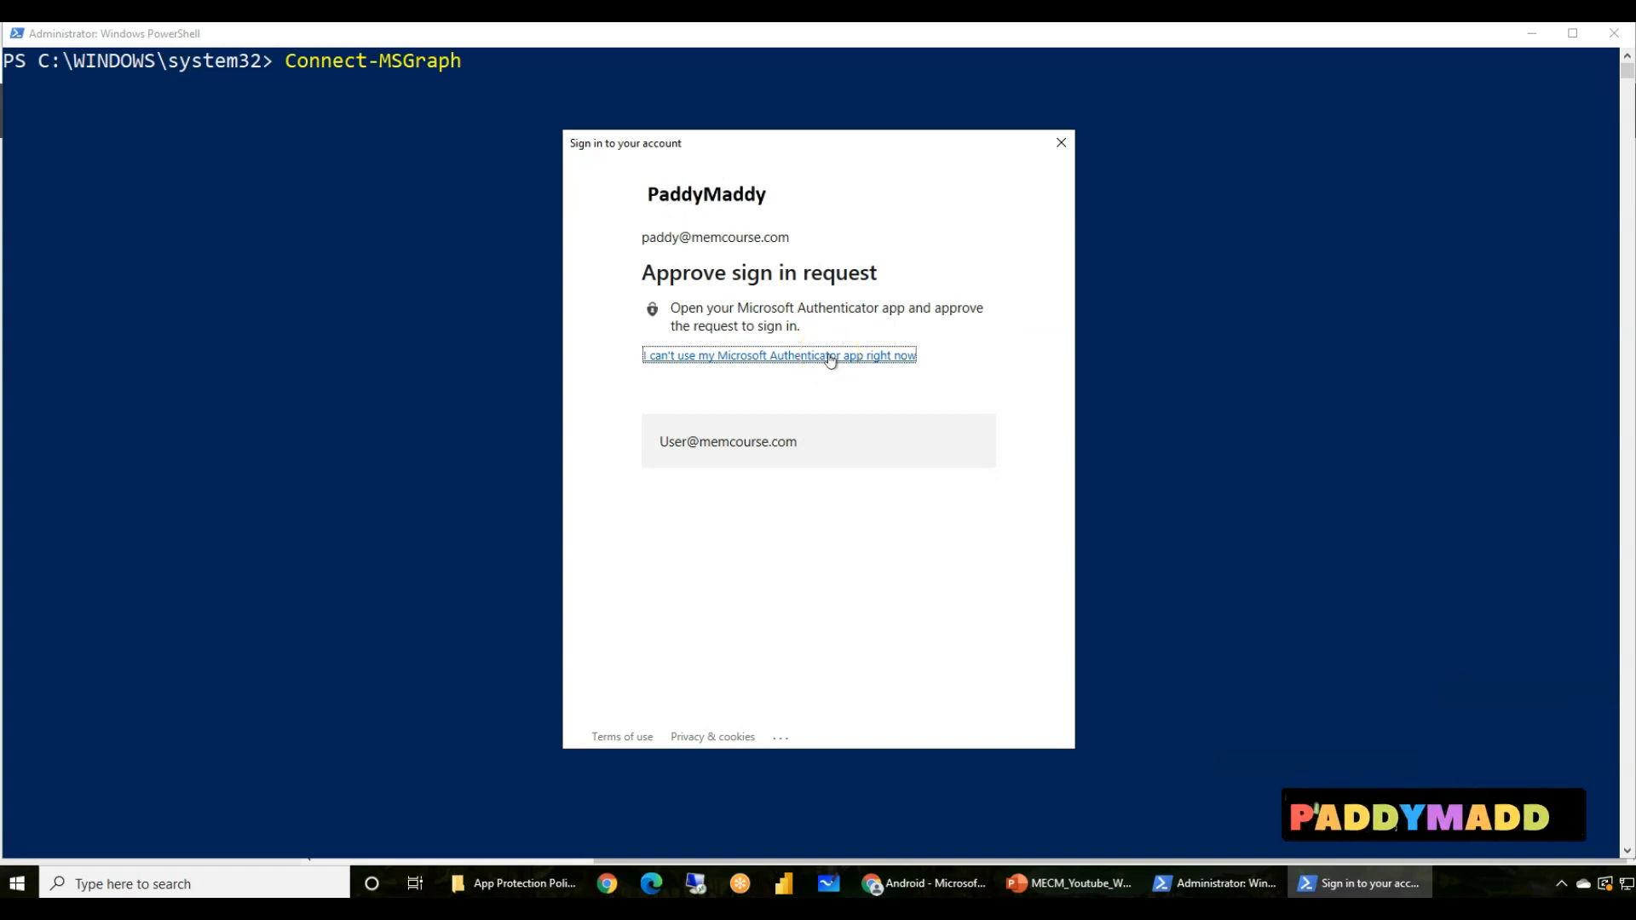
pyautogui.click(778, 354)
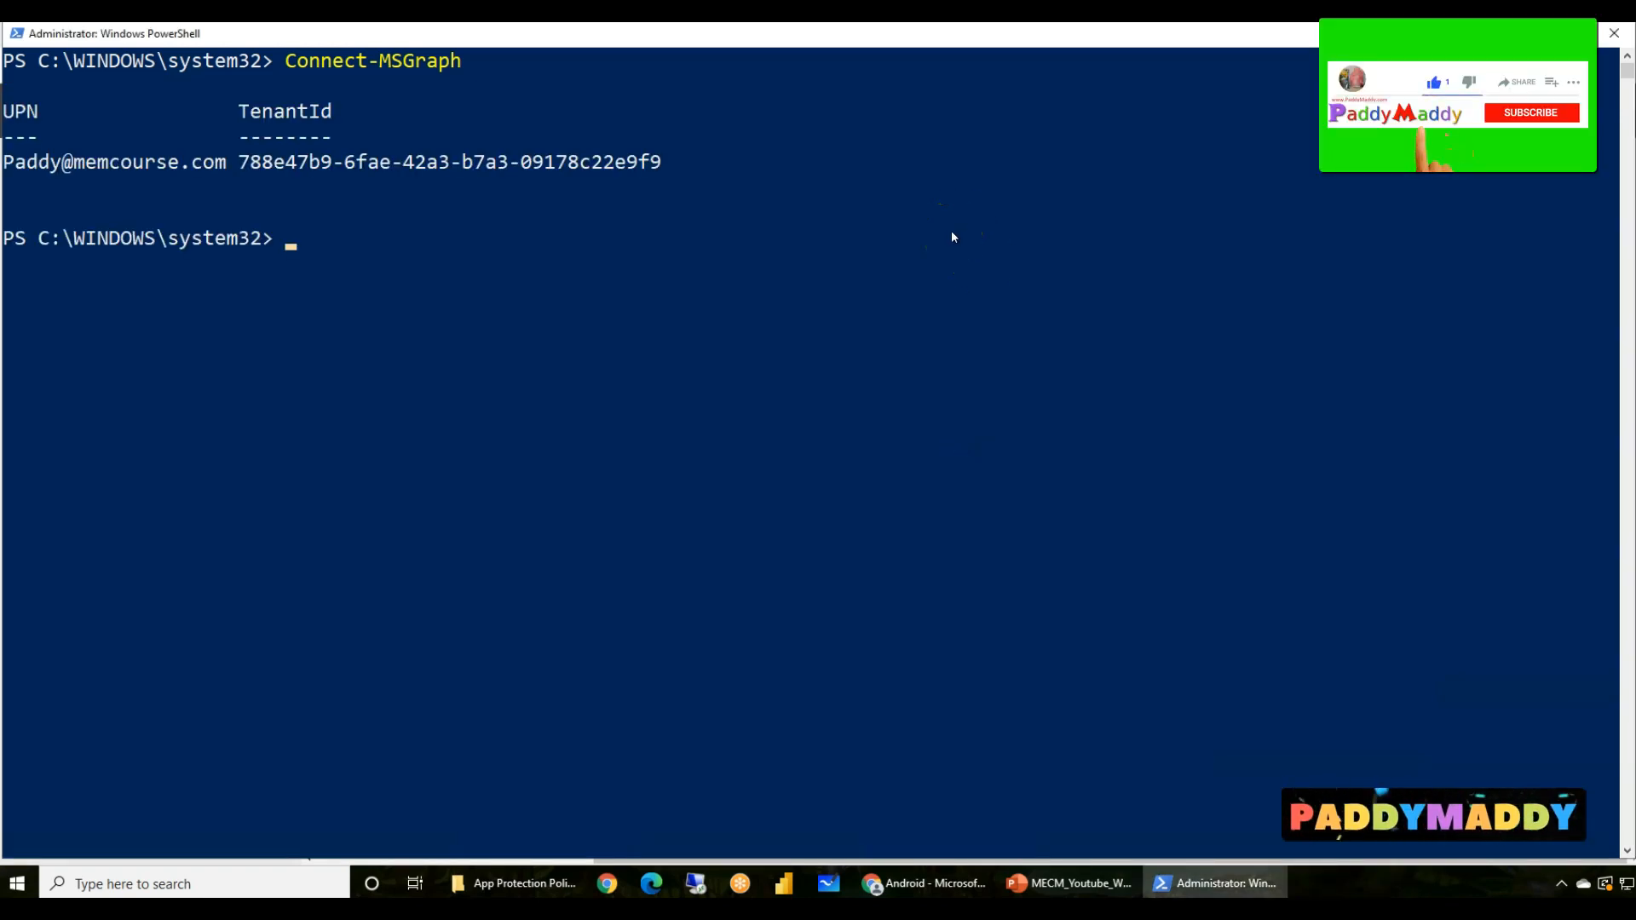
pyautogui.click(1528, 113)
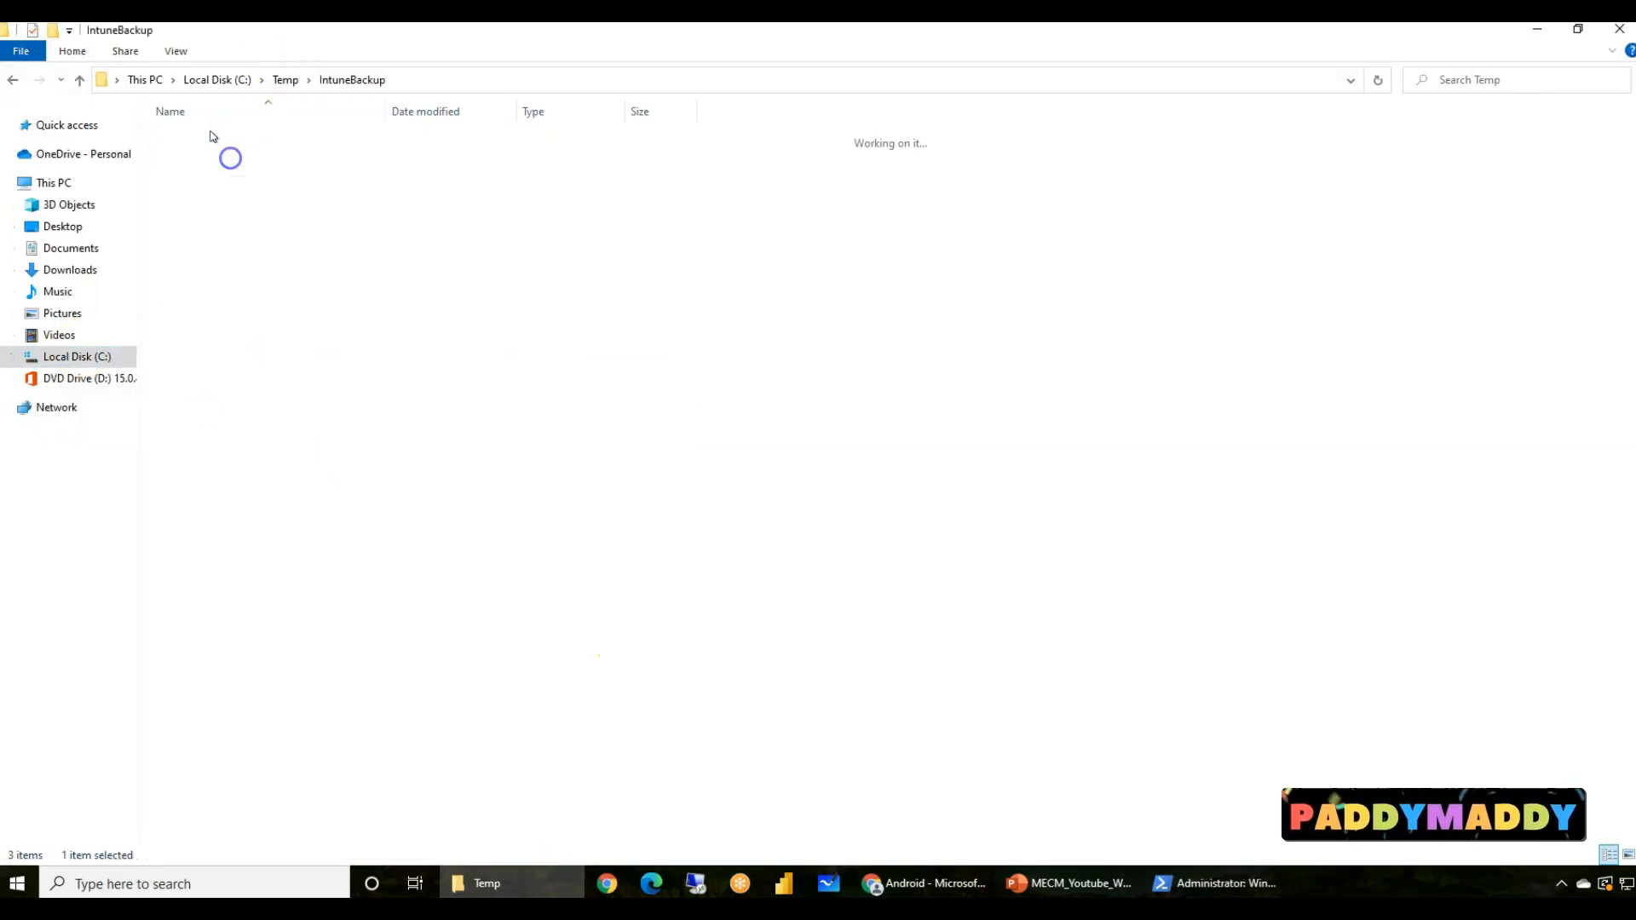
# Step: Refresh the Android compliance policy list and view the Android configuration profiles
pyautogui.click(922, 884)
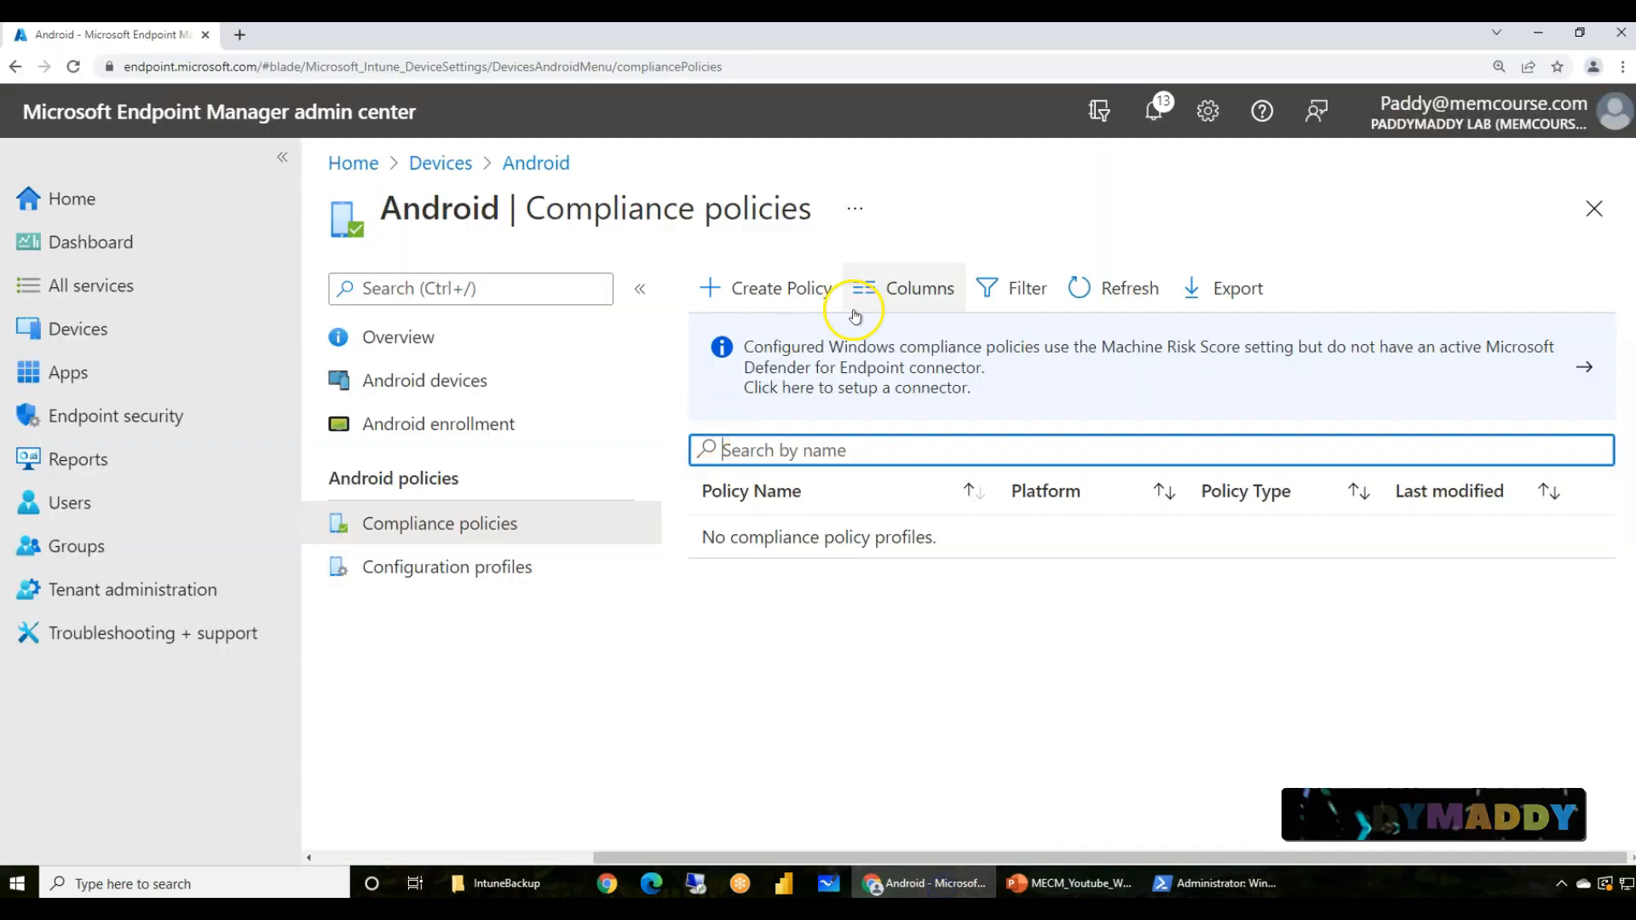
pyautogui.click(1128, 288)
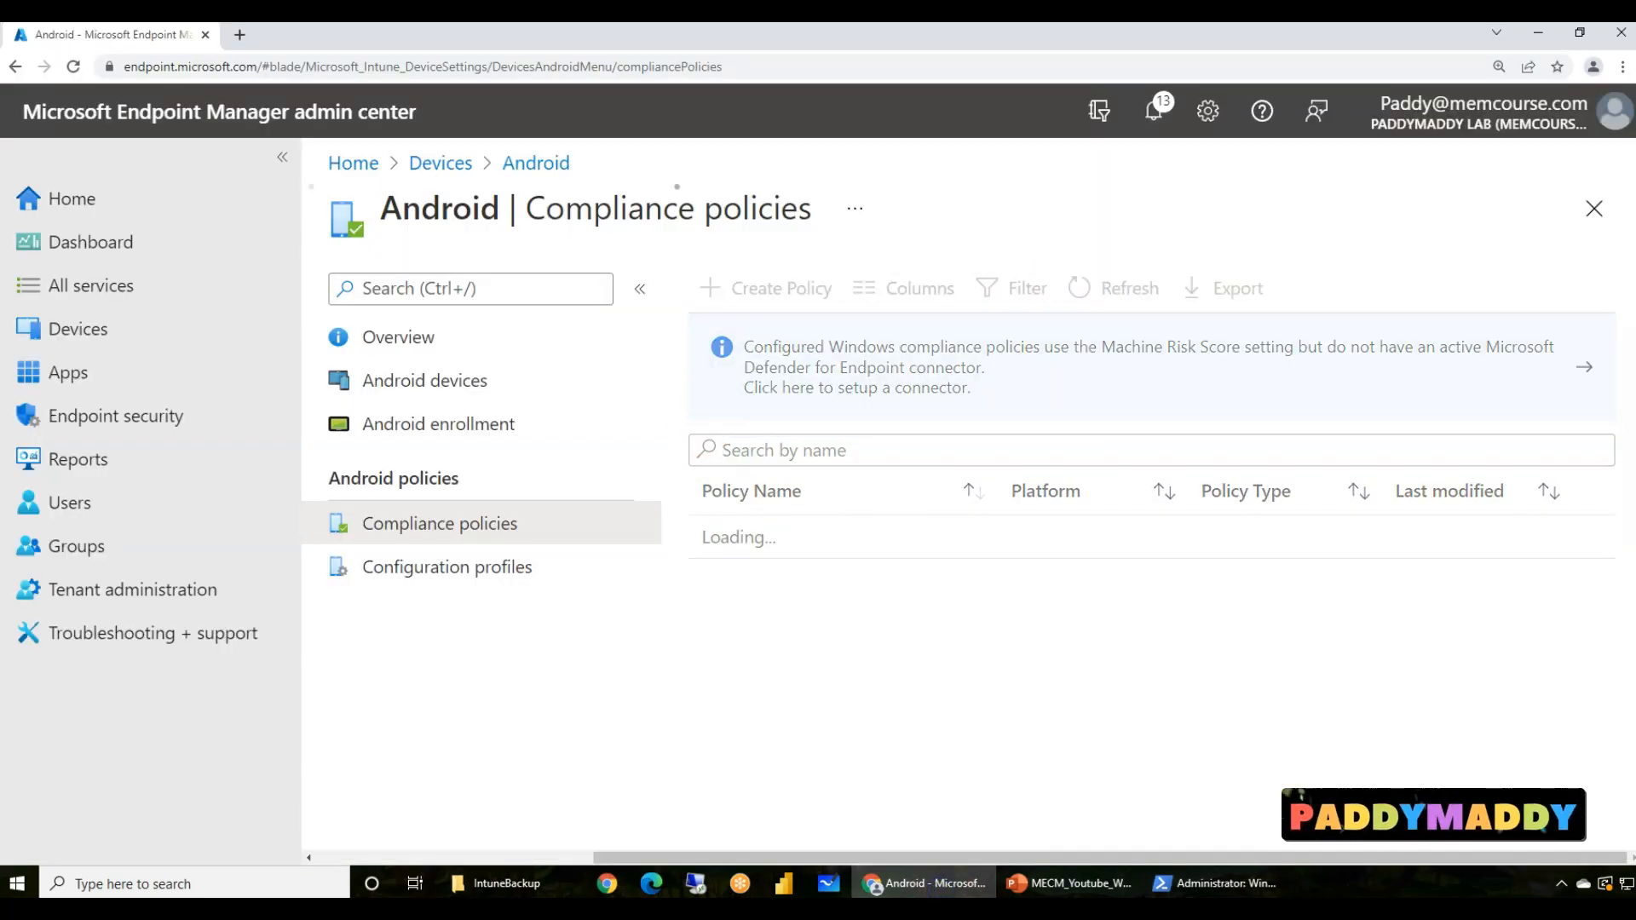
pyautogui.click(1126, 288)
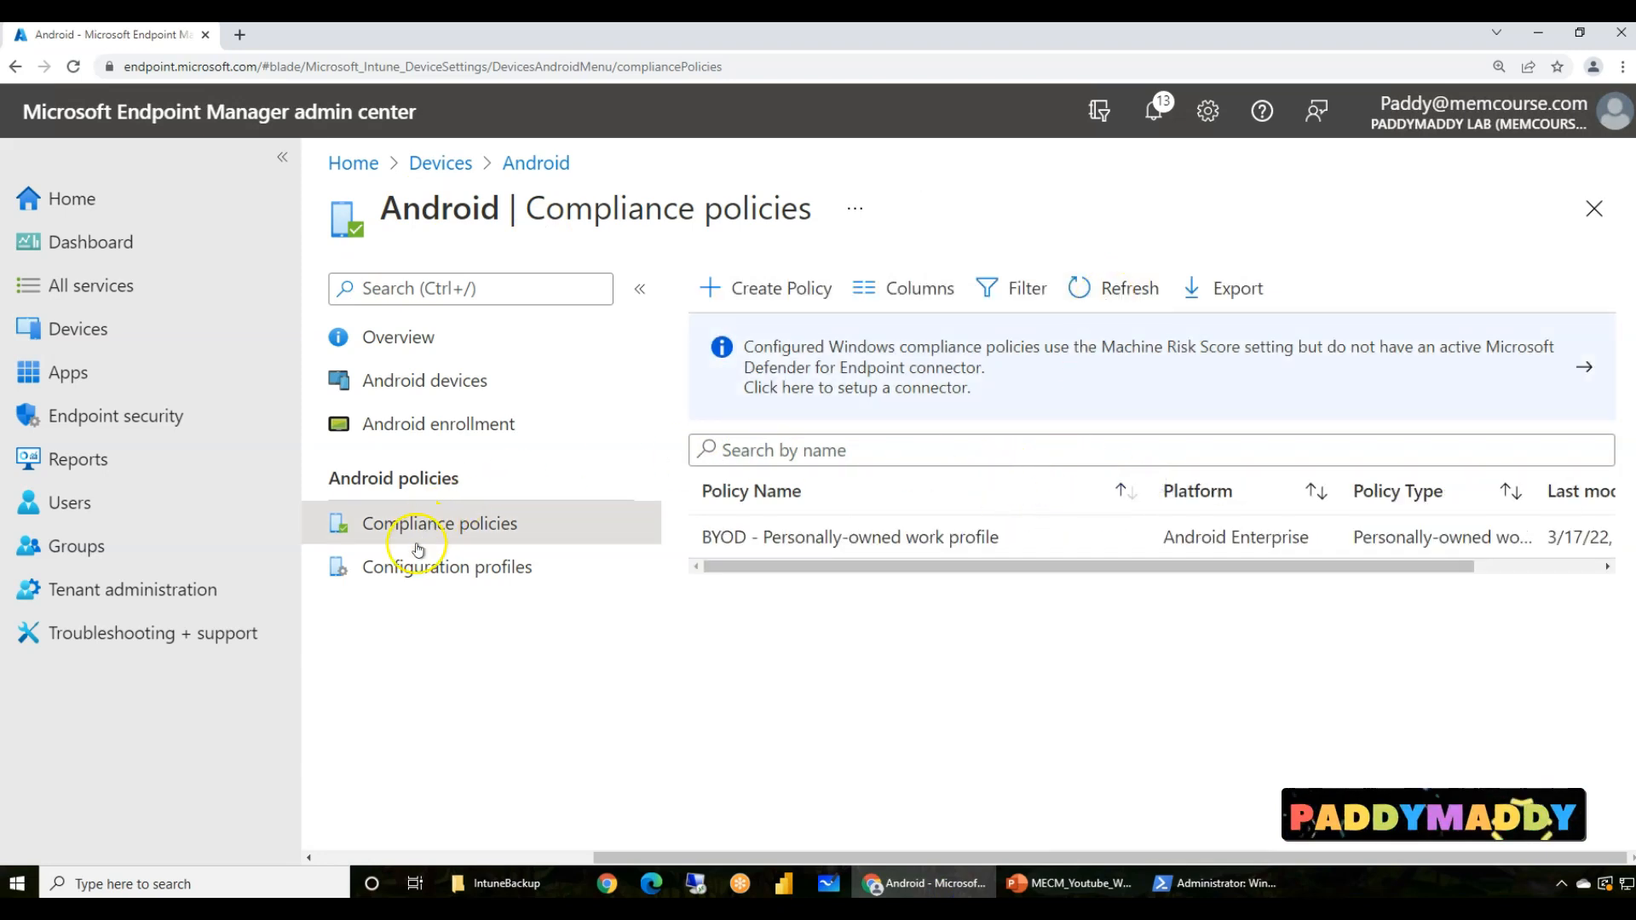
pyautogui.click(444, 566)
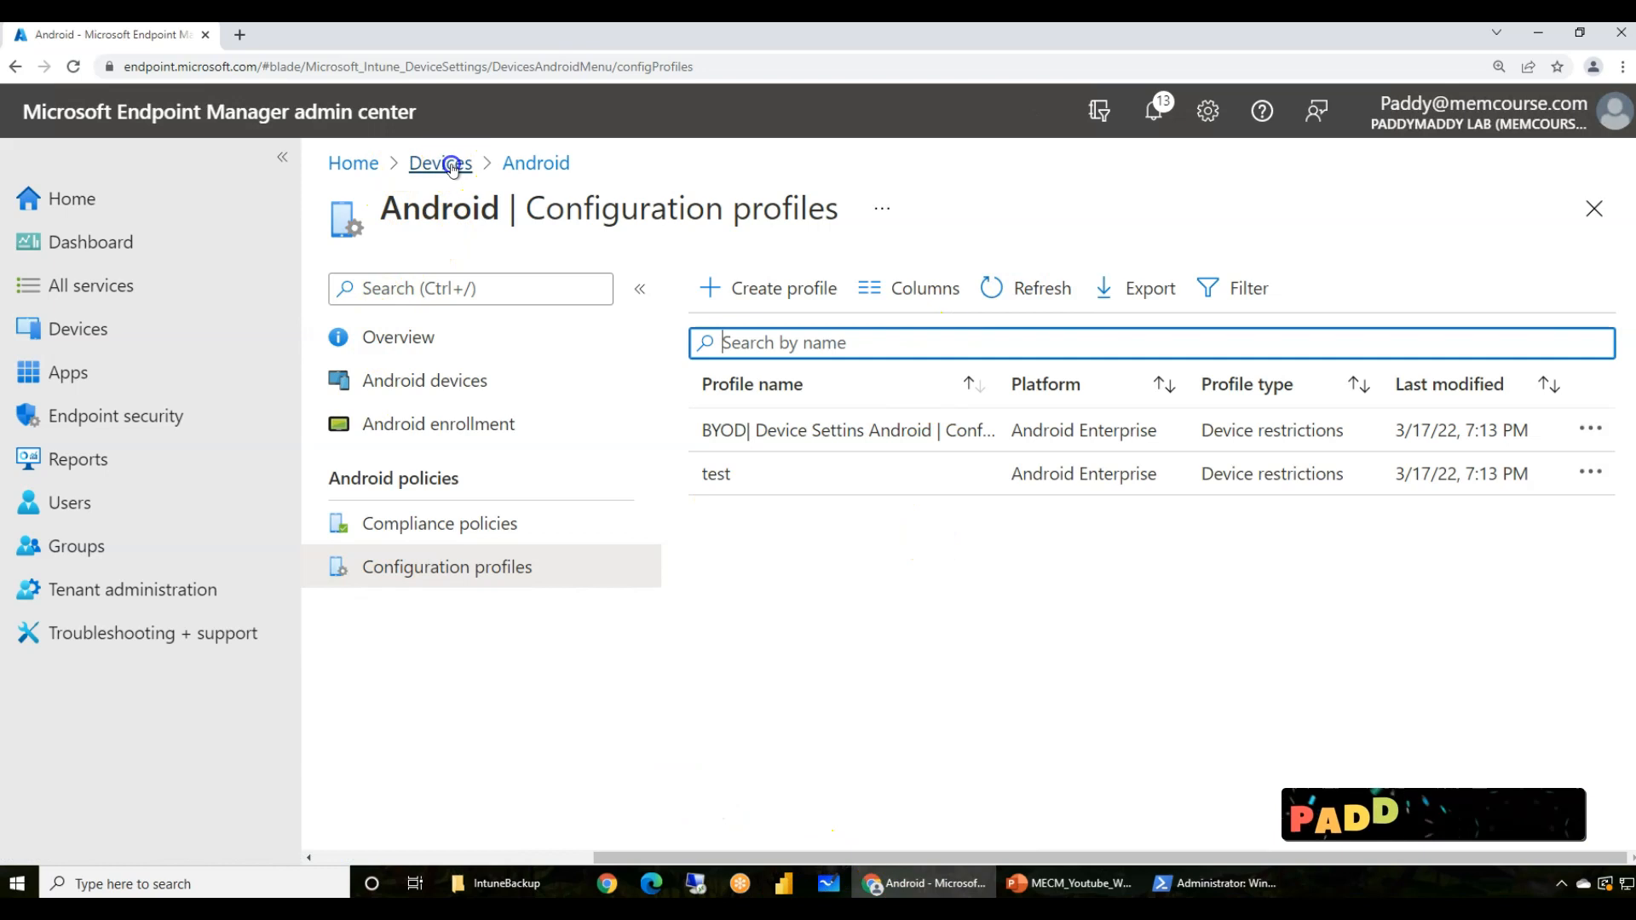
# Step: Navigate to Devices > Windows > Compliance policies showing restored BYOD and COD policies
pyautogui.click(439, 163)
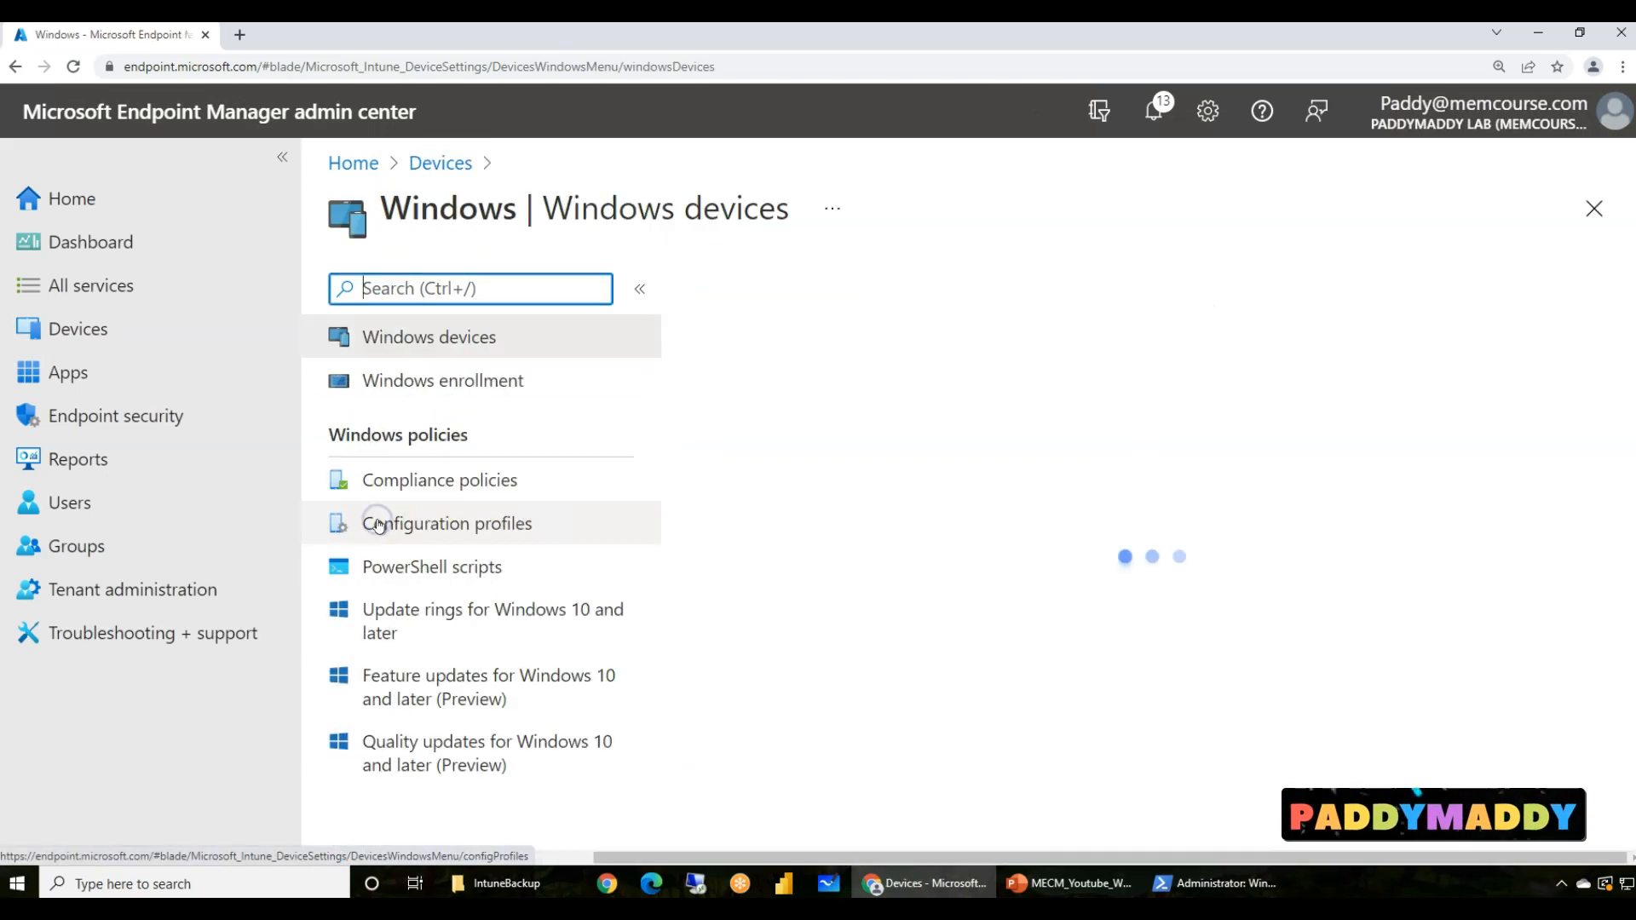
pyautogui.click(438, 478)
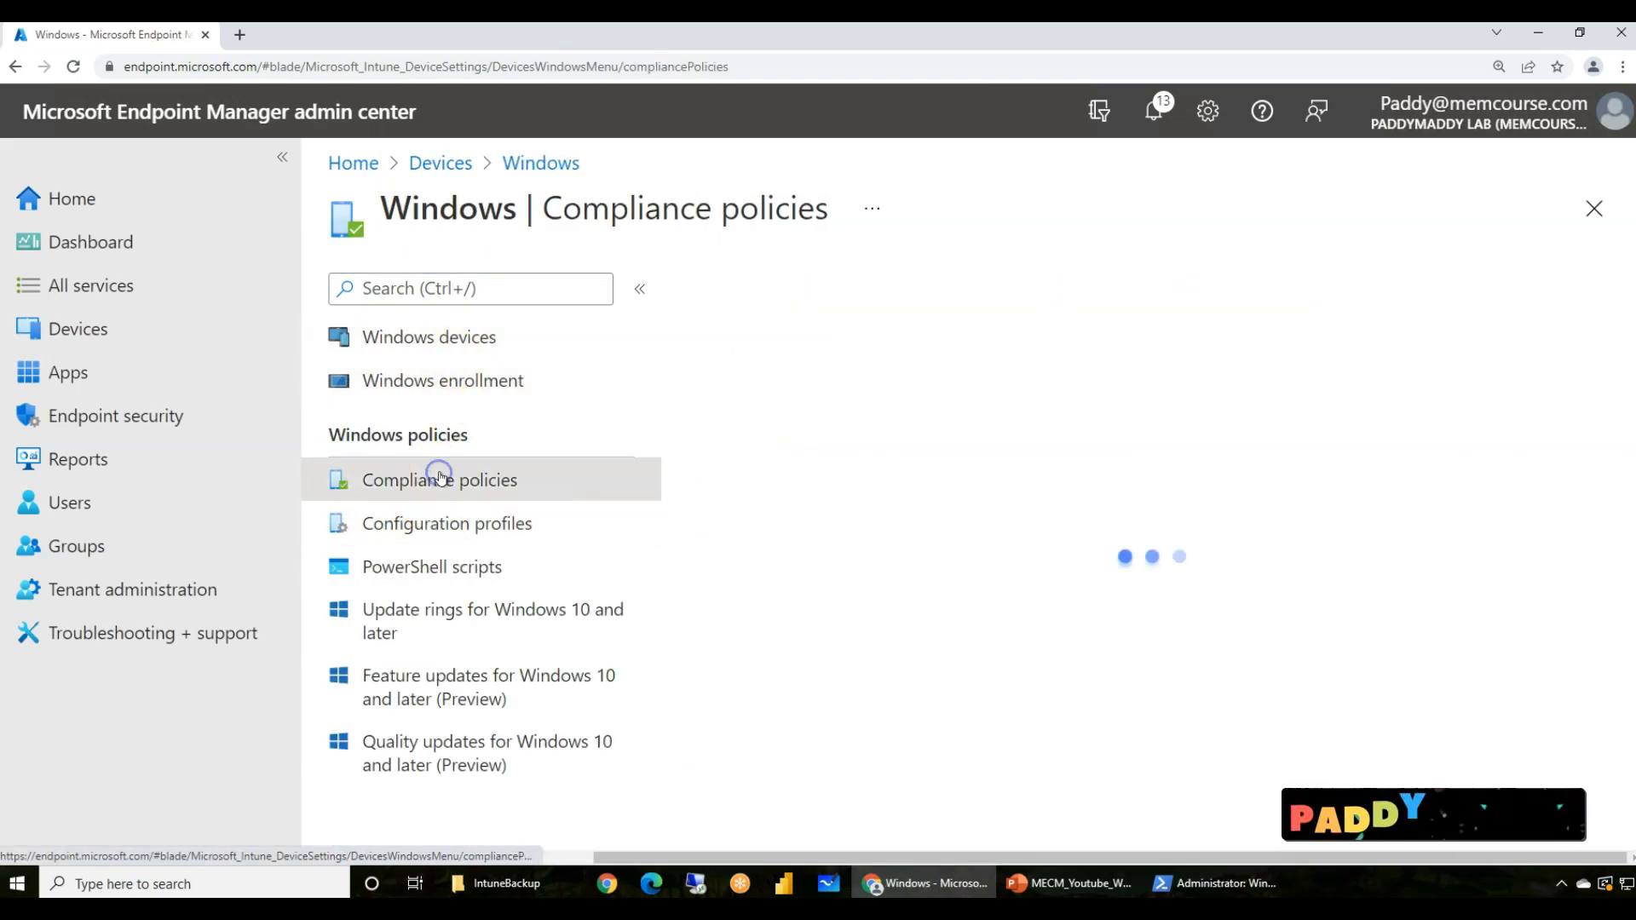
pyautogui.click(438, 479)
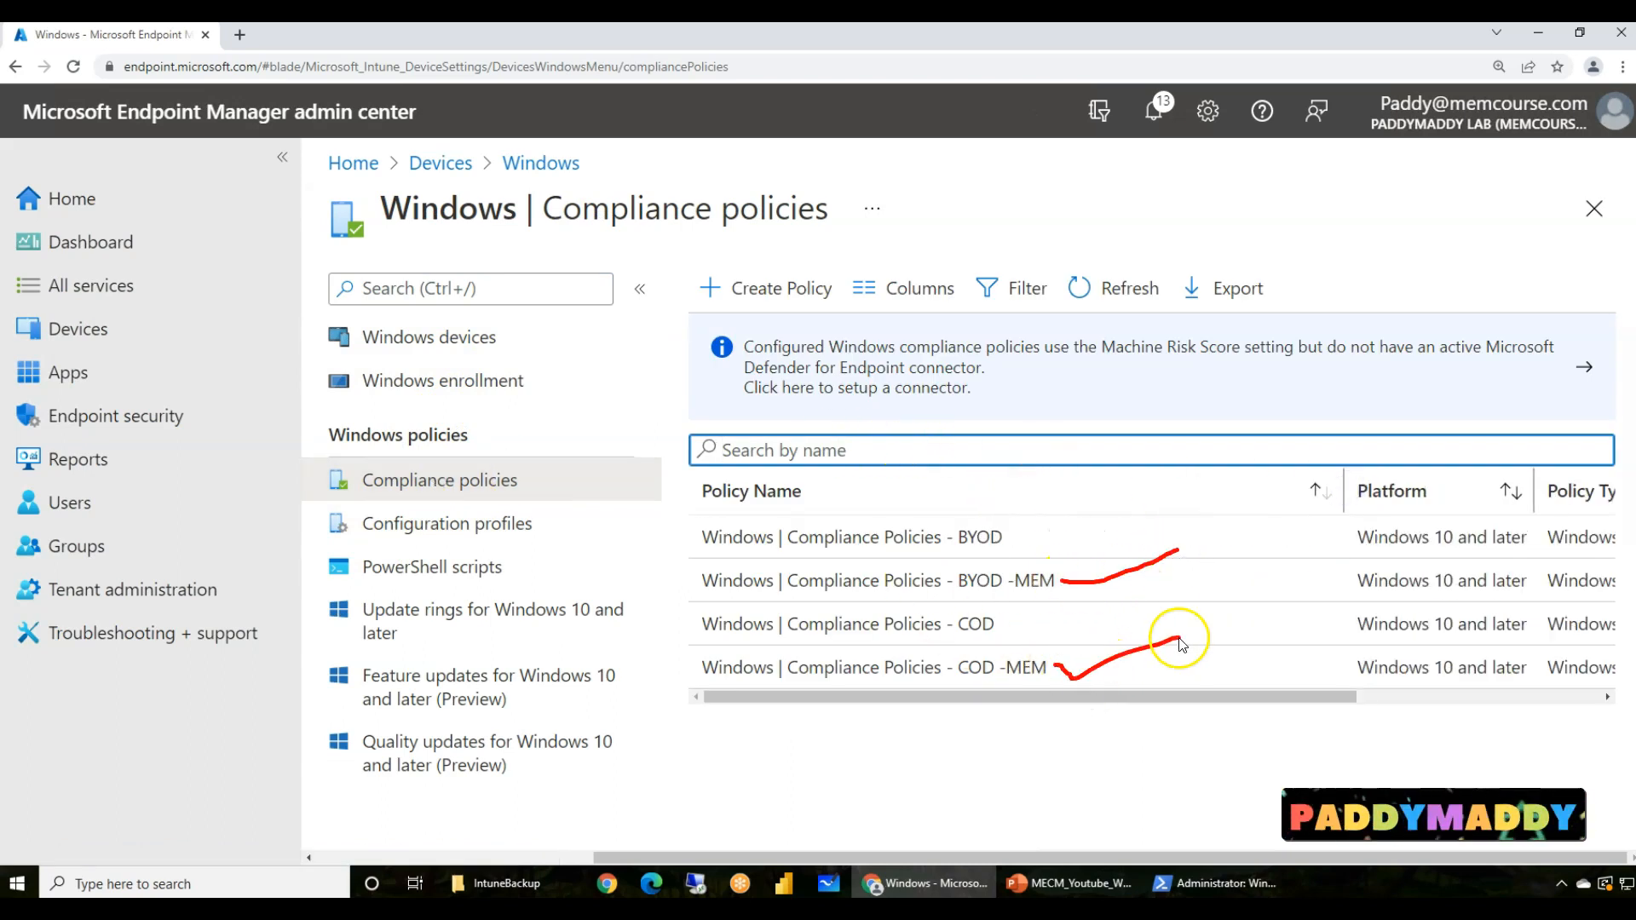
pyautogui.moveTo(990, 504)
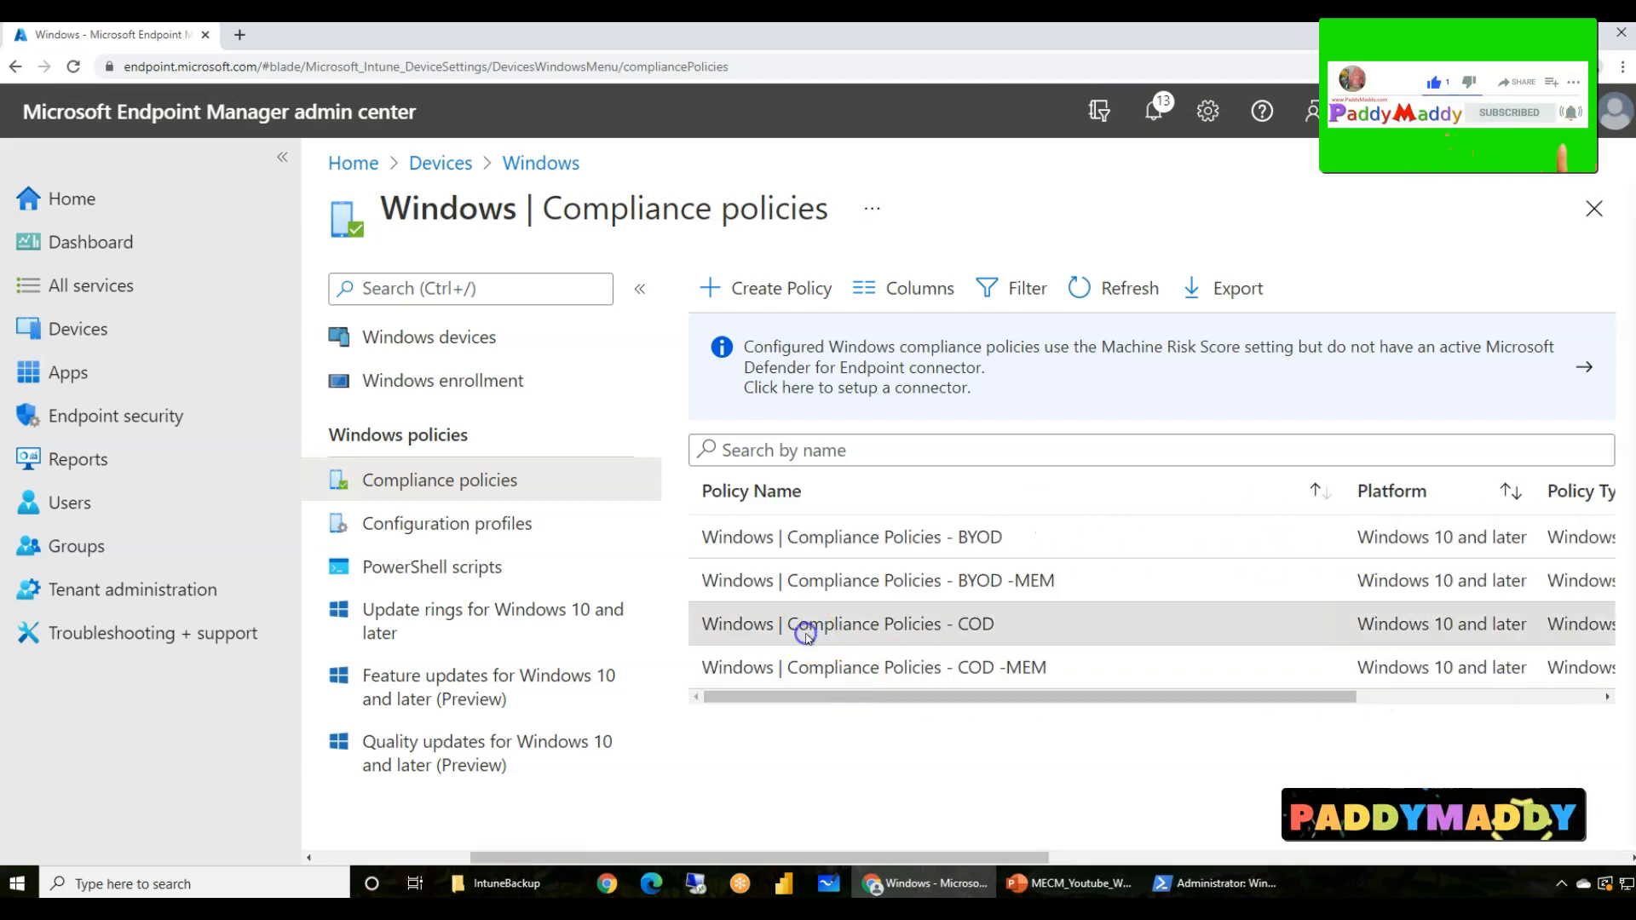
# Step: Inspect the restored COD compliance policy's properties, settings and assignments, then return to PowerShell
pyautogui.click(847, 624)
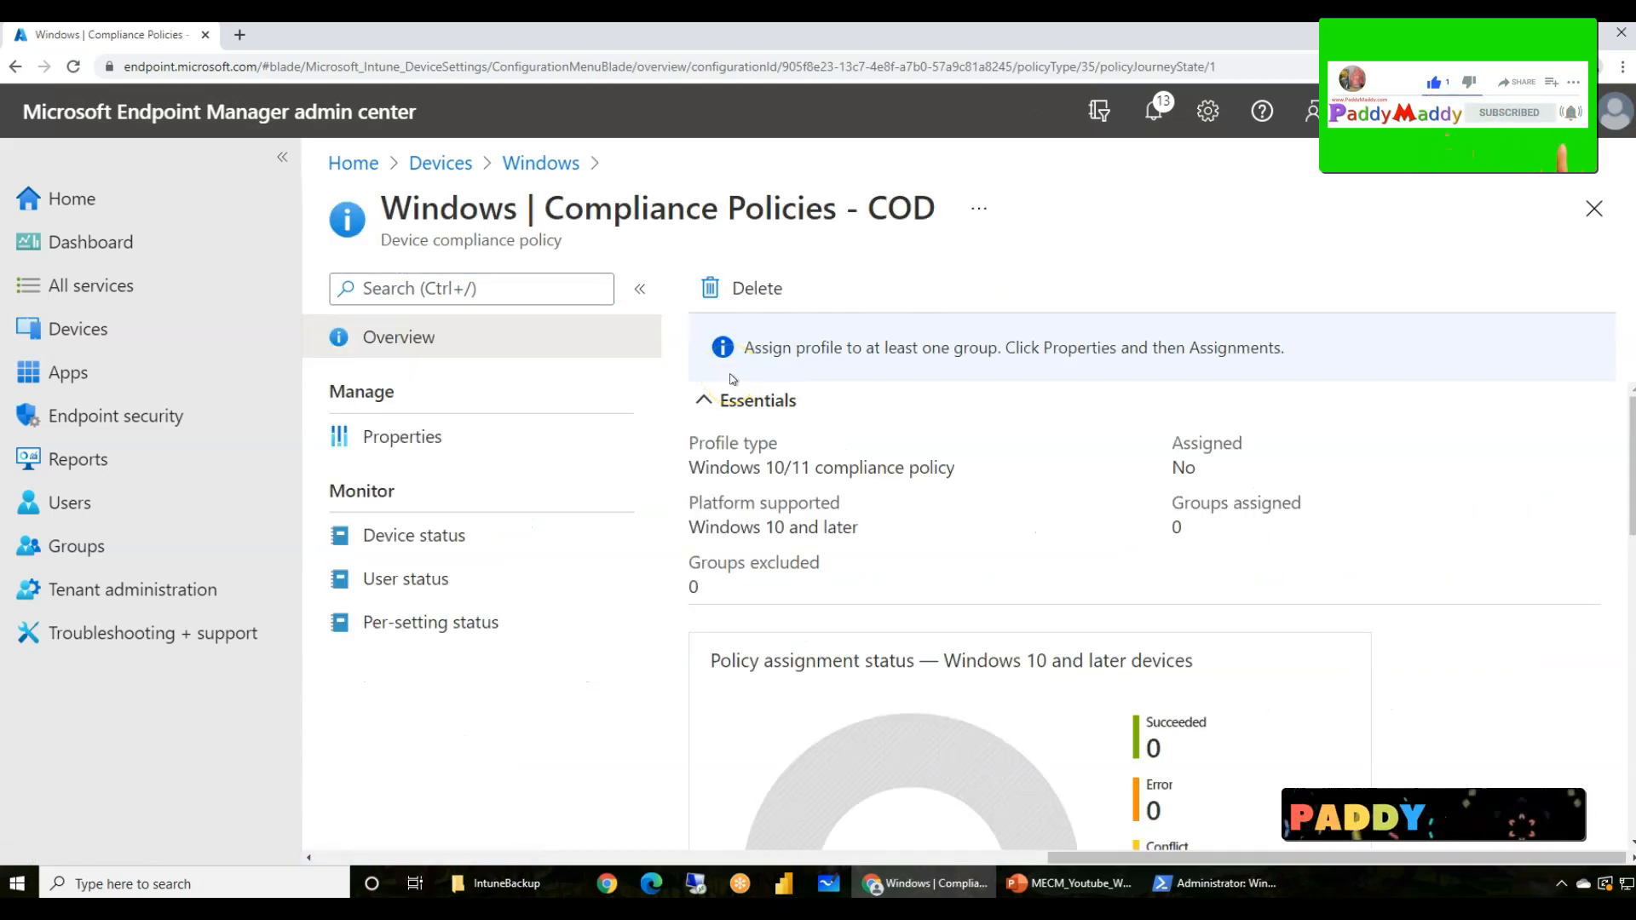
pyautogui.click(402, 436)
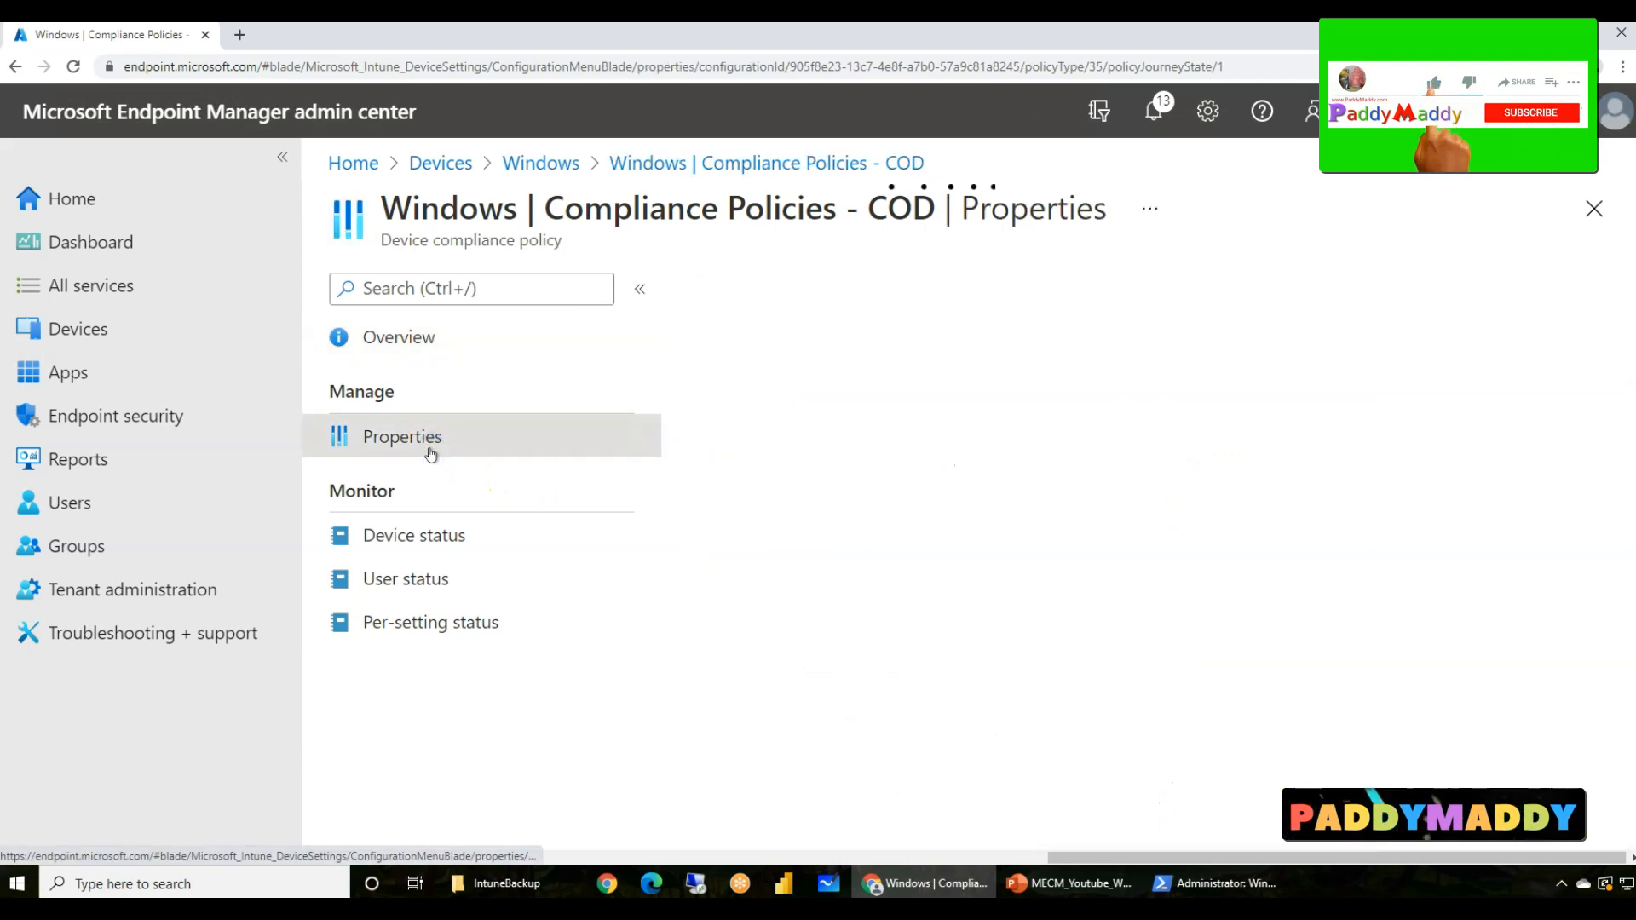
pyautogui.click(402, 436)
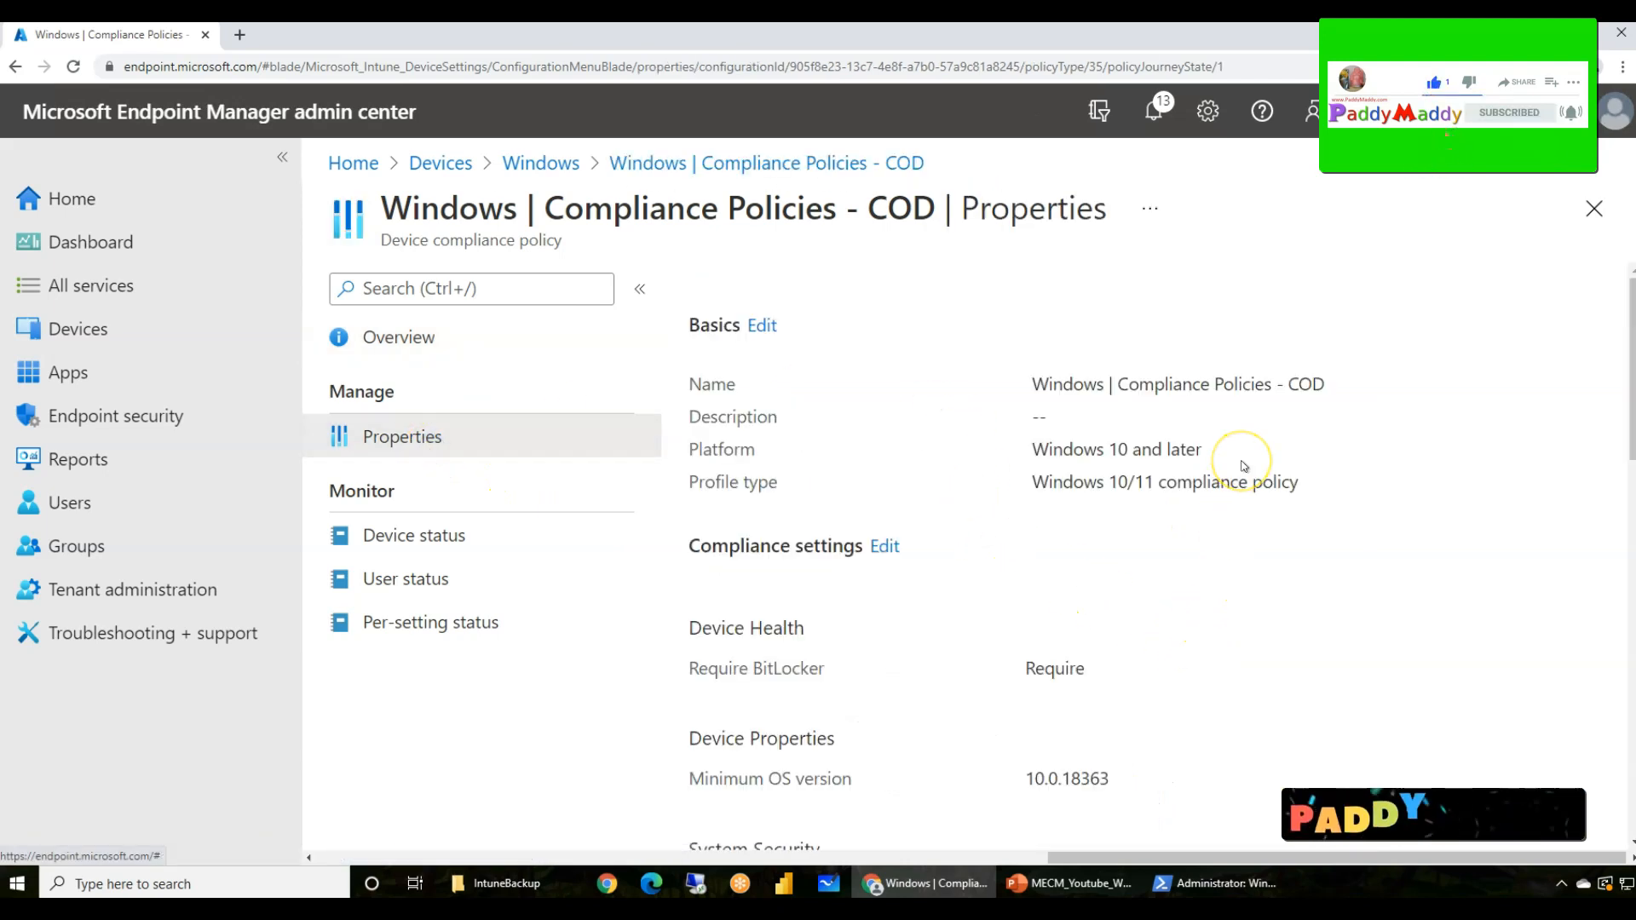
pyautogui.scroll(-3)
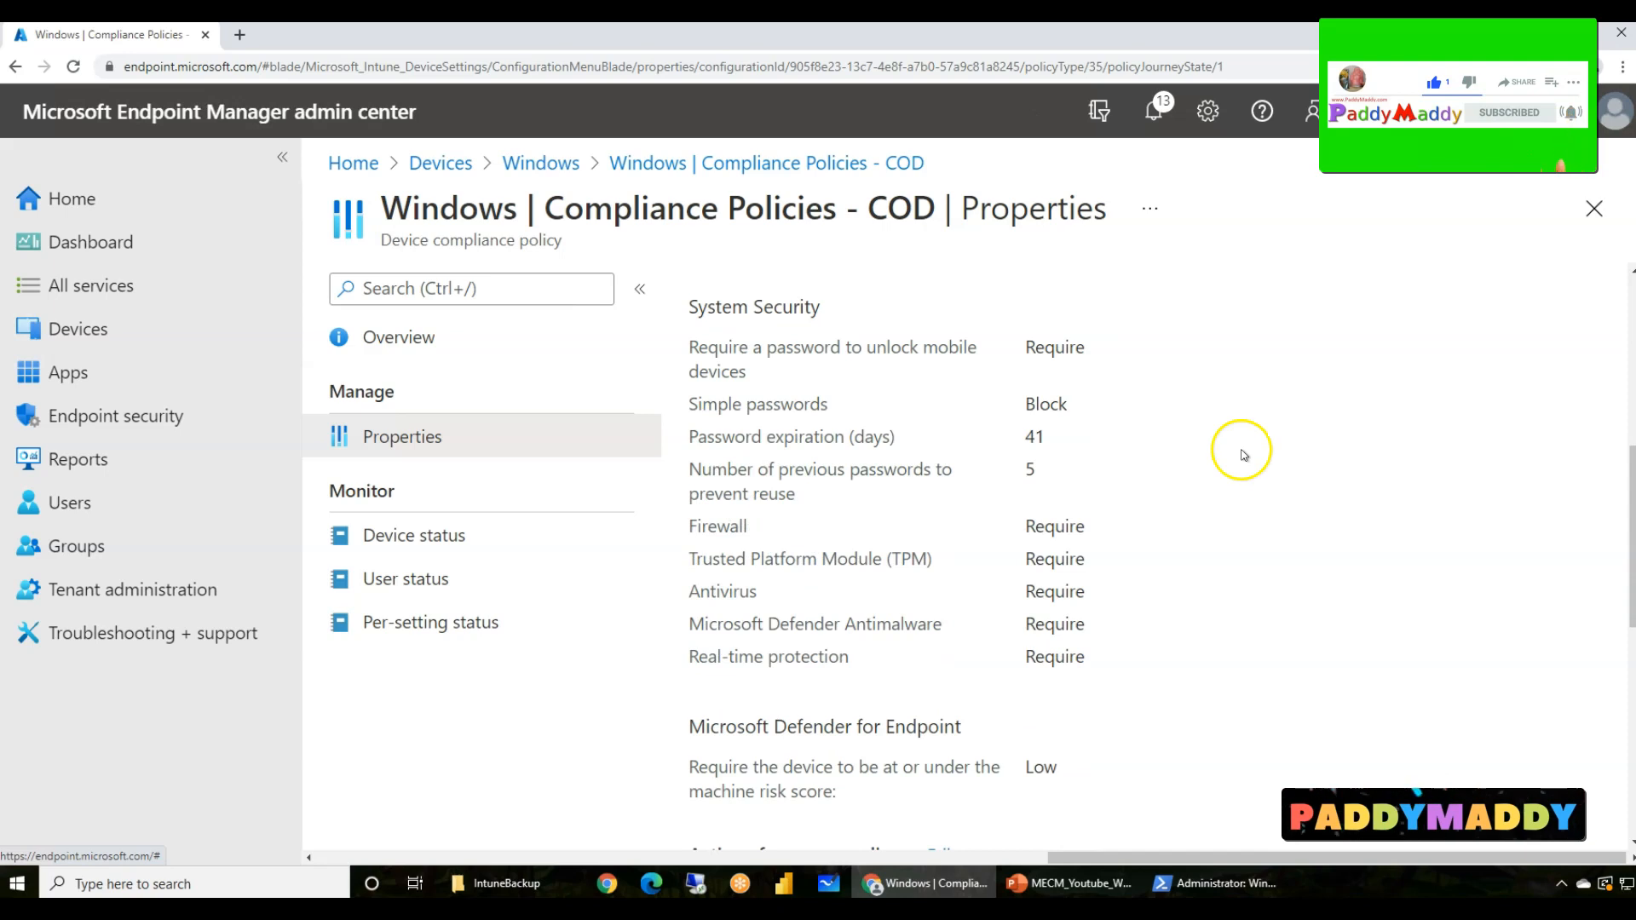
pyautogui.scroll(-3)
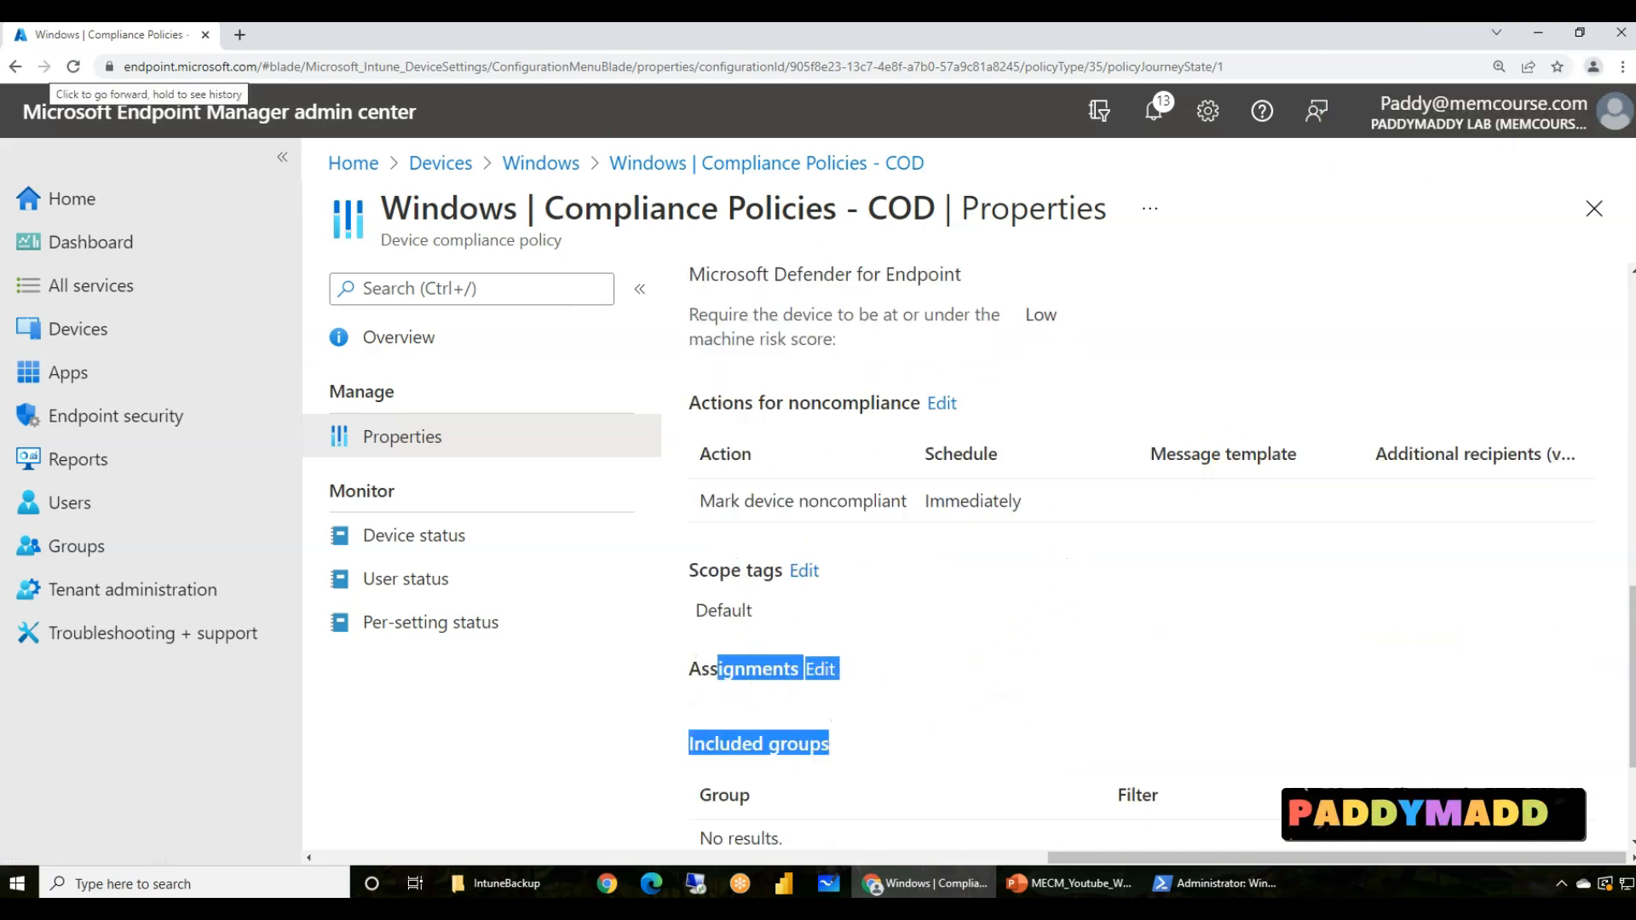
pyautogui.scroll(-3)
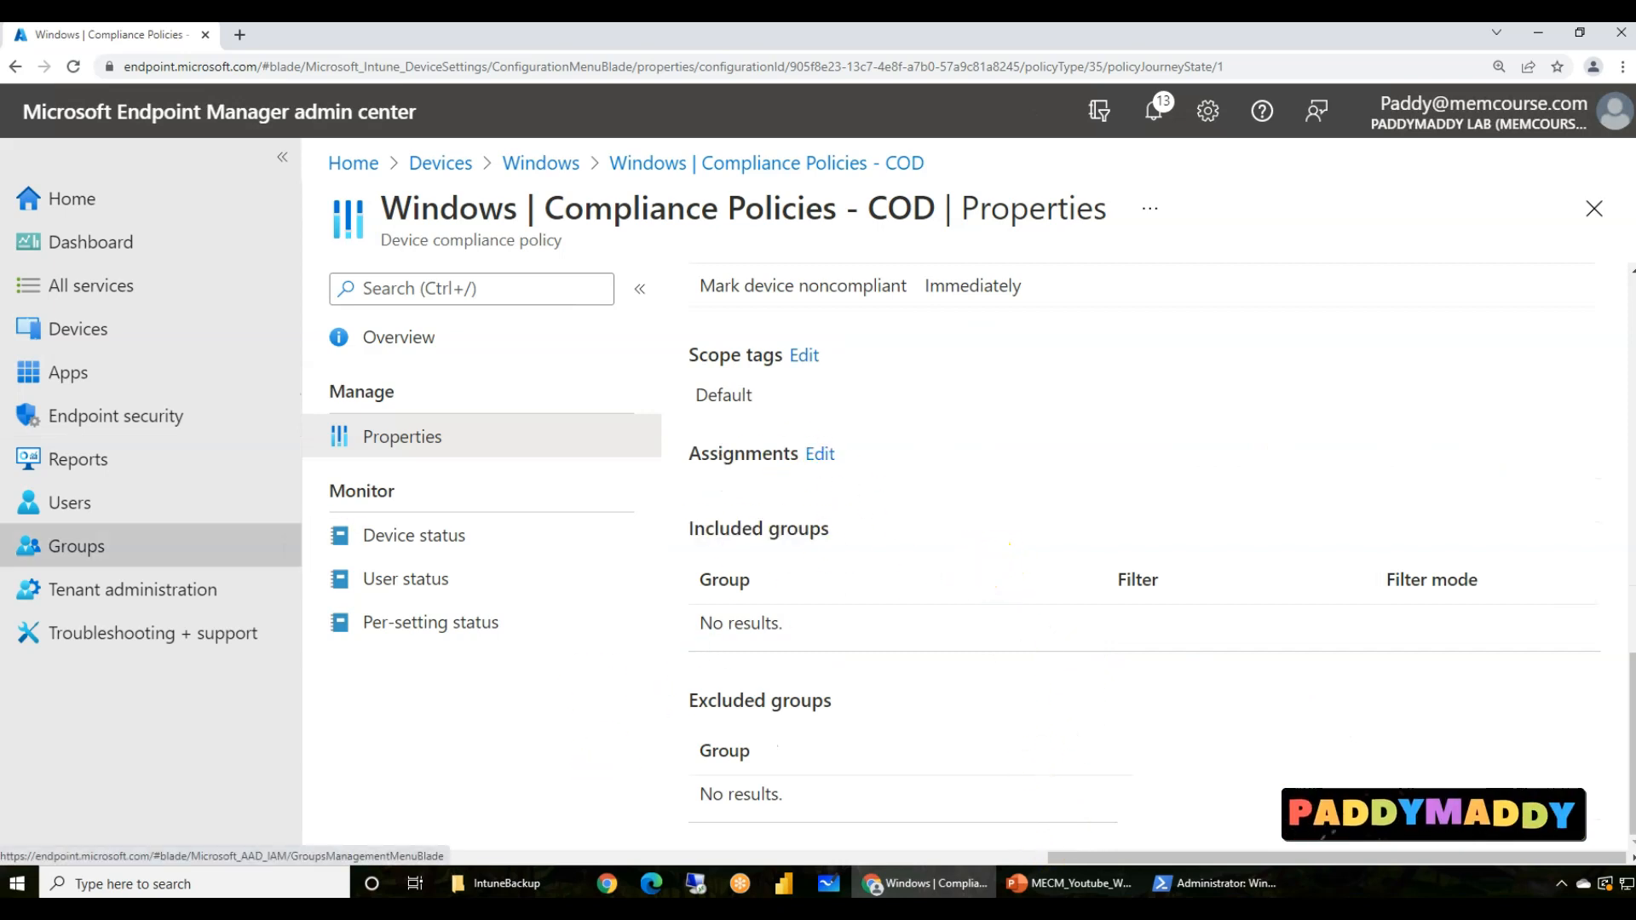
pyautogui.moveTo(75, 545)
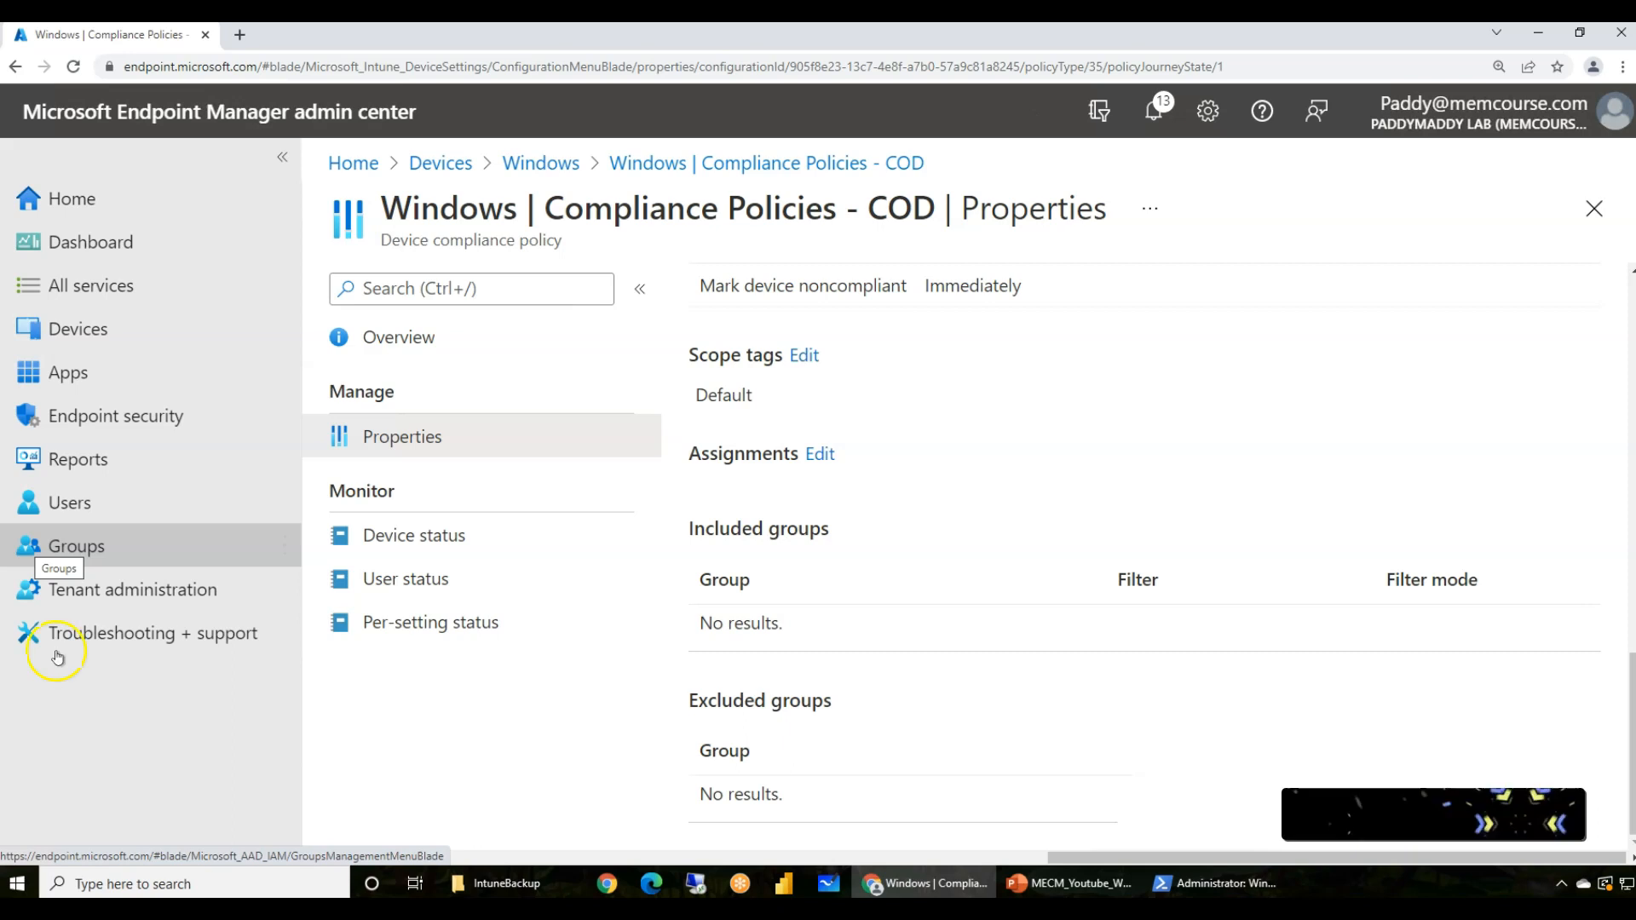
pyautogui.click(1213, 885)
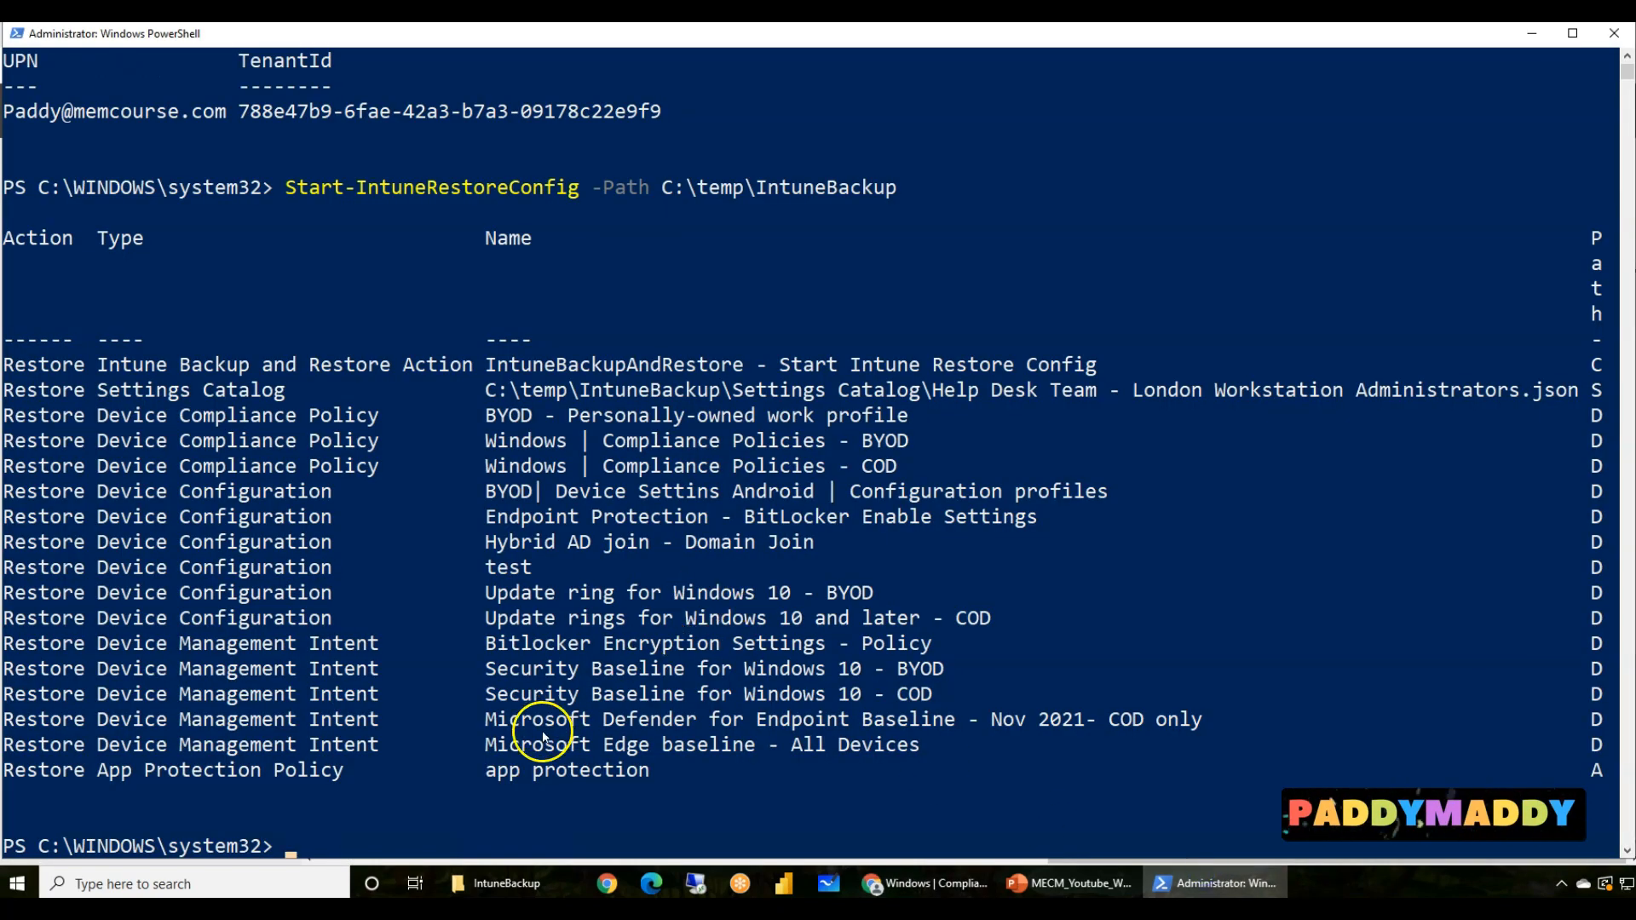